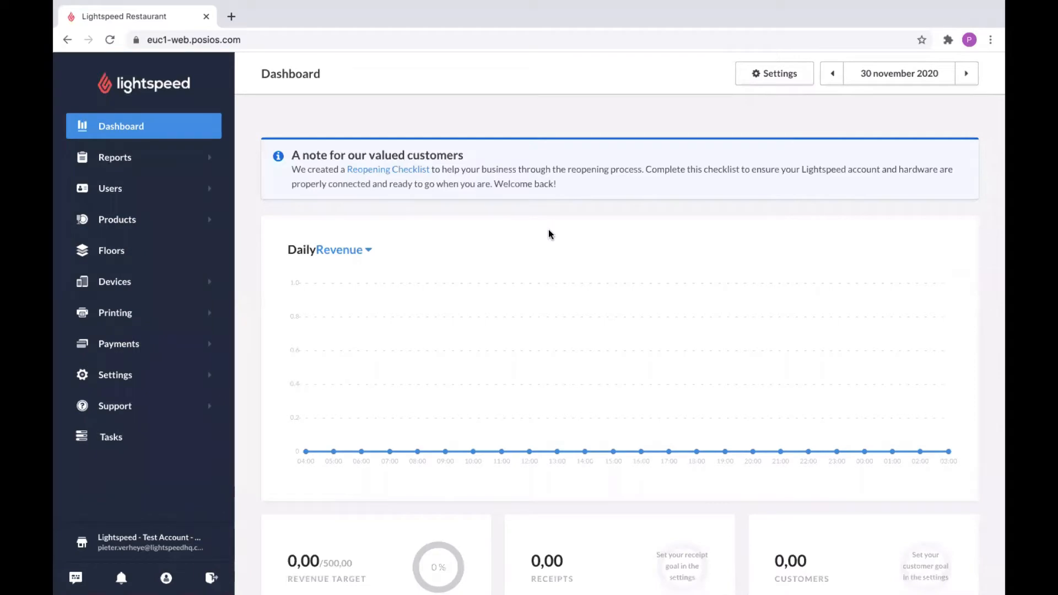
mouse_move(553, 148)
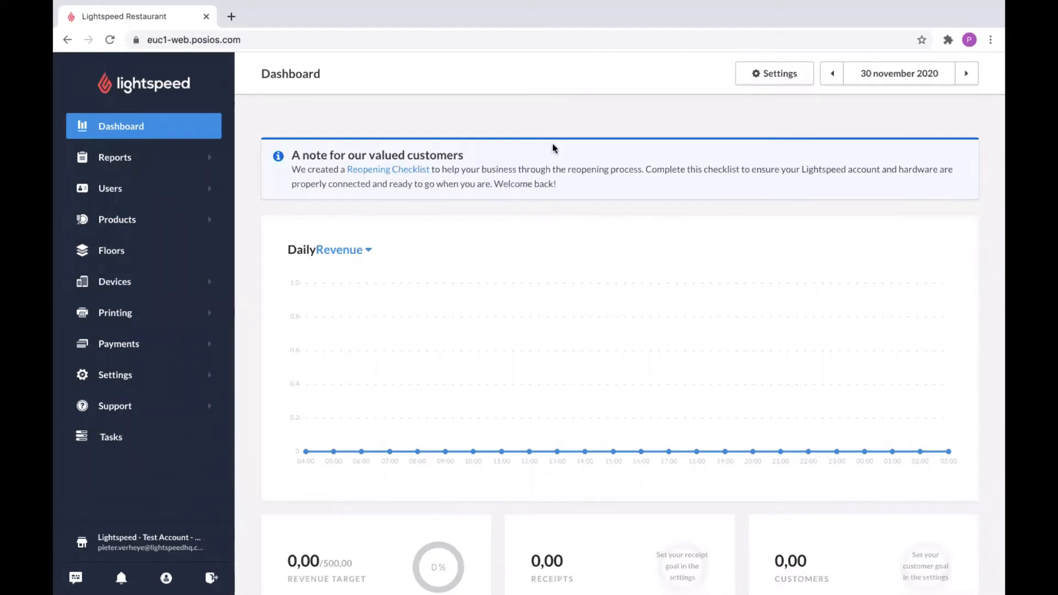
mouse_move(466, 111)
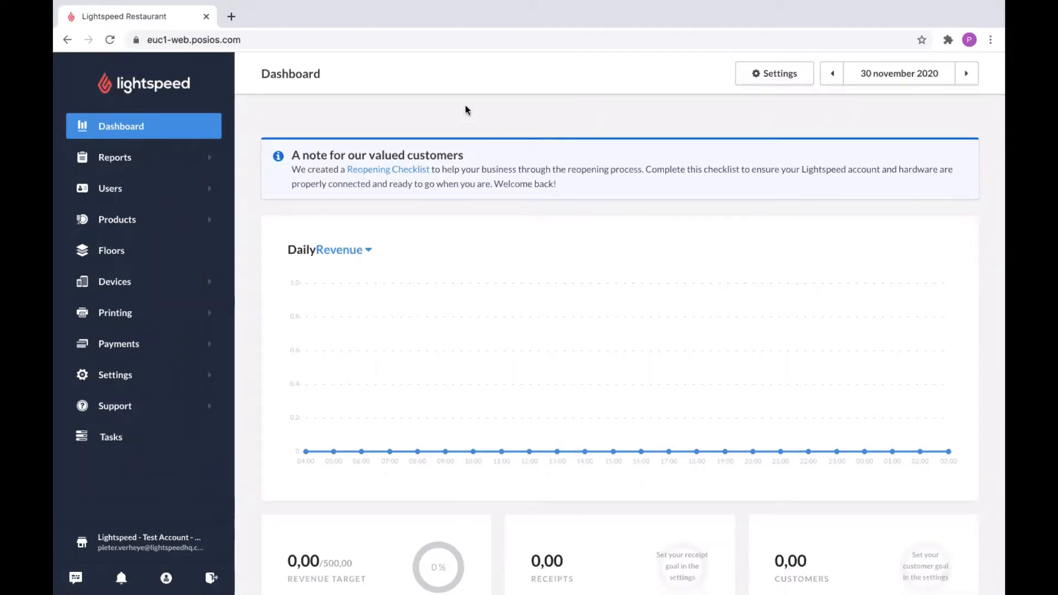
mouse_move(402, 102)
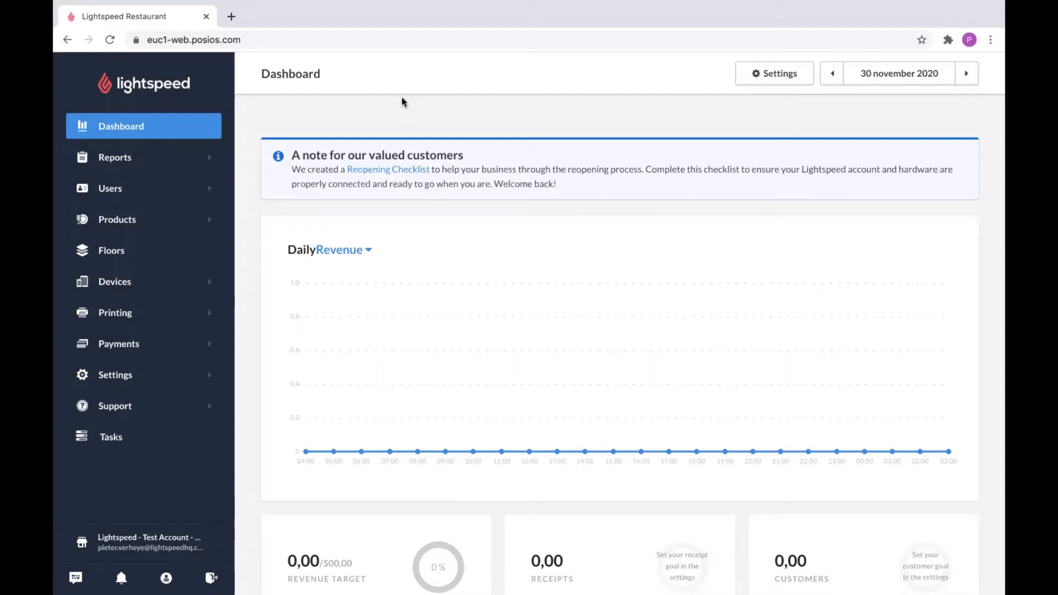
mouse_move(454, 112)
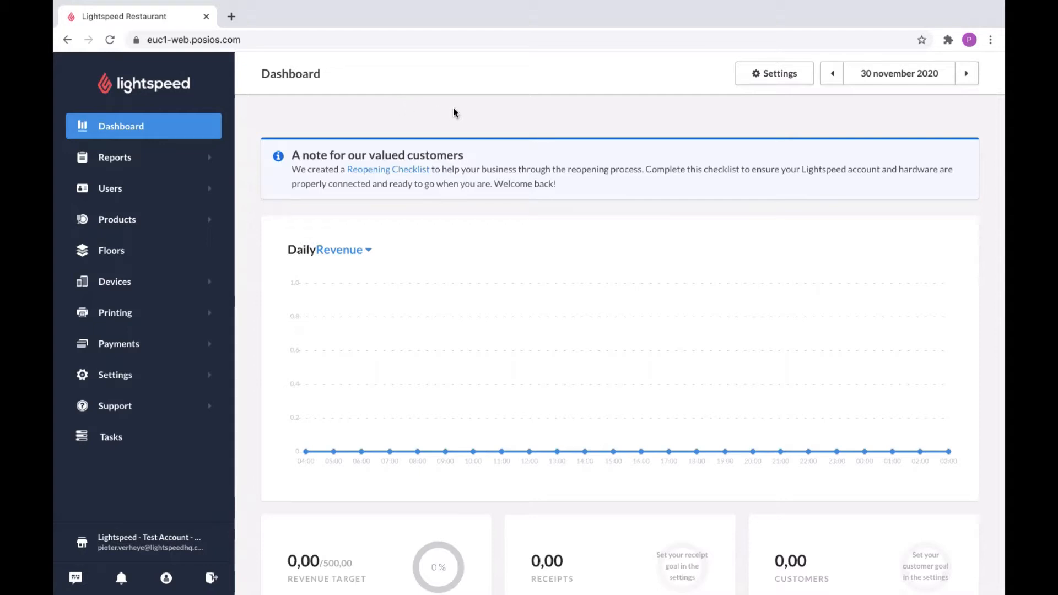
mouse_move(405, 123)
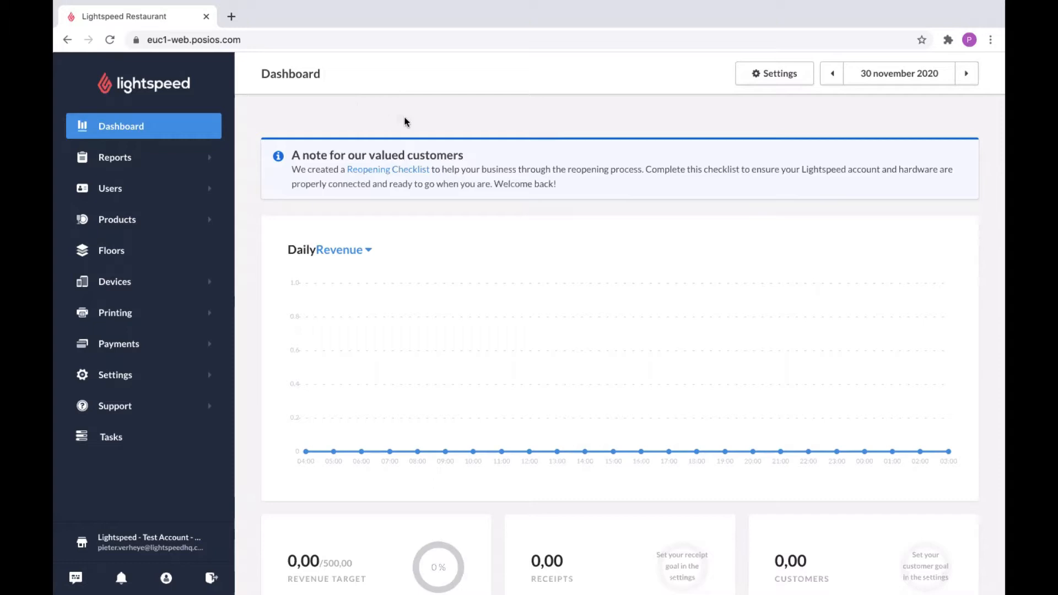
mouse_move(400, 132)
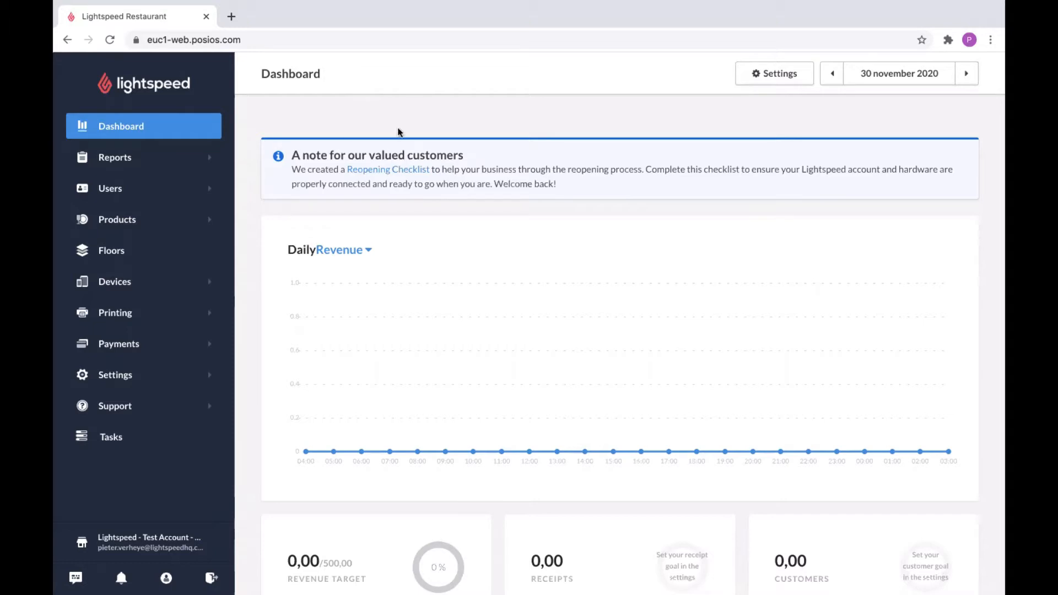
mouse_move(415, 152)
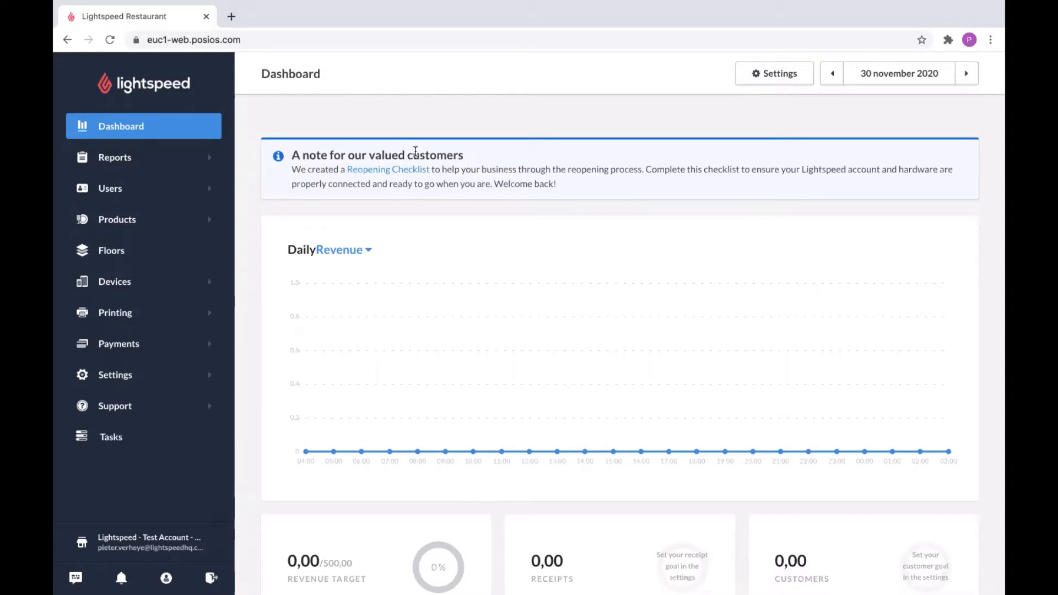
mouse_move(604, 186)
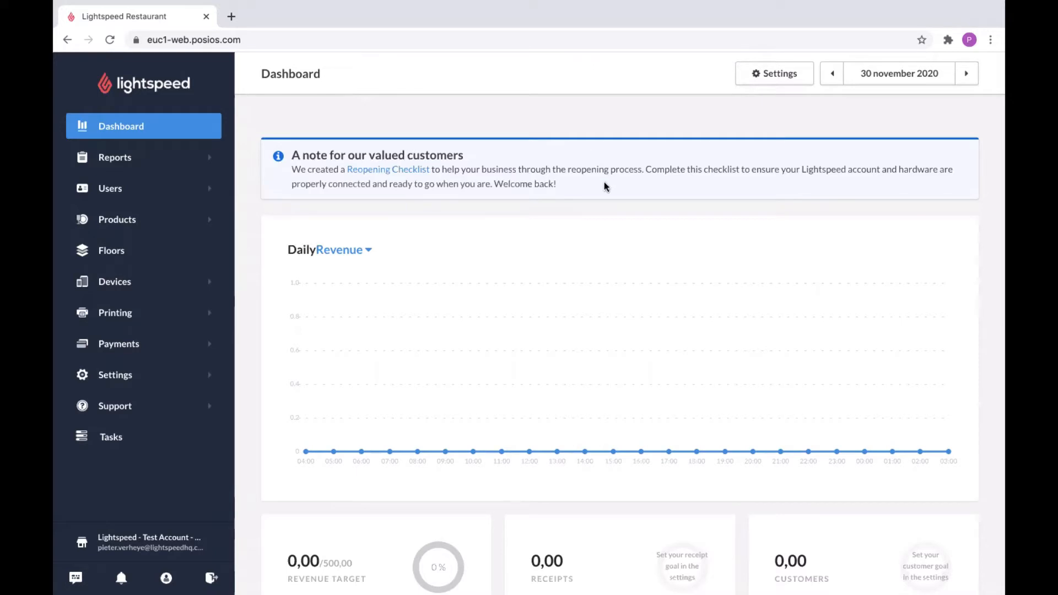
mouse_move(397, 357)
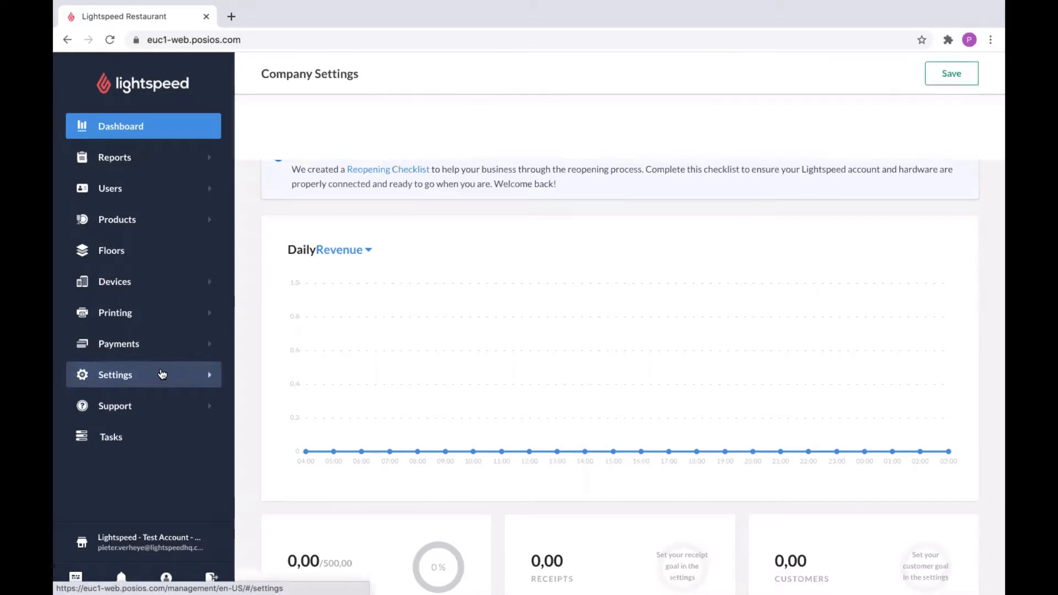
Open Report Settings and scroll through the Day Reports and Day Report Revenues options
click(115, 375)
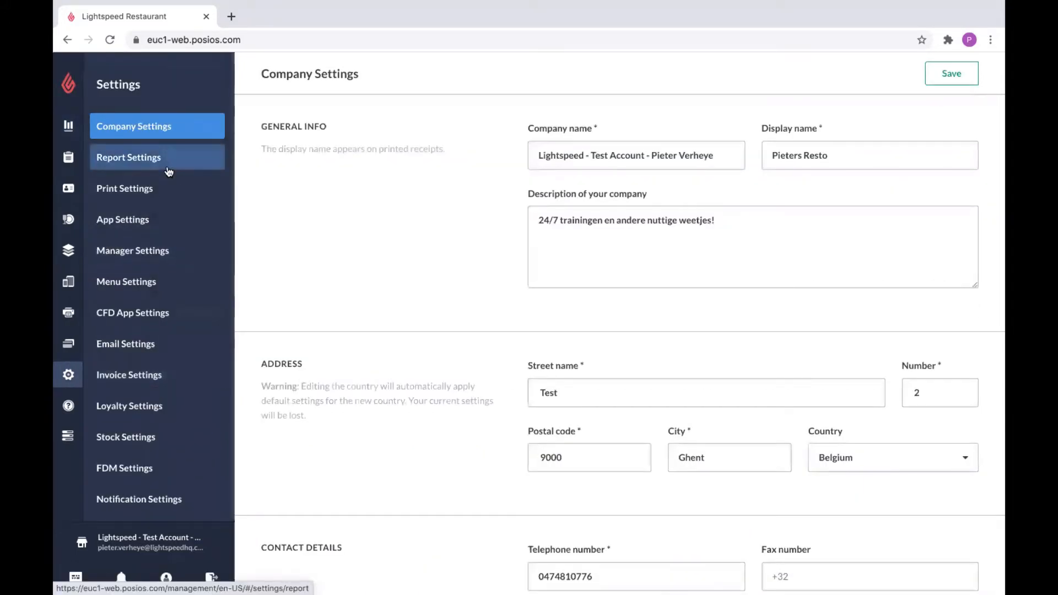
click(128, 157)
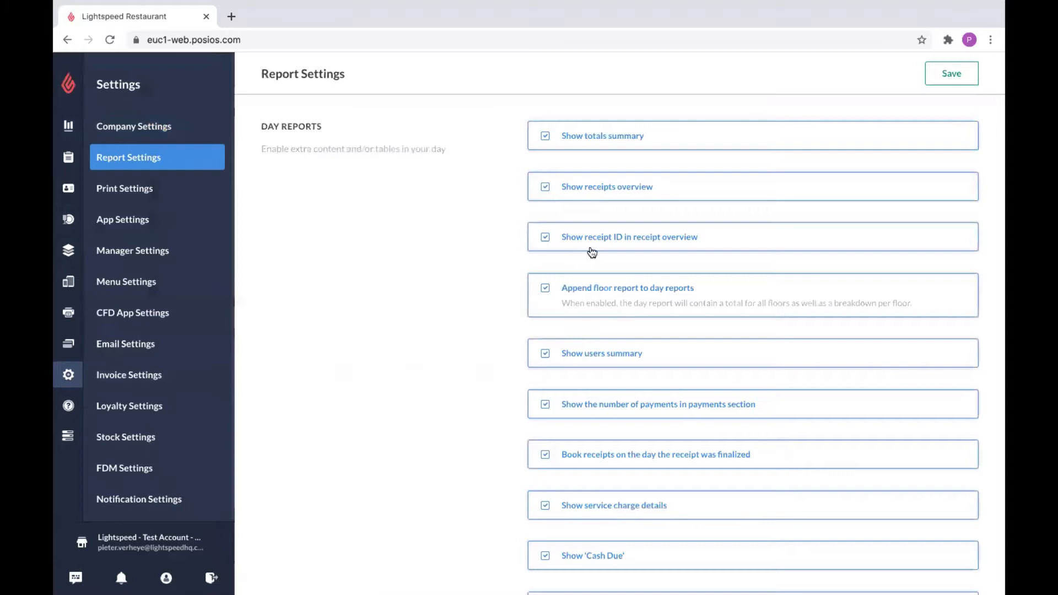
scroll(down, 3)
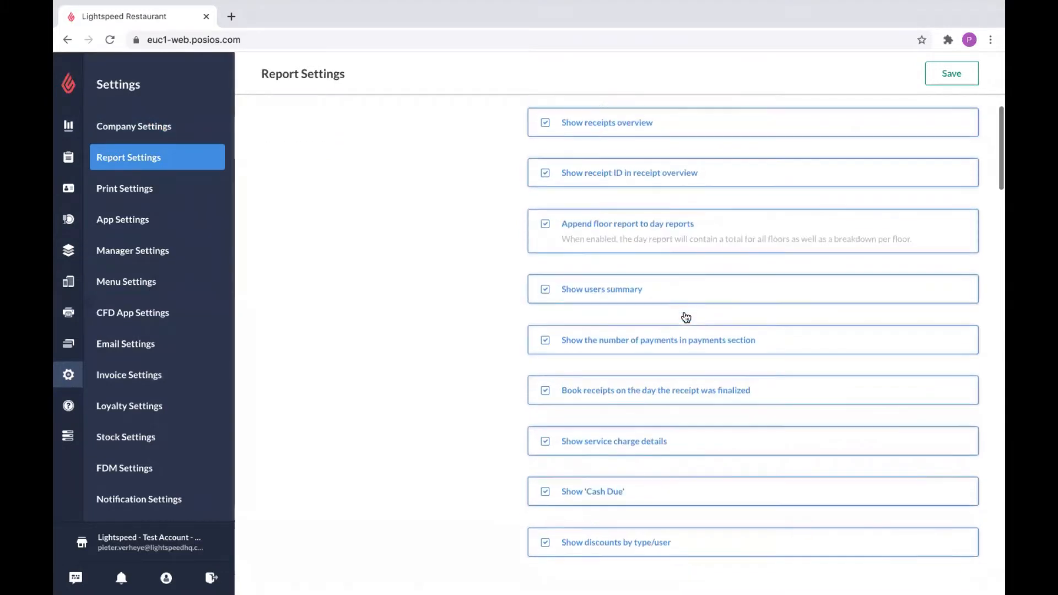
scroll(down, 3)
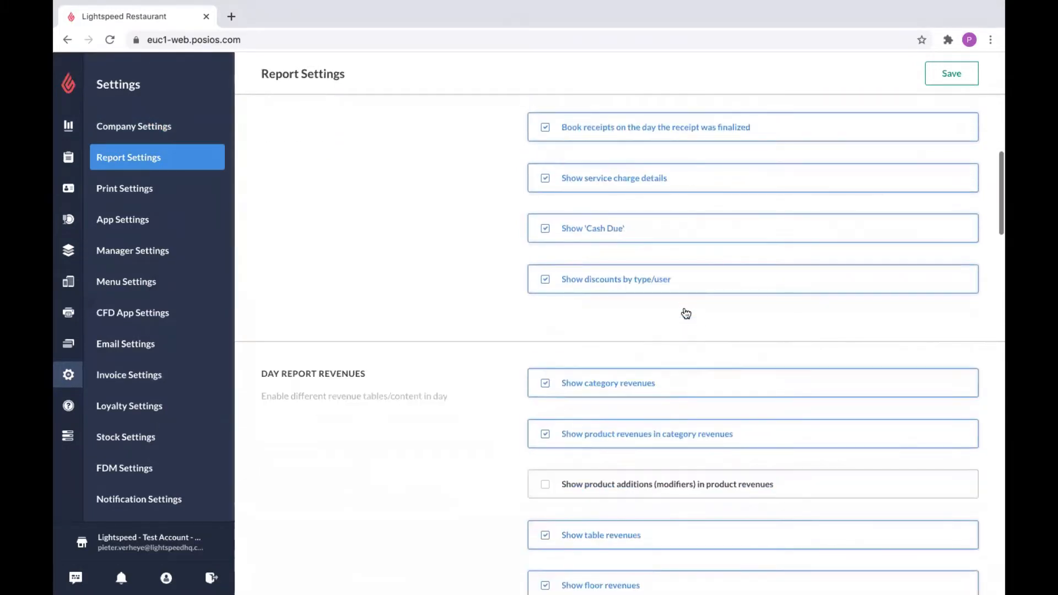
scroll(down, 3)
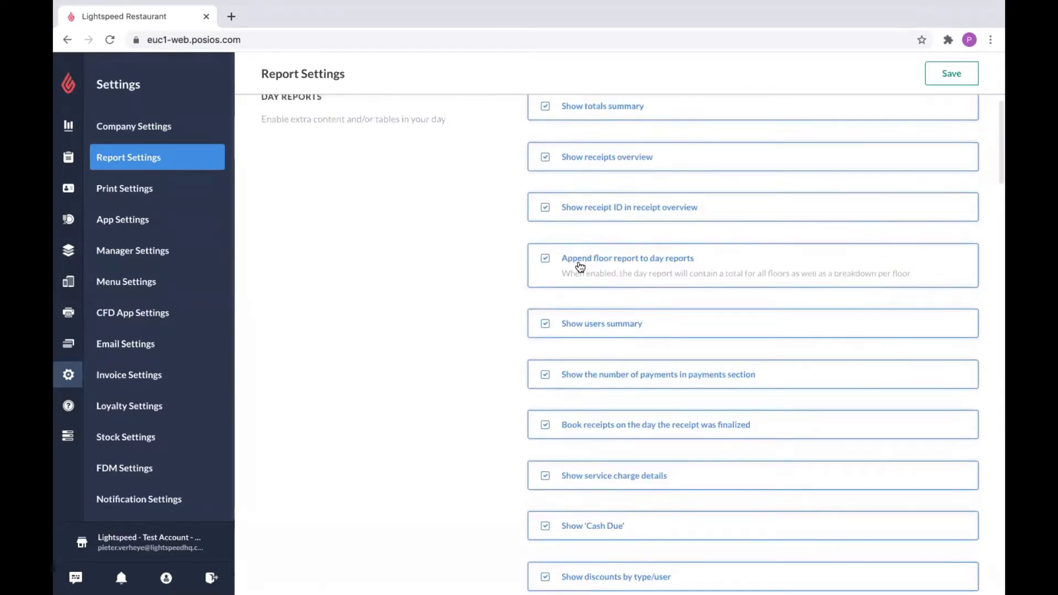
scroll(down, 3)
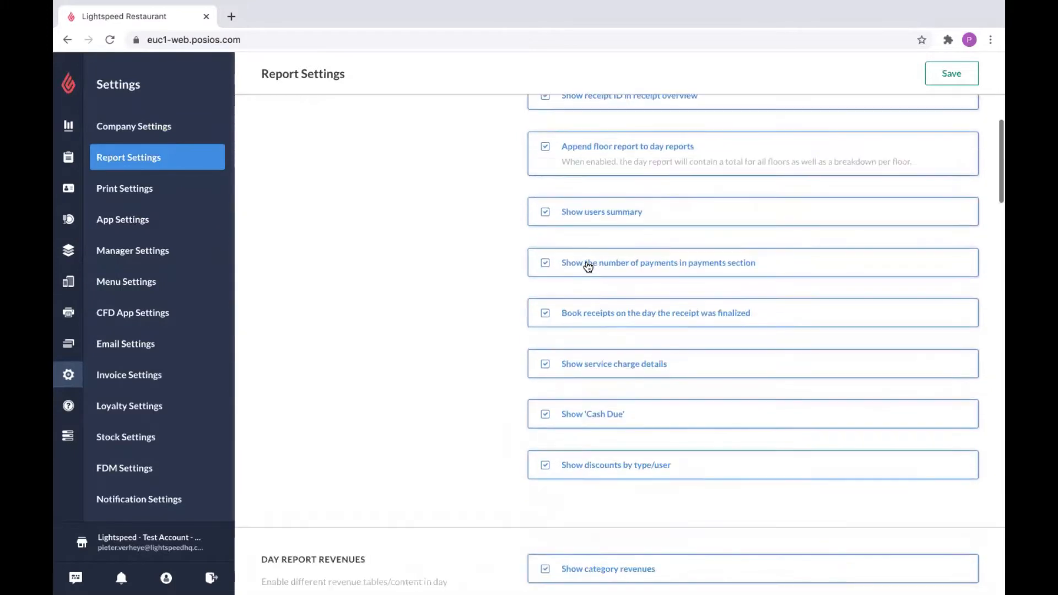
scroll(down, 3)
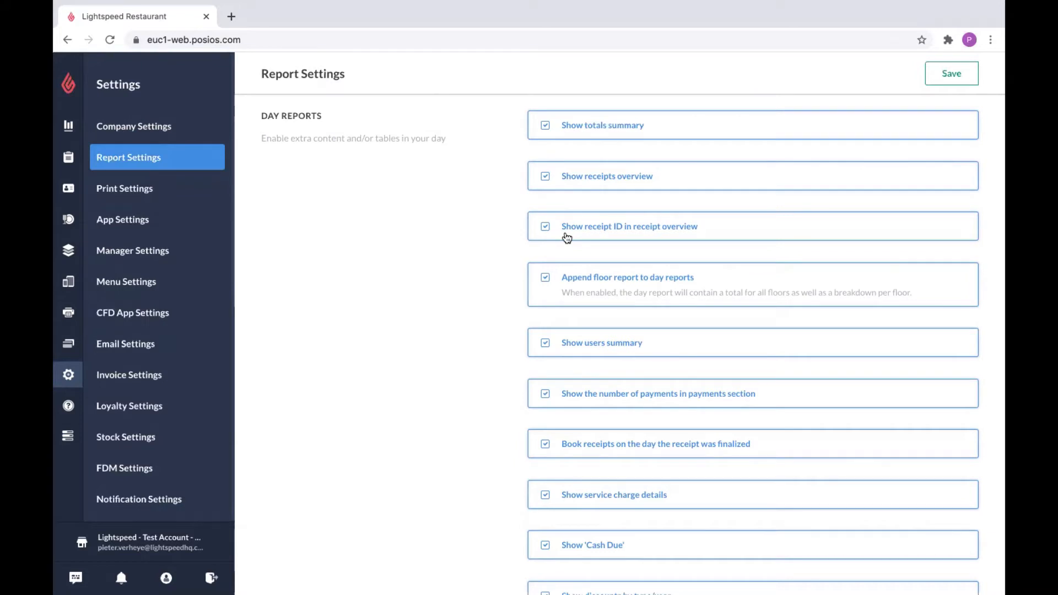
mouse_move(574, 241)
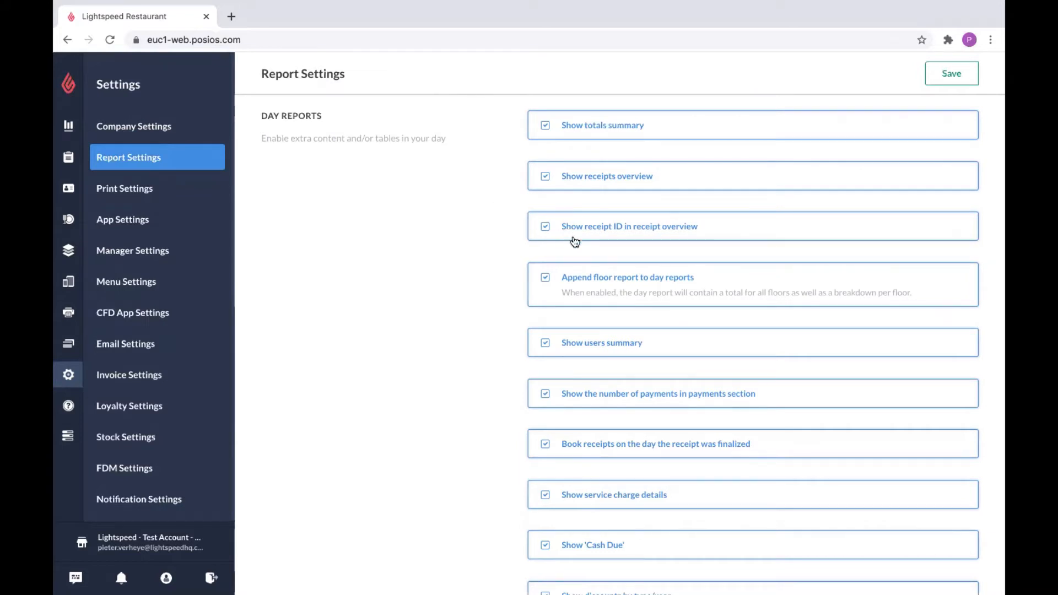
scroll(down, 3)
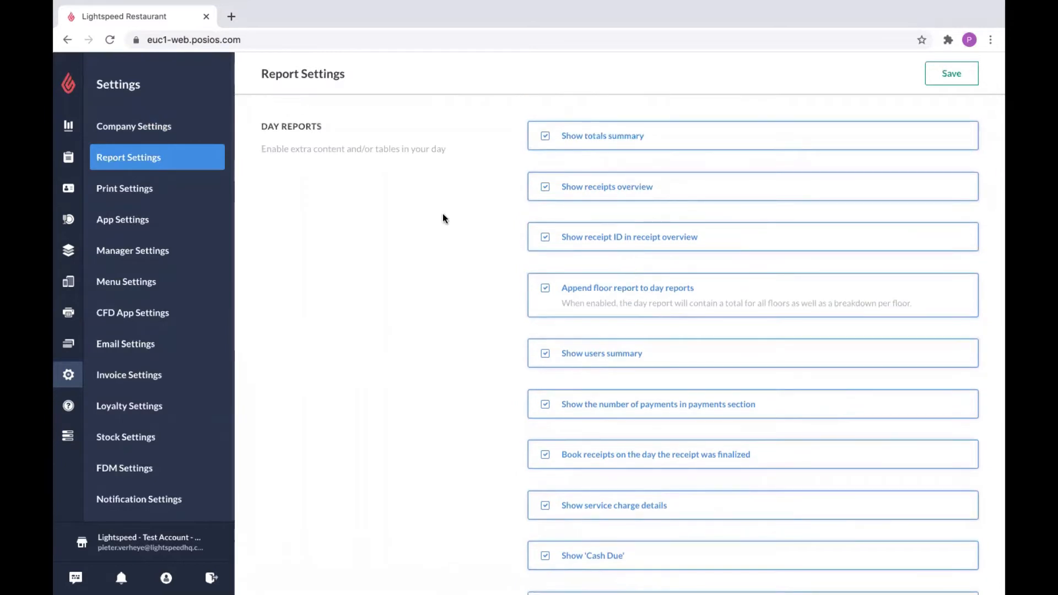
mouse_move(491, 274)
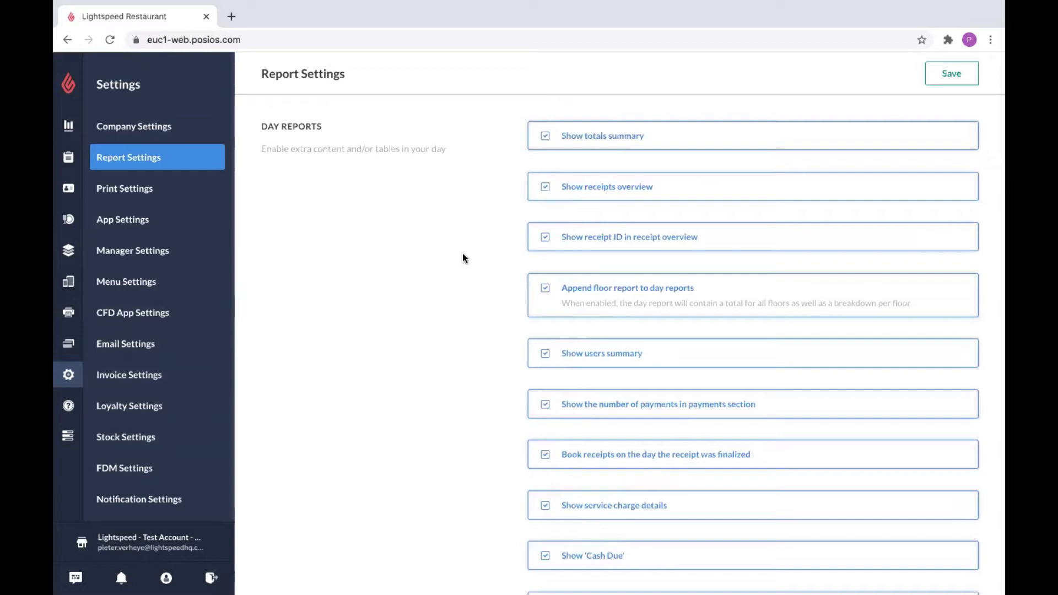
scroll(down, 3)
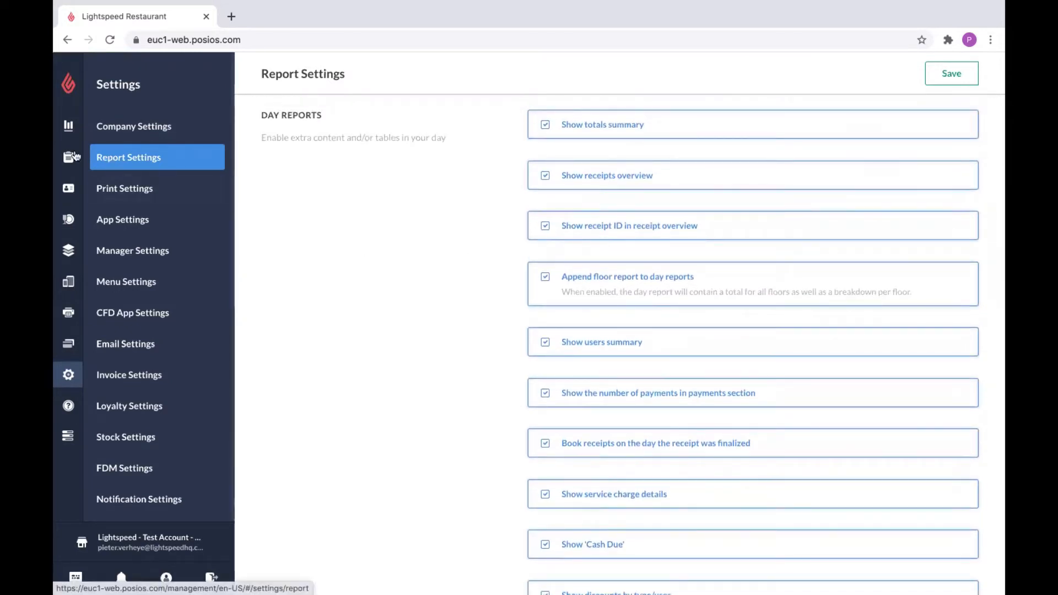
Show Receipt Reports for the date range 28/11/2020–29/11/2020
click(68, 127)
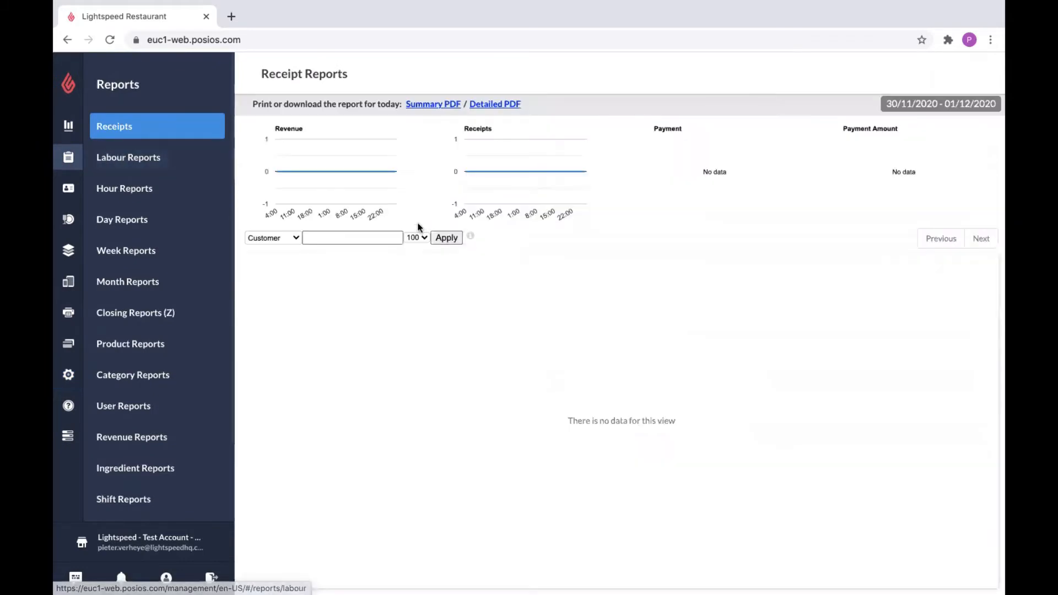
mouse_move(226, 196)
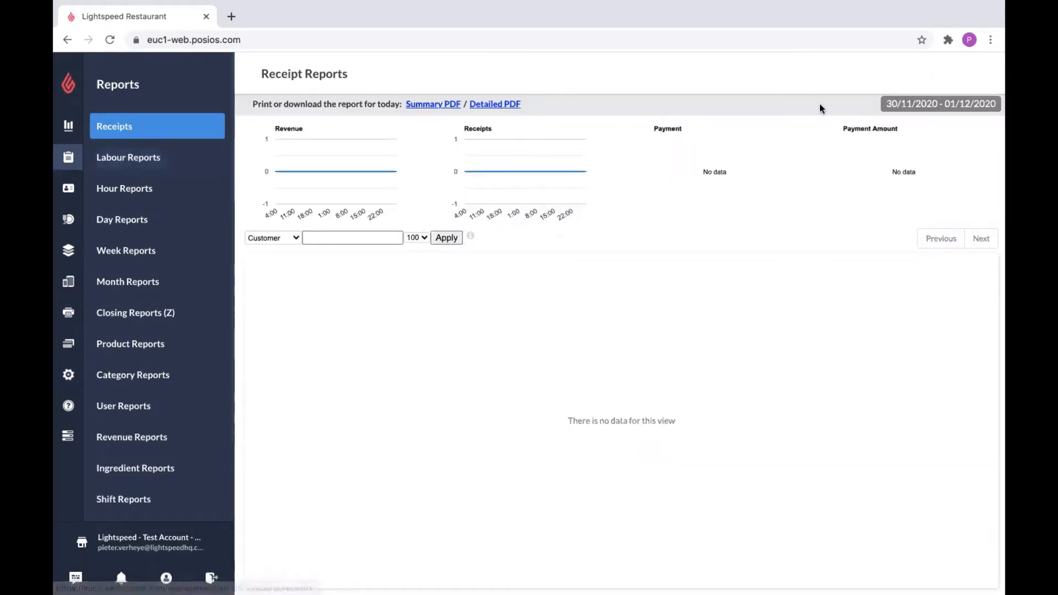
click(940, 104)
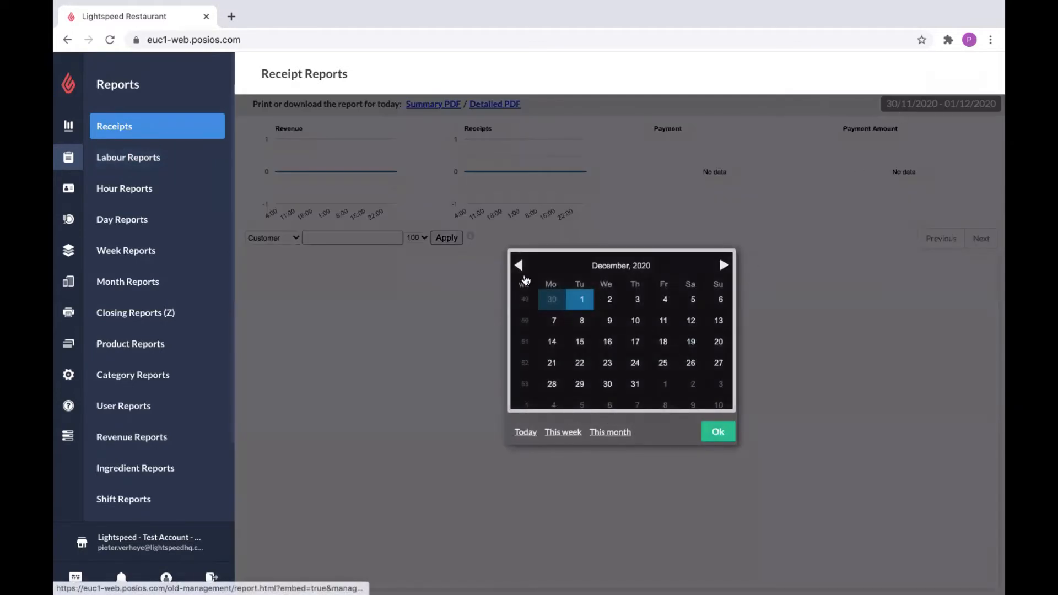
click(519, 265)
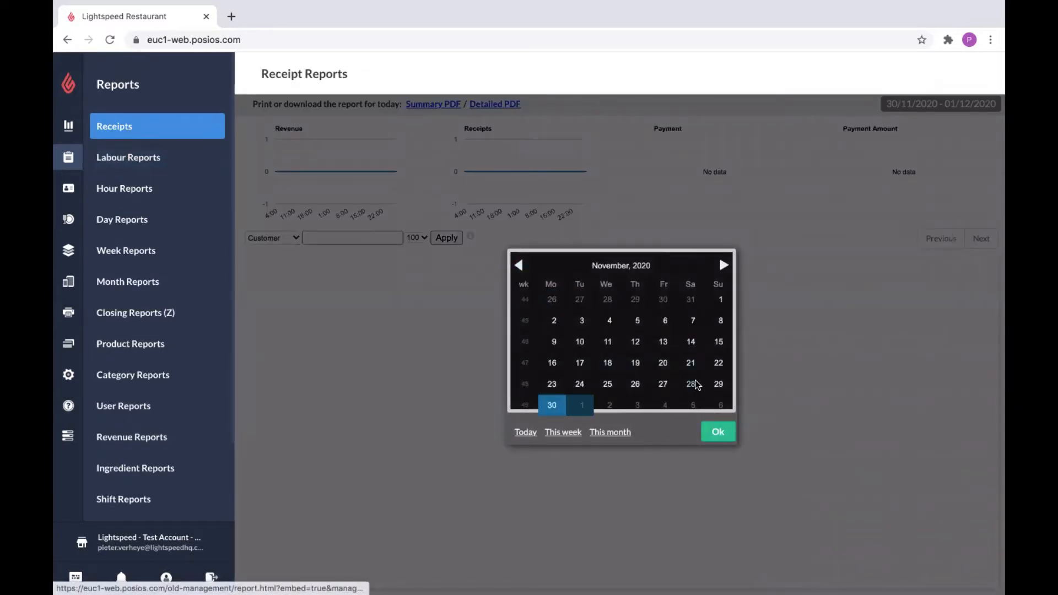
click(690, 384)
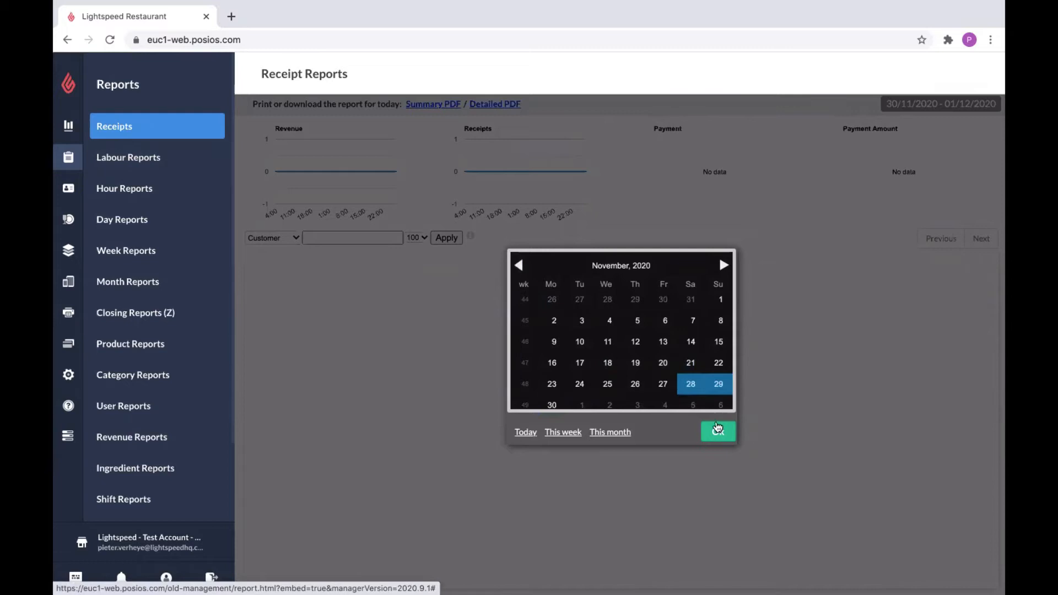
click(718, 432)
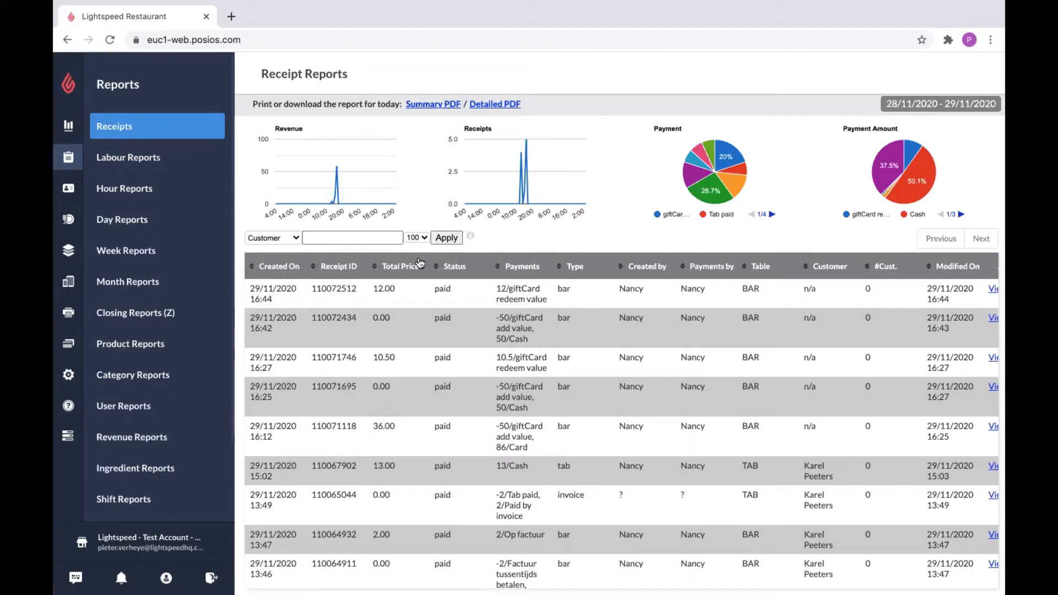
click(575, 265)
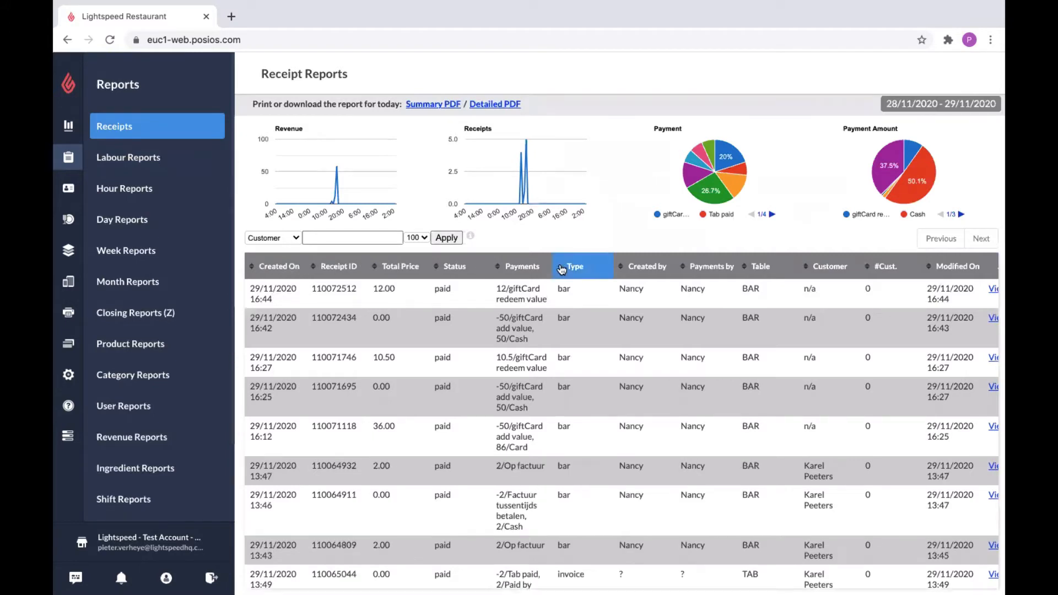
click(521, 265)
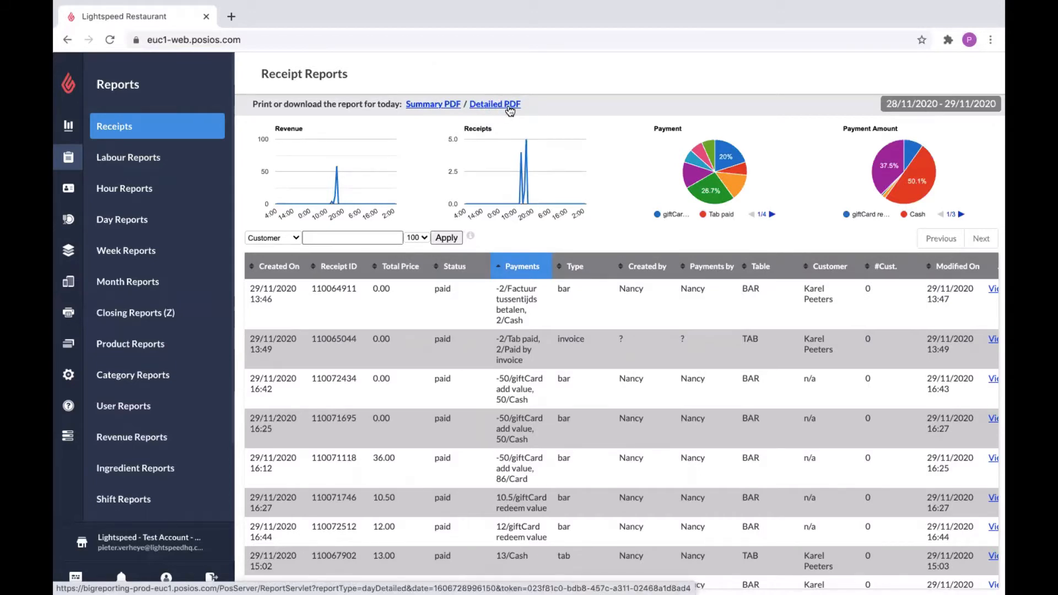
mouse_move(679, 203)
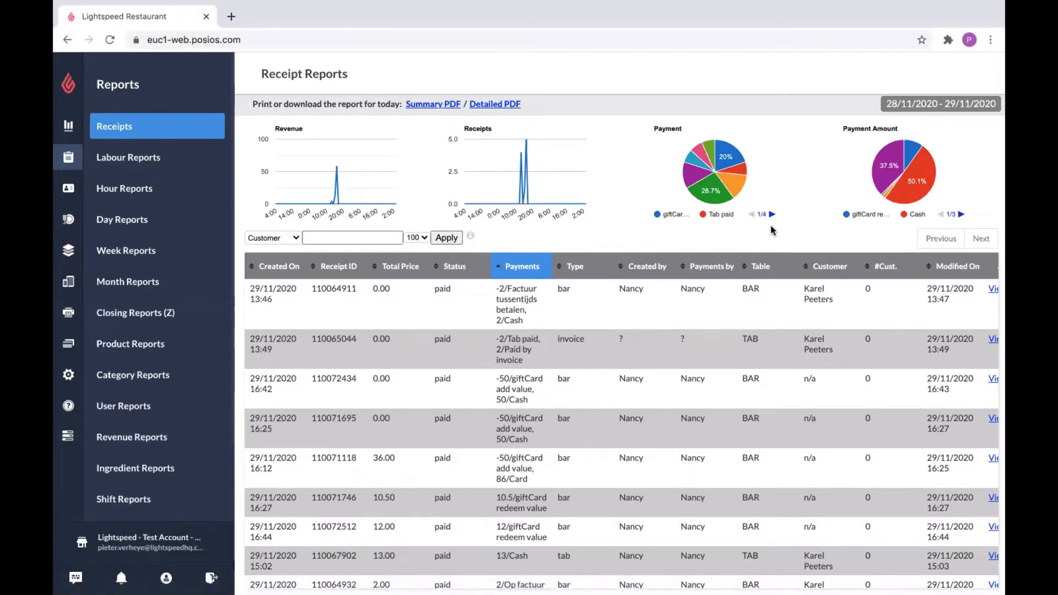
mouse_move(515, 235)
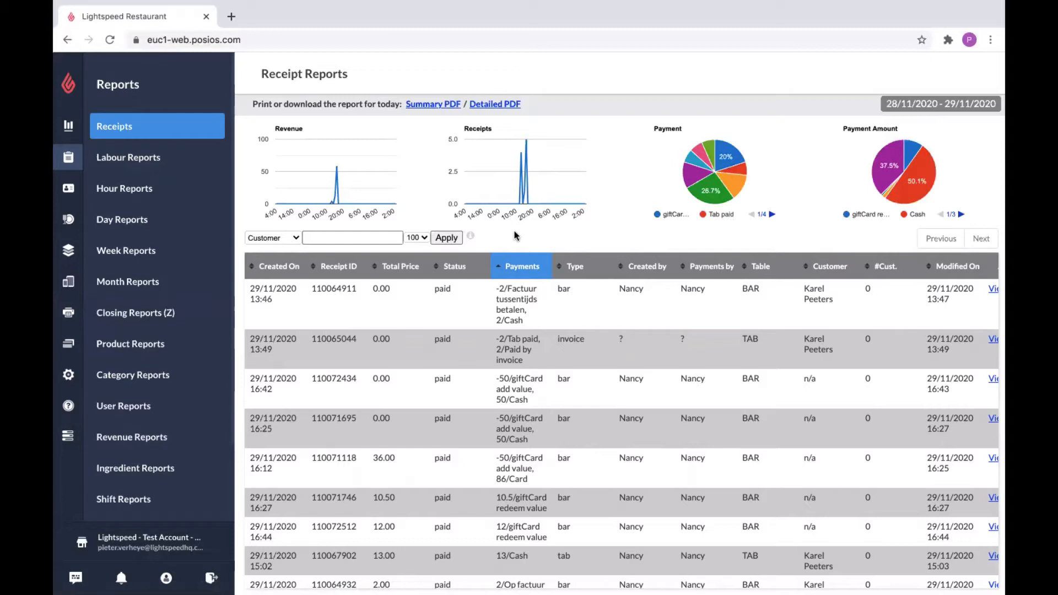
mouse_move(157, 157)
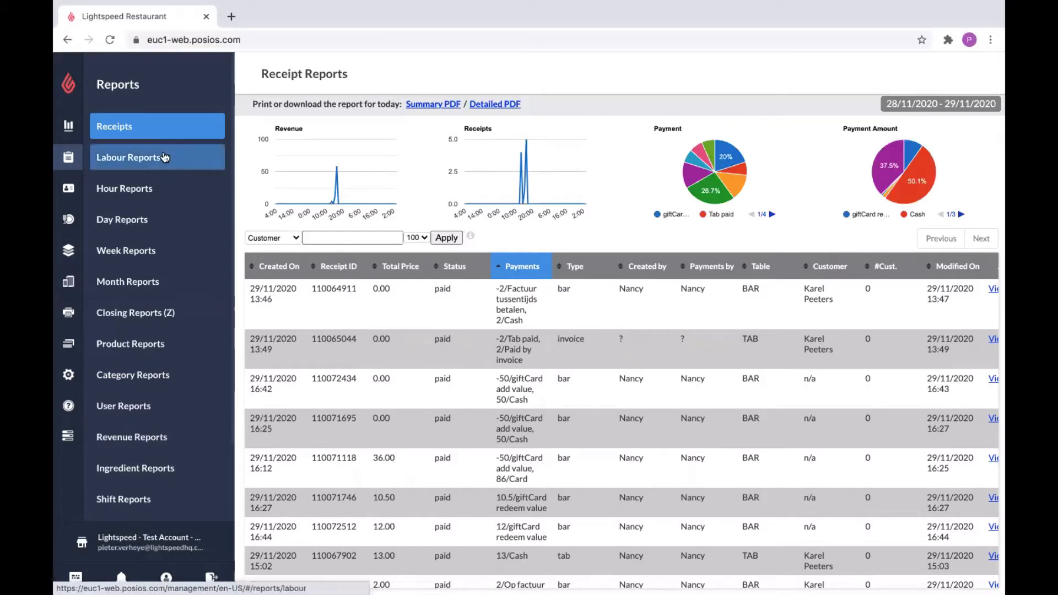
Open Labour Reports for 28–30/11/2020 and download the Summary CSV
click(129, 157)
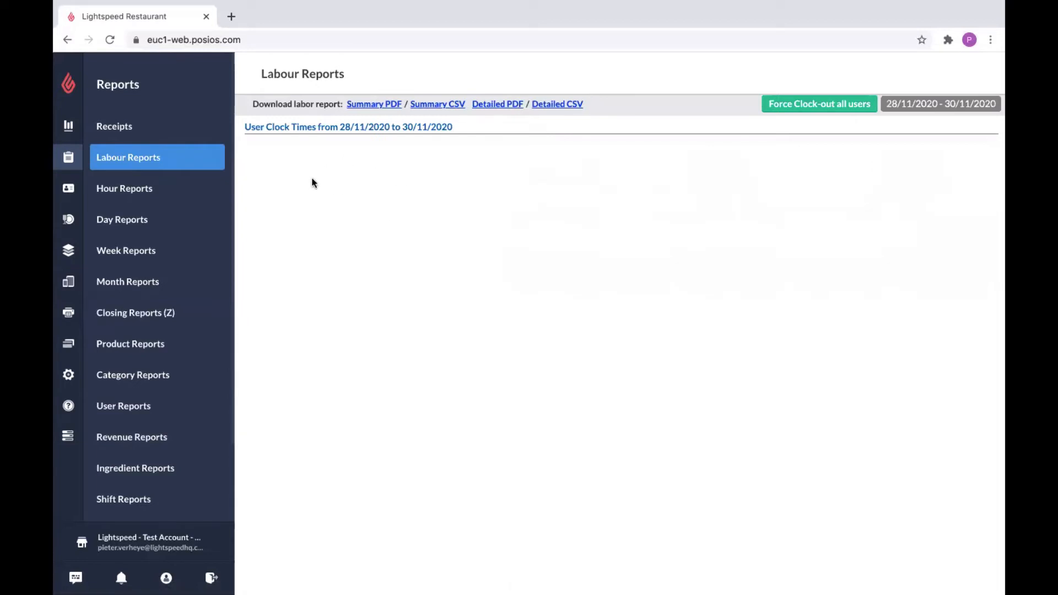
mouse_move(369, 181)
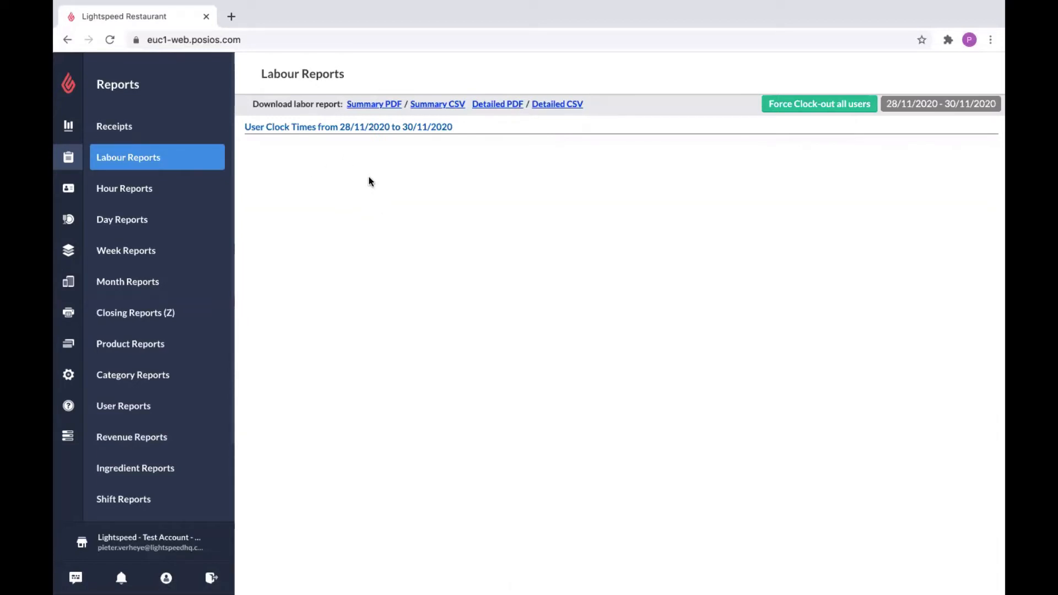
mouse_move(394, 178)
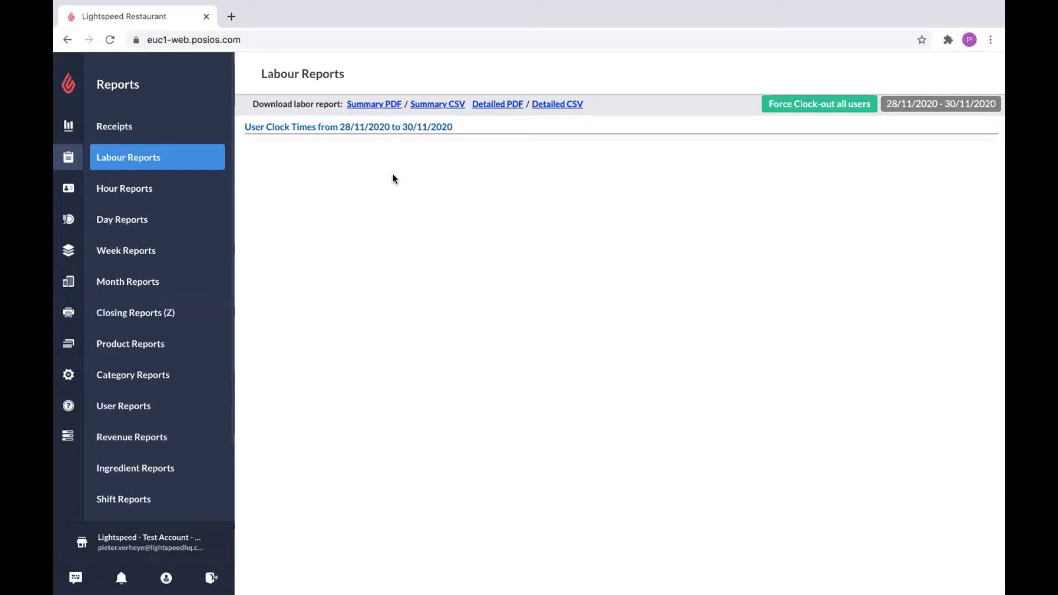
mouse_move(419, 195)
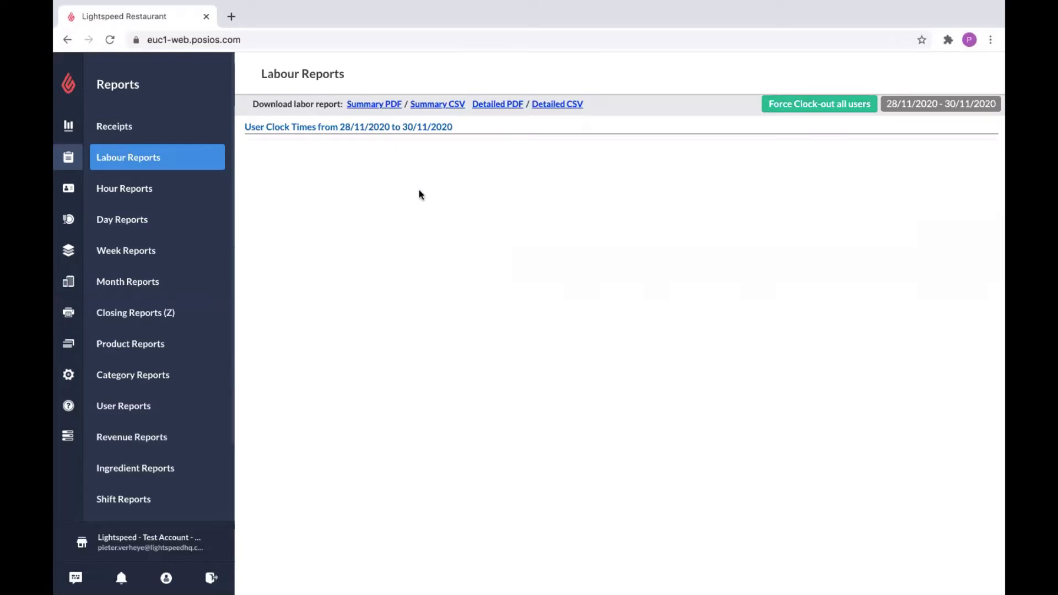
mouse_move(406, 202)
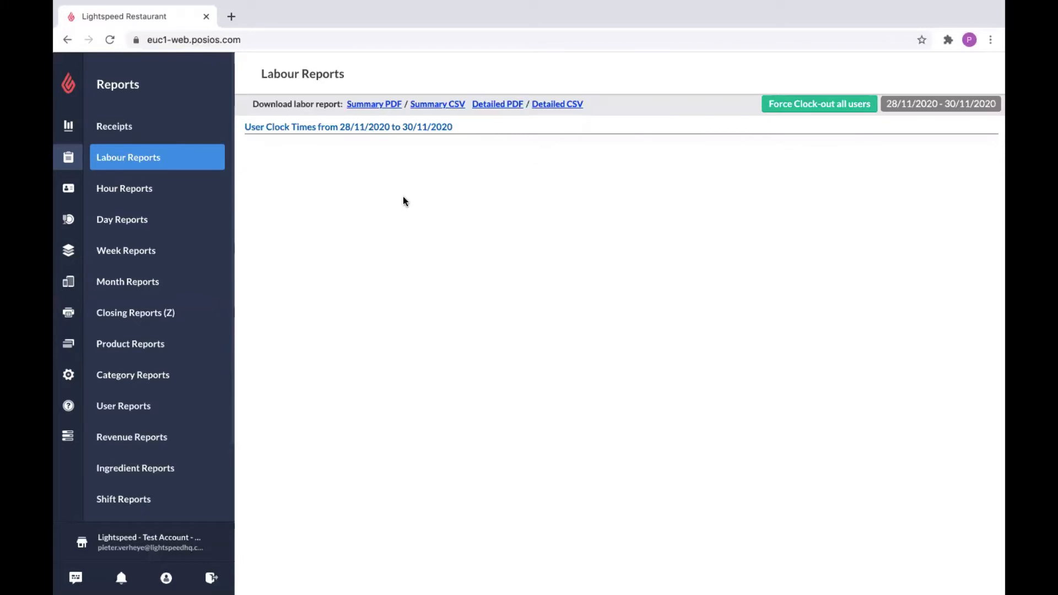
mouse_move(404, 193)
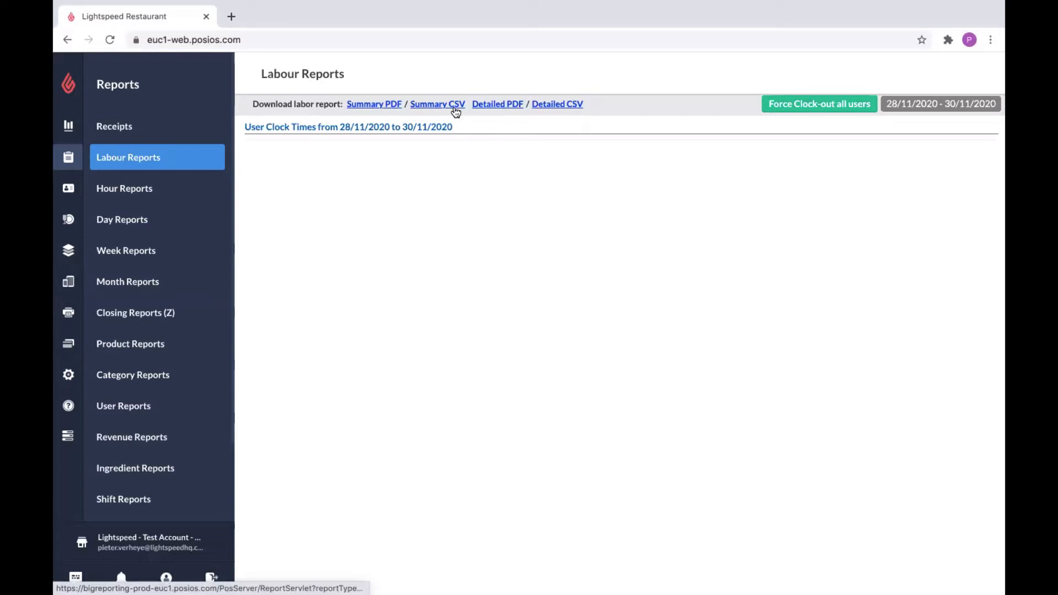
click(436, 104)
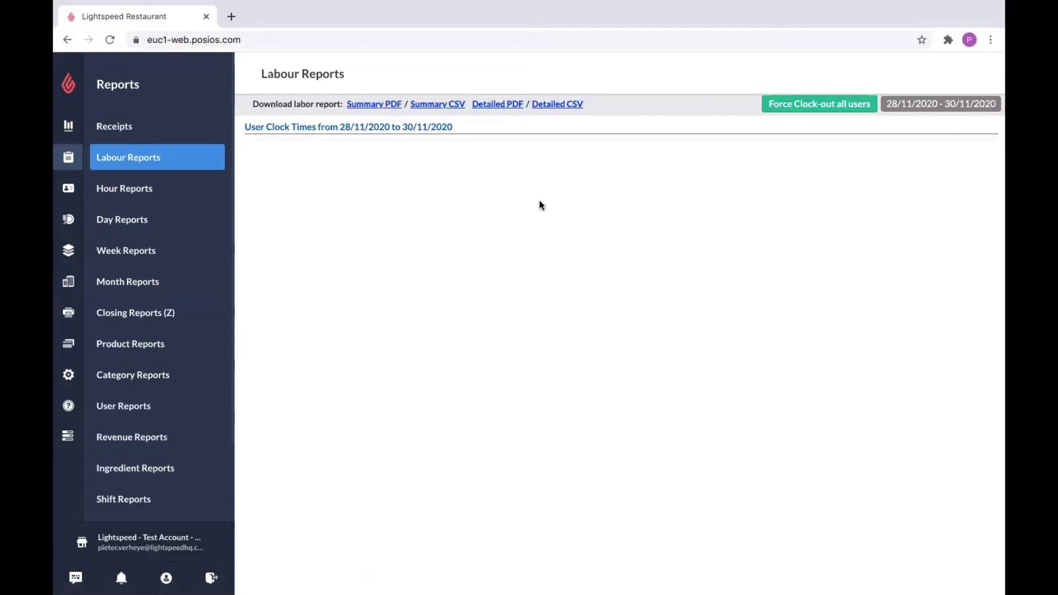
mouse_move(588, 205)
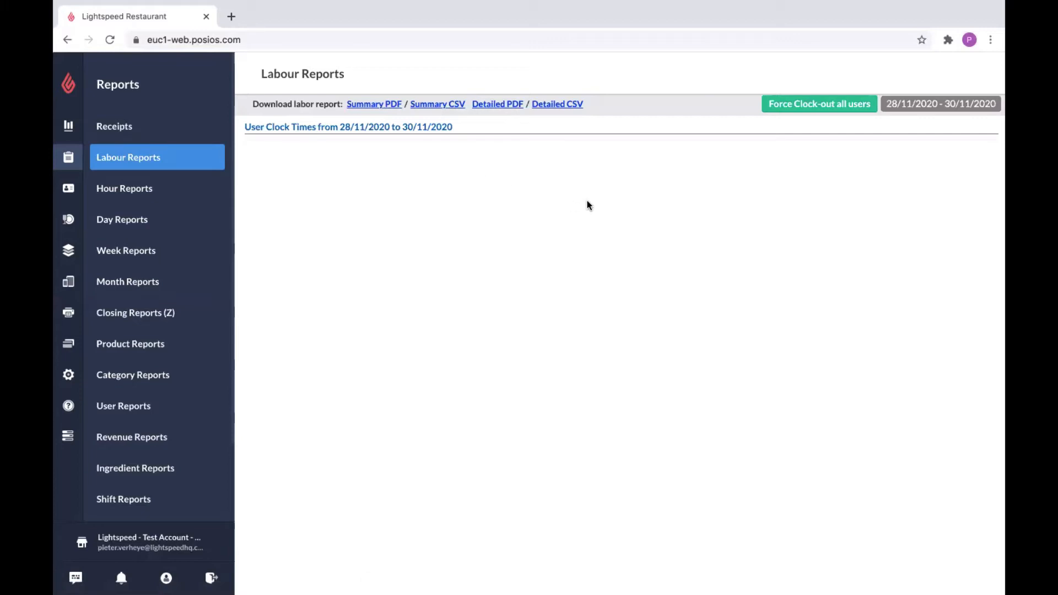
mouse_move(670, 245)
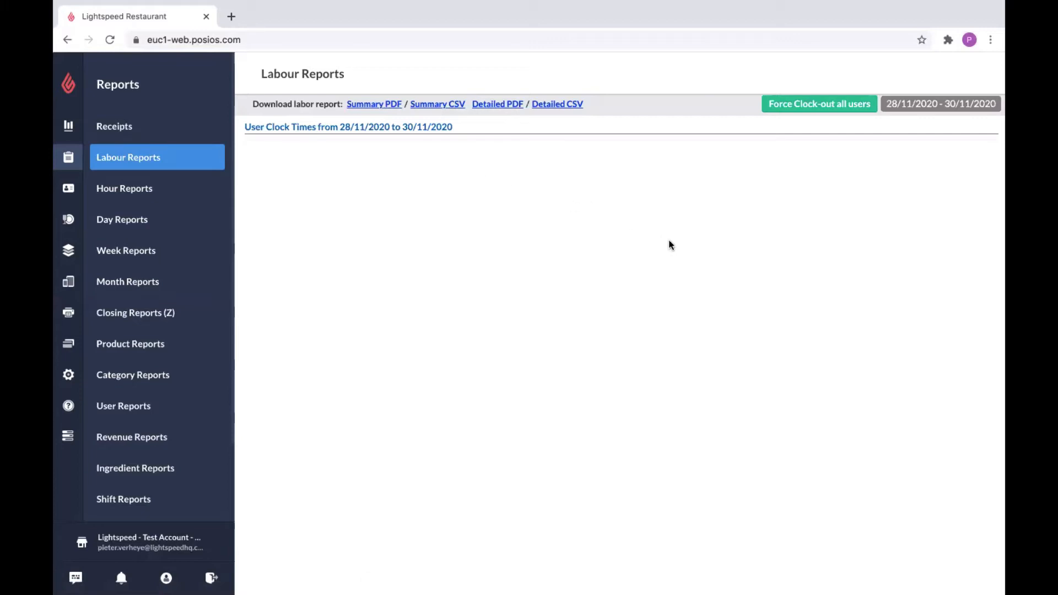
mouse_move(905, 119)
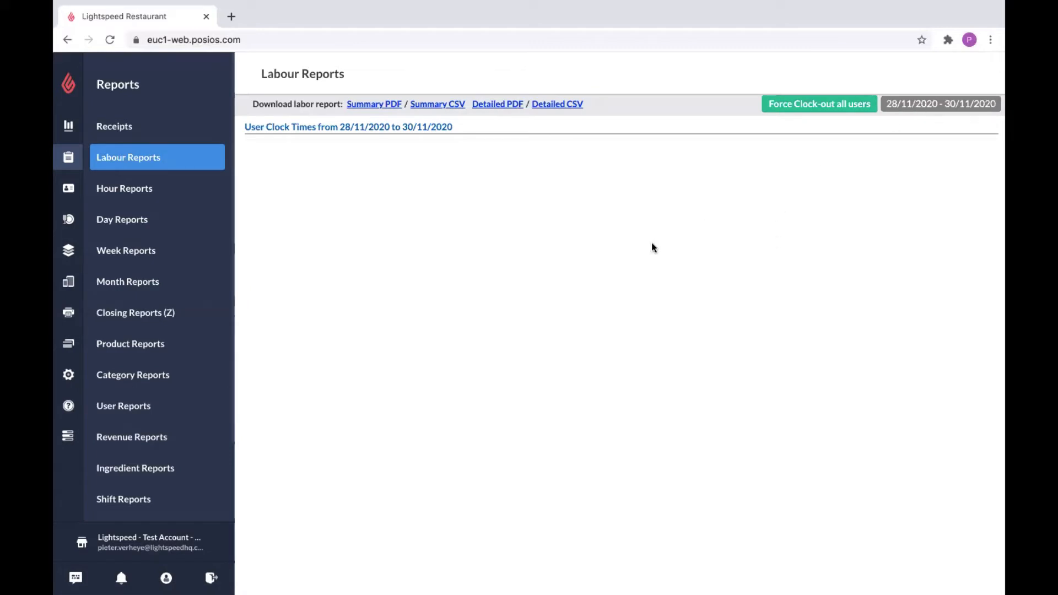
mouse_move(548, 257)
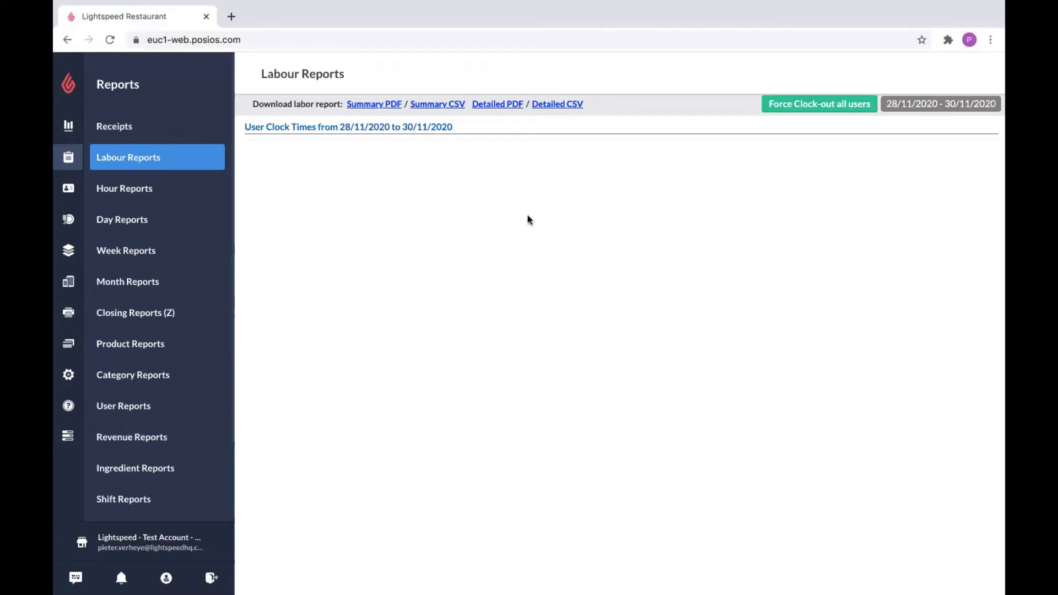
mouse_move(547, 189)
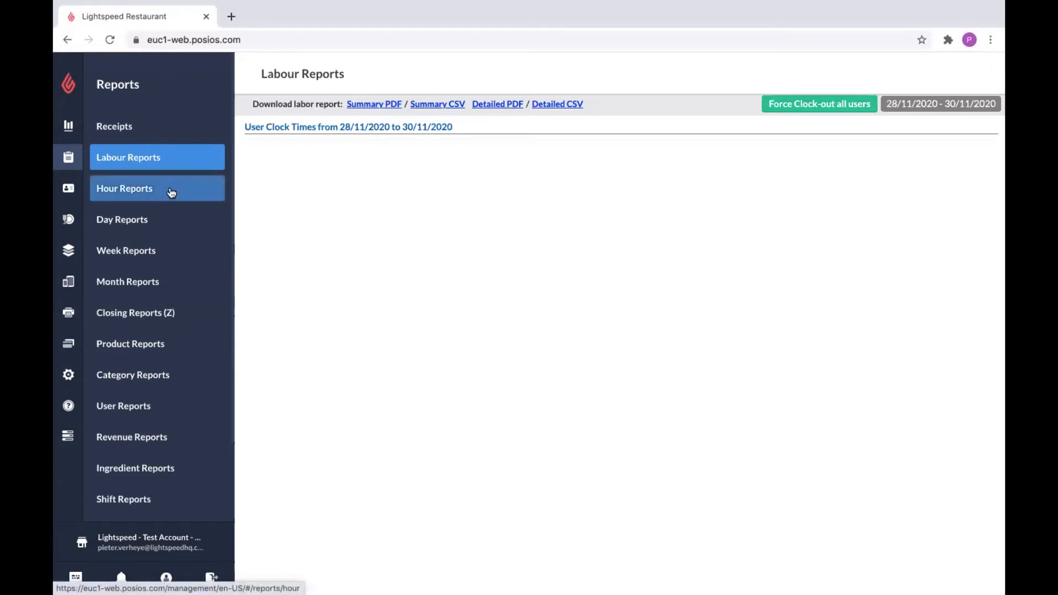
Browse Hour Reports and Month Reports, ending on Day Reports for 28/11–01/12/2020
click(126, 250)
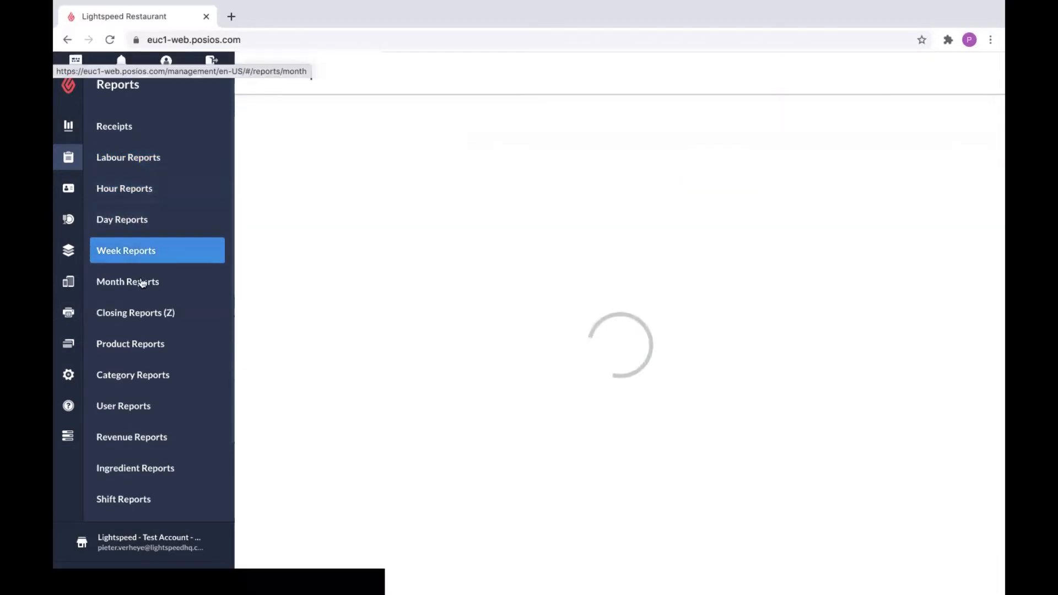
click(127, 281)
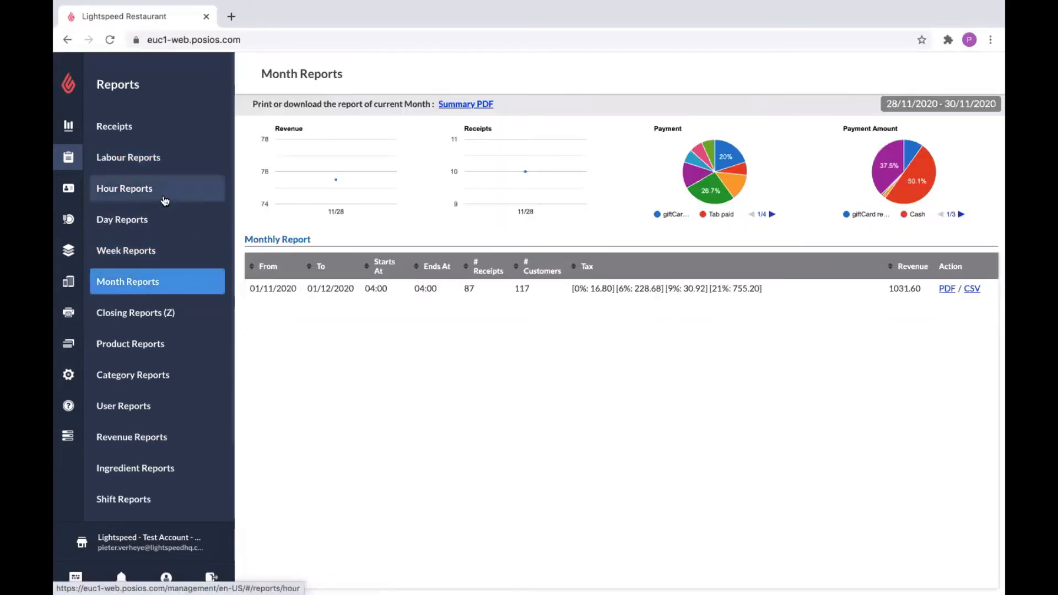
mouse_move(150, 198)
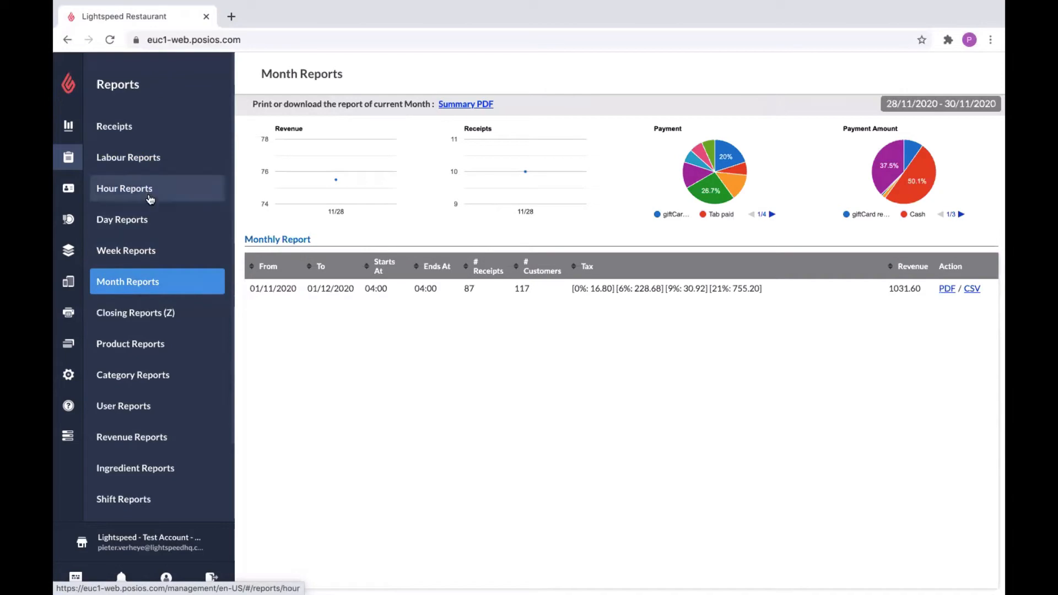
mouse_move(142, 255)
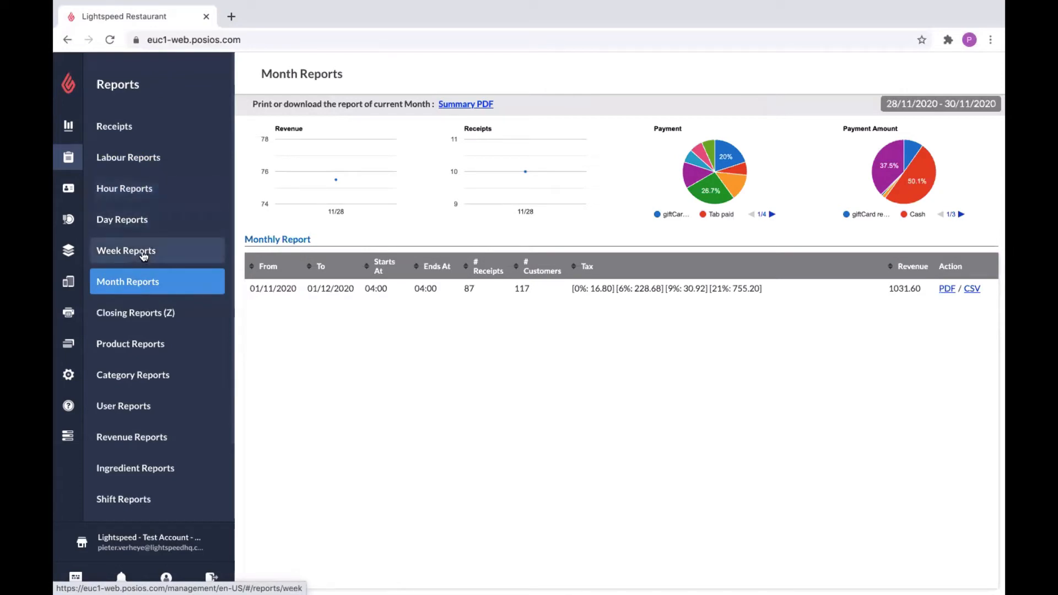
click(121, 220)
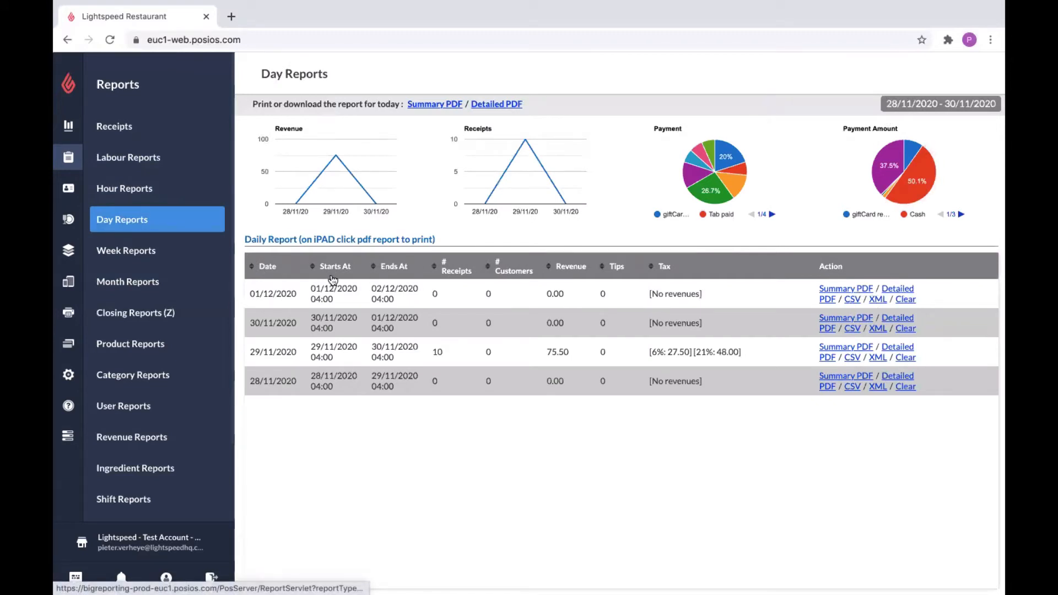
mouse_move(860, 312)
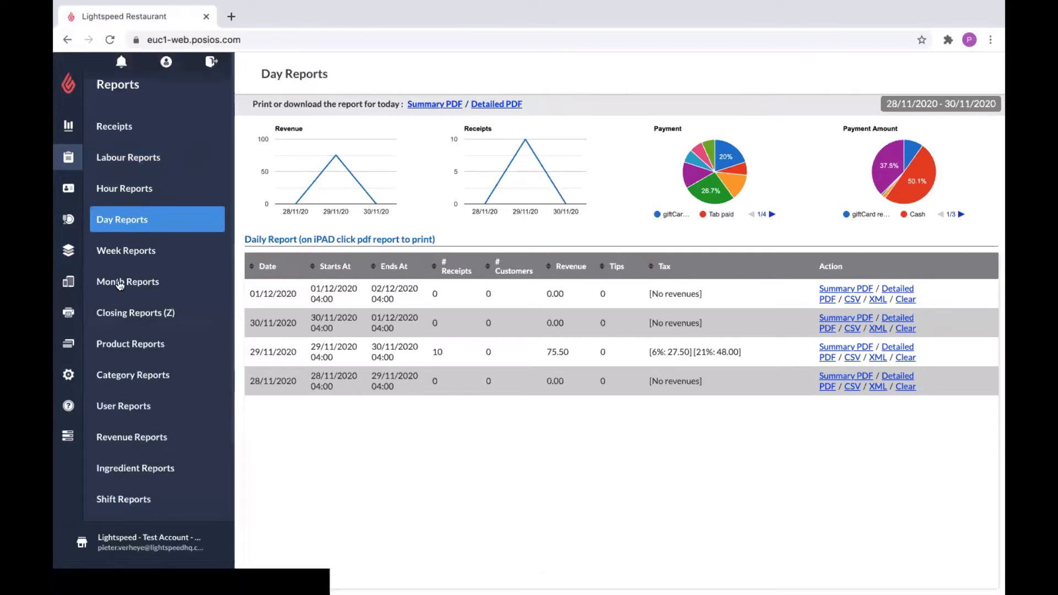
Open Closing Reports (Z), listing two closings from 29/11/2020
click(135, 313)
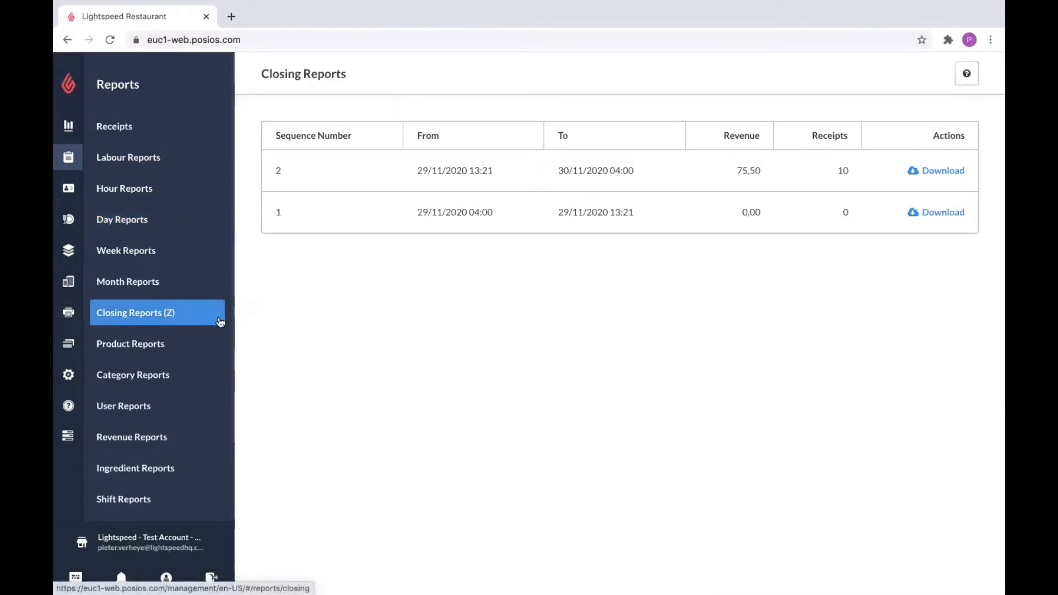
mouse_move(469, 253)
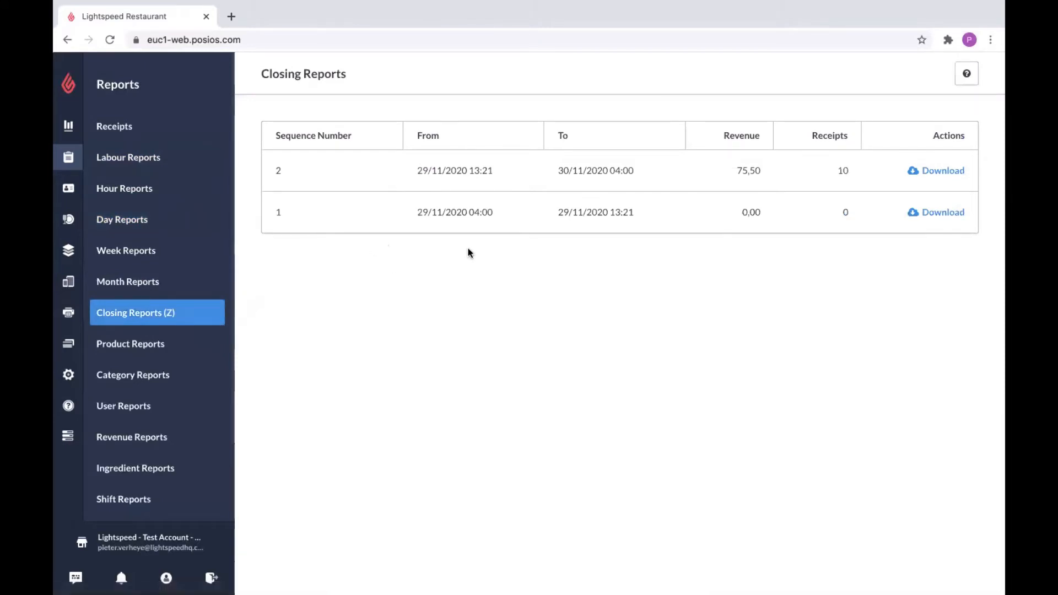
mouse_move(378, 274)
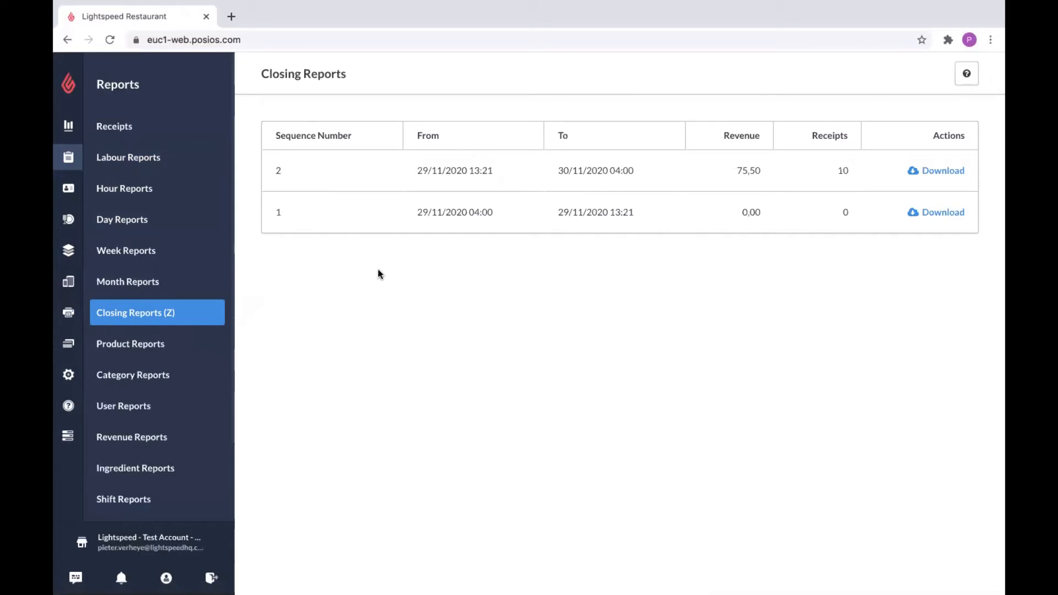
mouse_move(347, 218)
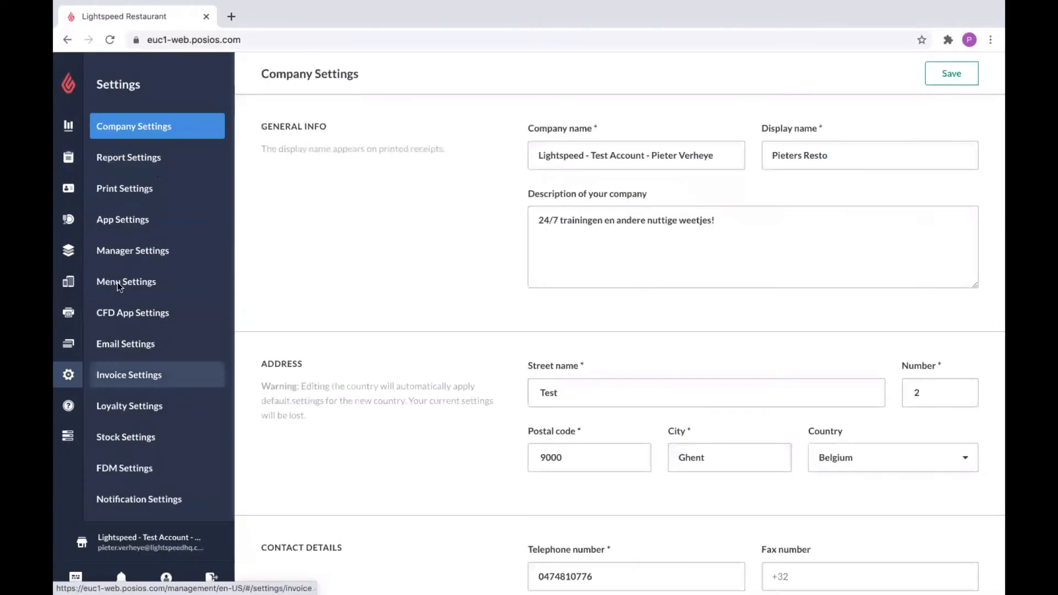
Reopen Report Settings and scroll to the Closing Reports (X/Z) option
click(128, 157)
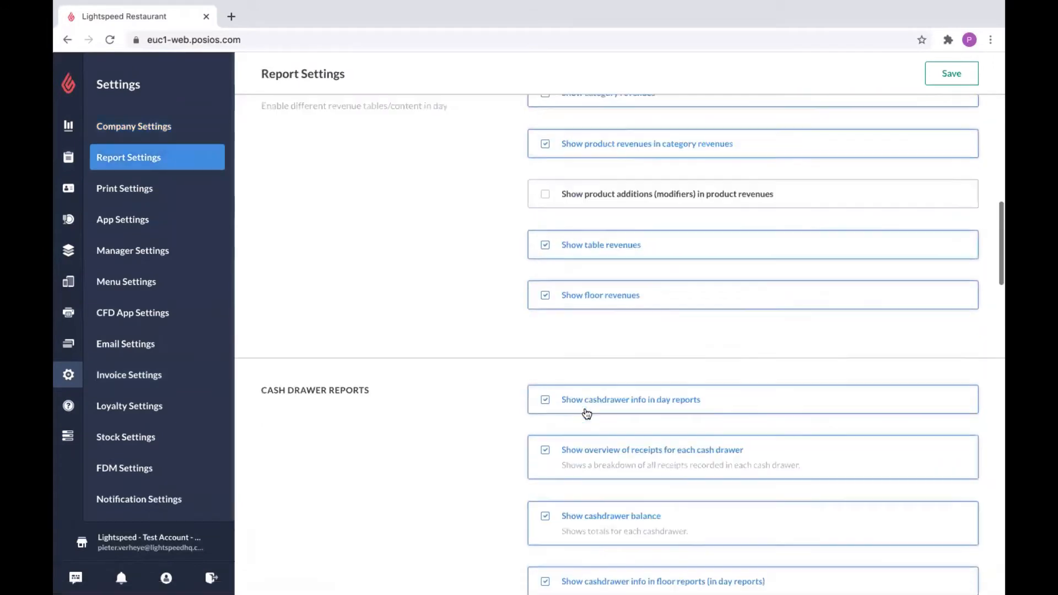
scroll(down, 3)
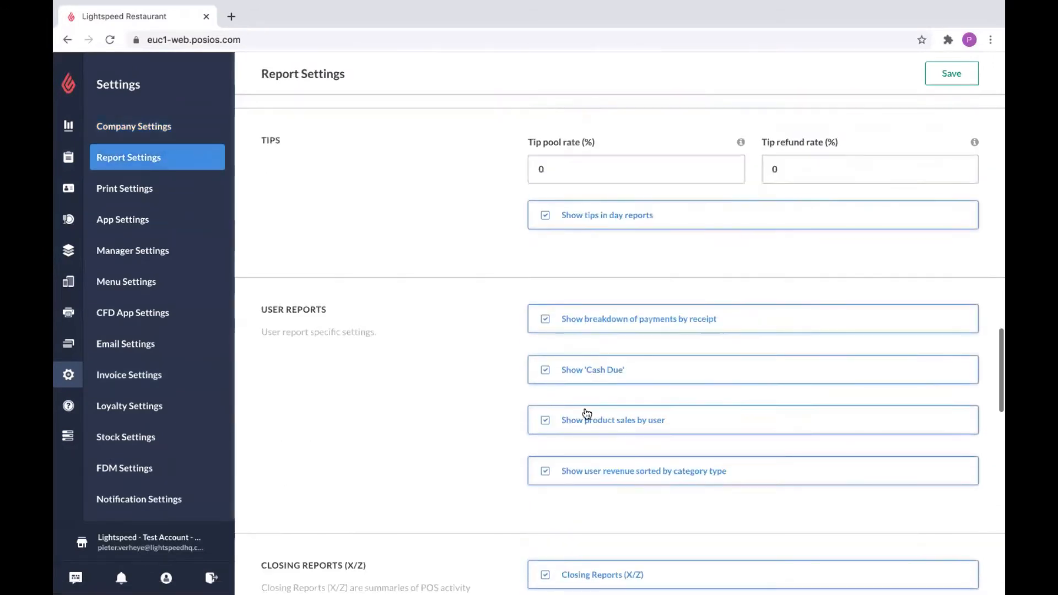
scroll(down, 3)
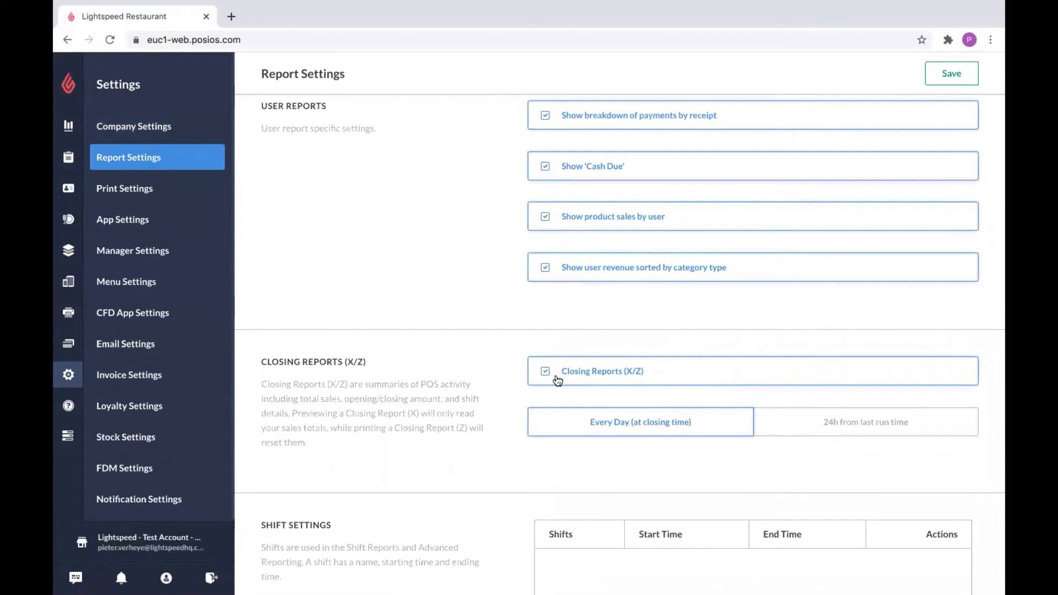
mouse_move(452, 320)
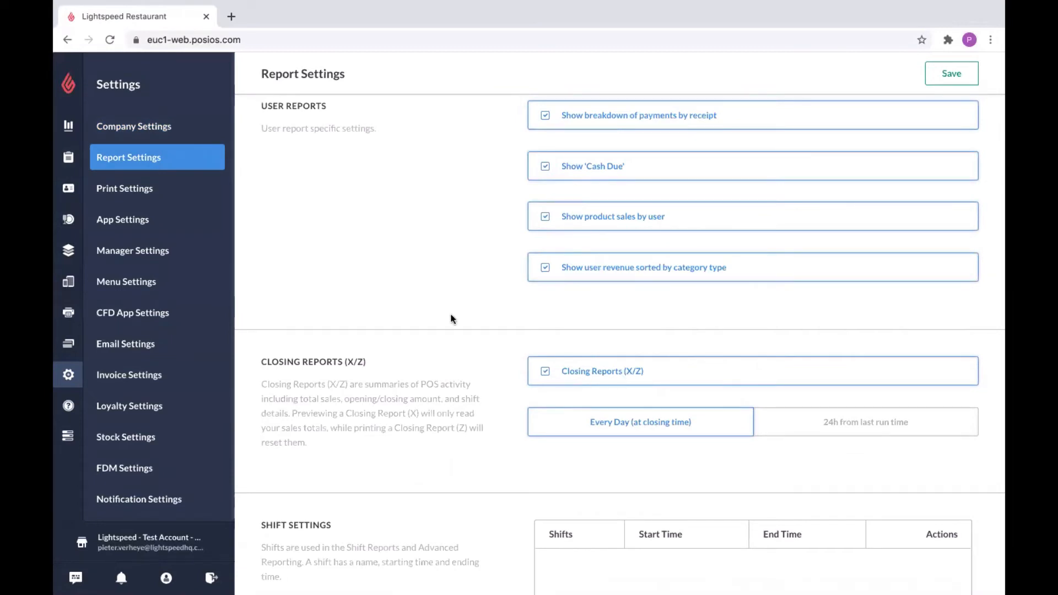
mouse_move(379, 437)
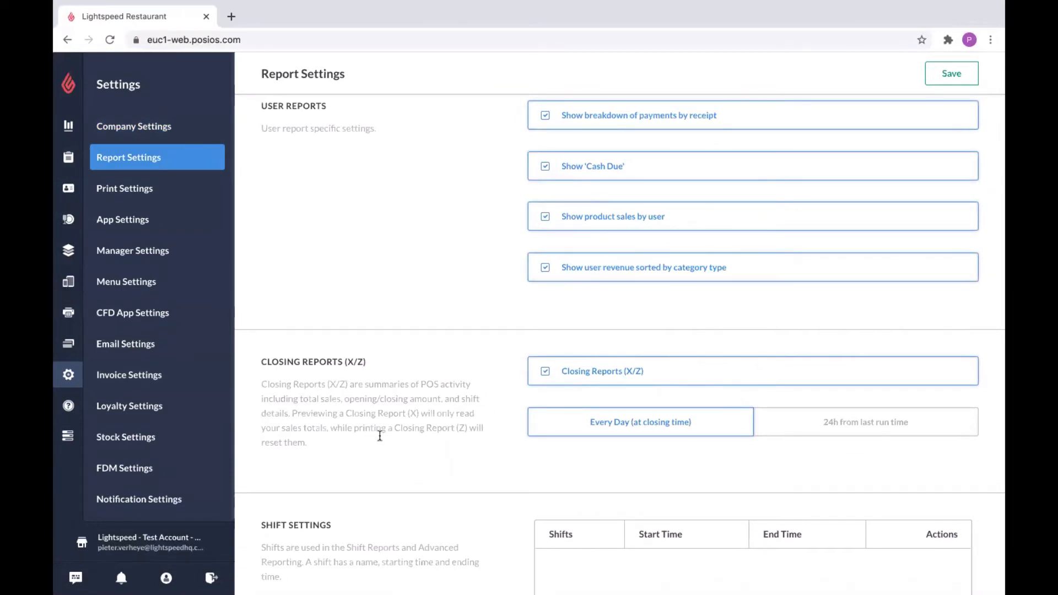
mouse_move(294, 273)
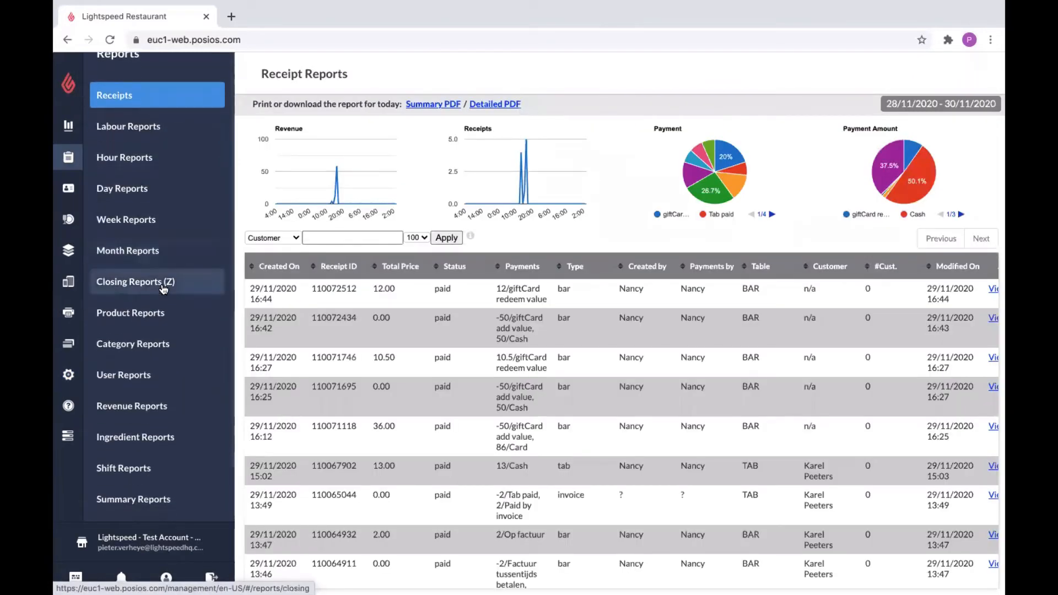
Review Product Reports' three top-selling products, then go to Category Reports
click(130, 313)
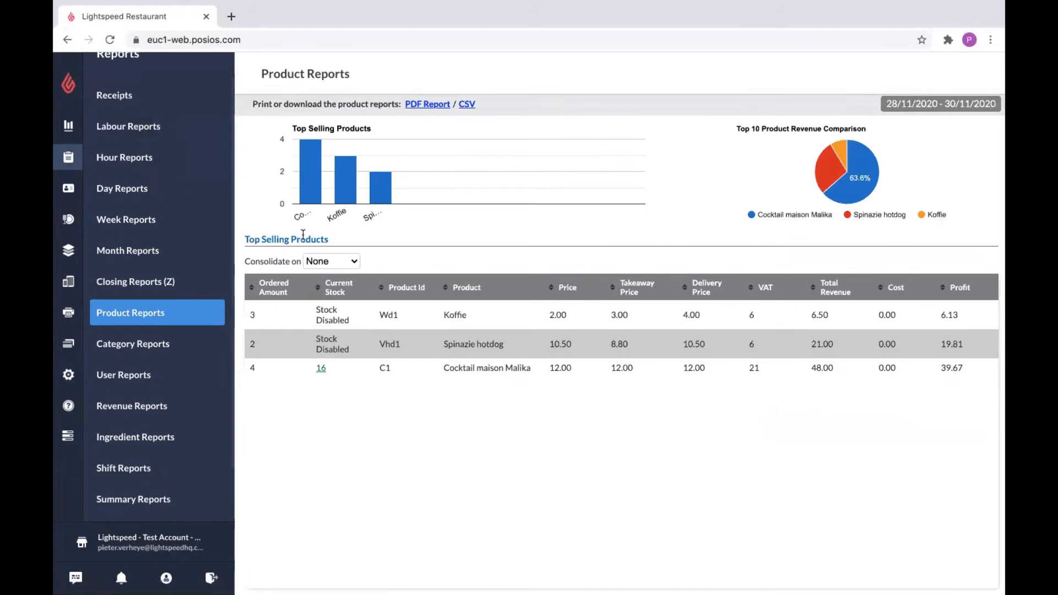
mouse_move(395, 168)
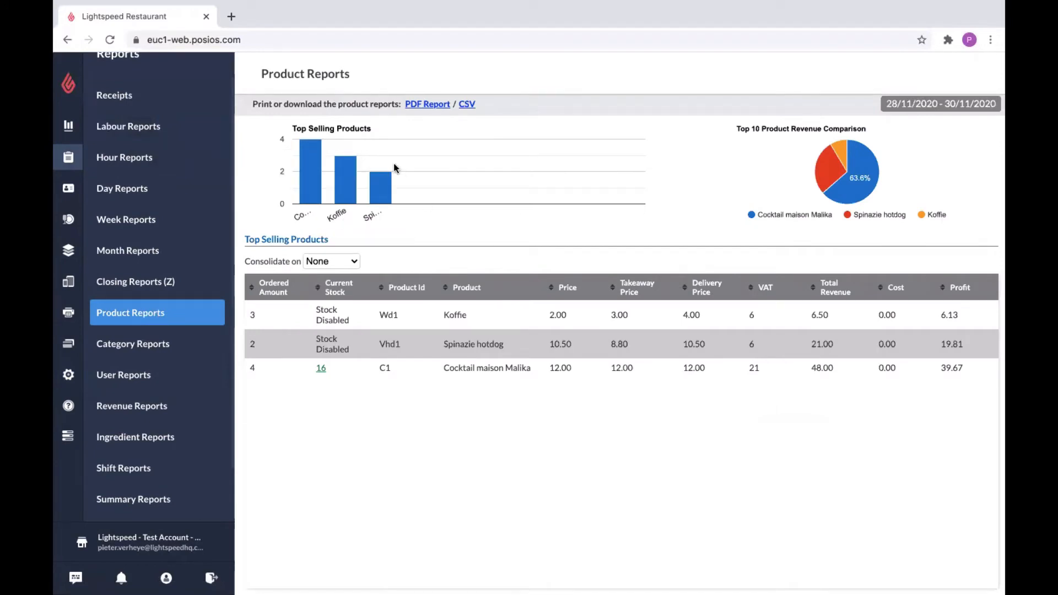
mouse_move(432, 174)
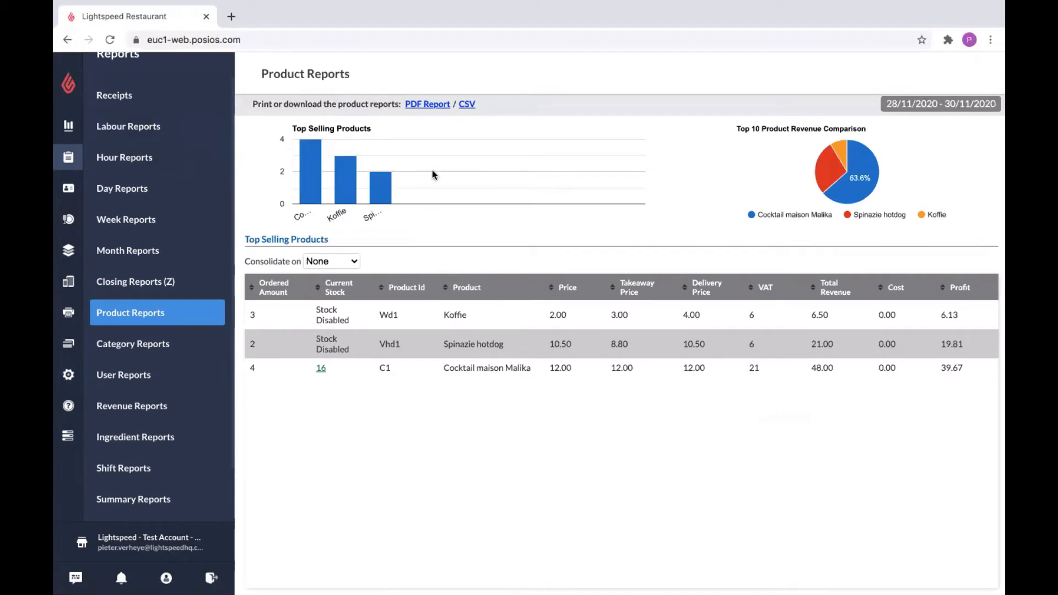
mouse_move(861, 178)
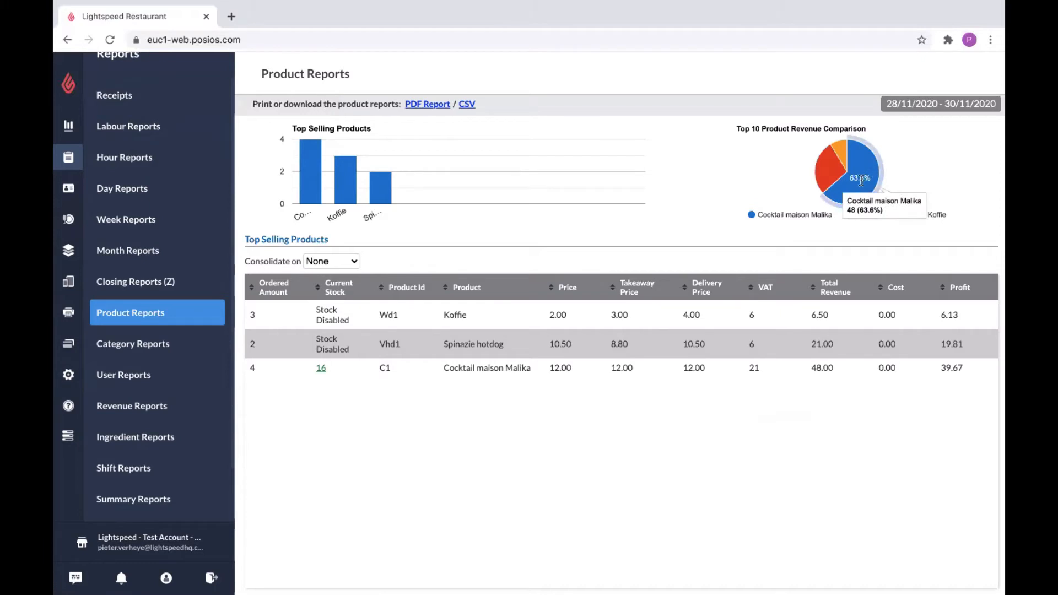
mouse_move(833, 244)
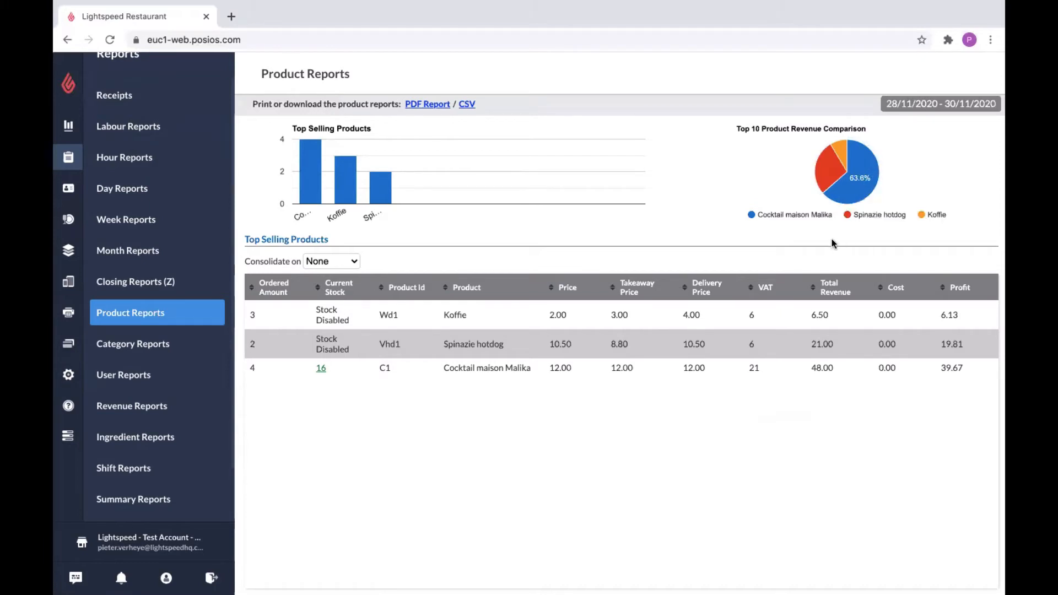
mouse_move(315, 340)
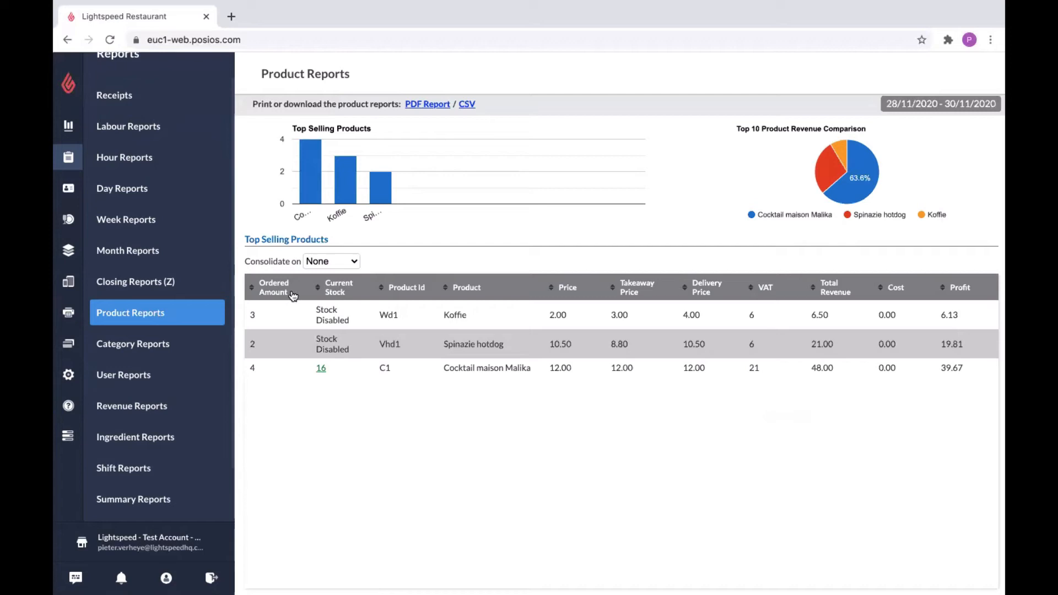
mouse_move(824, 305)
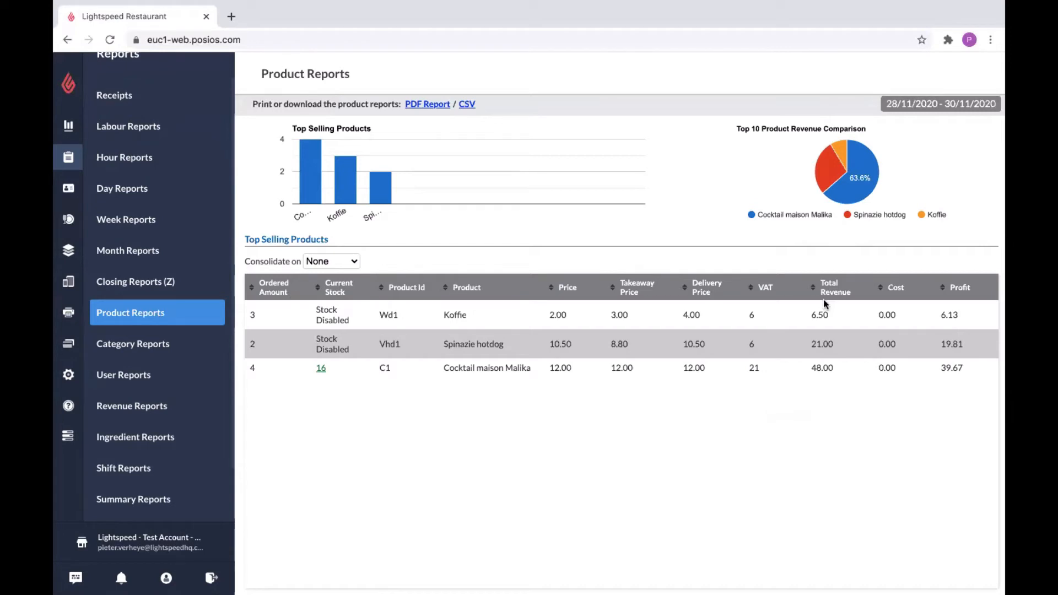
mouse_move(626, 328)
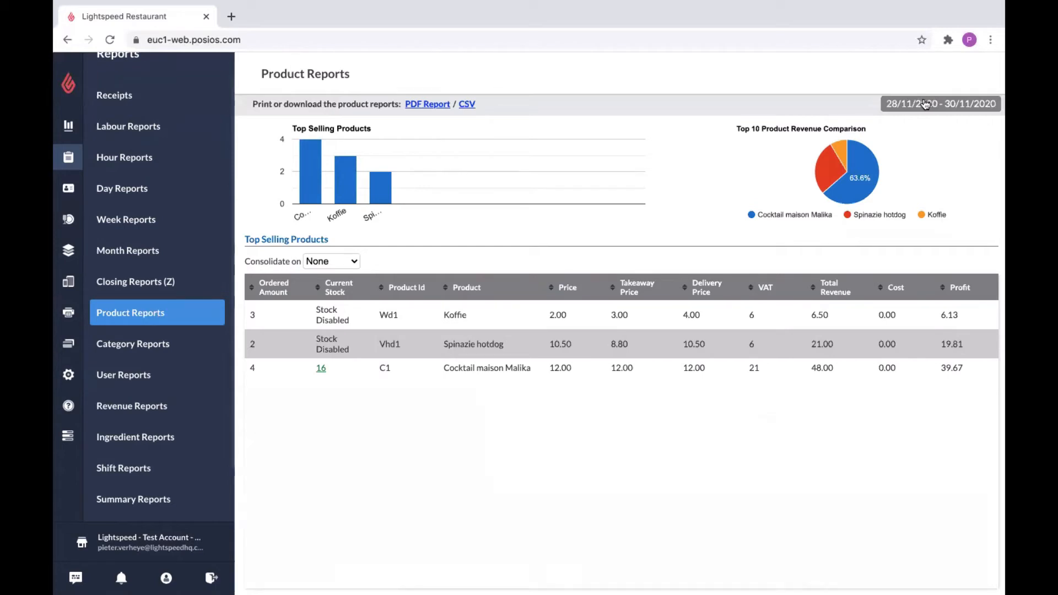
mouse_move(925, 106)
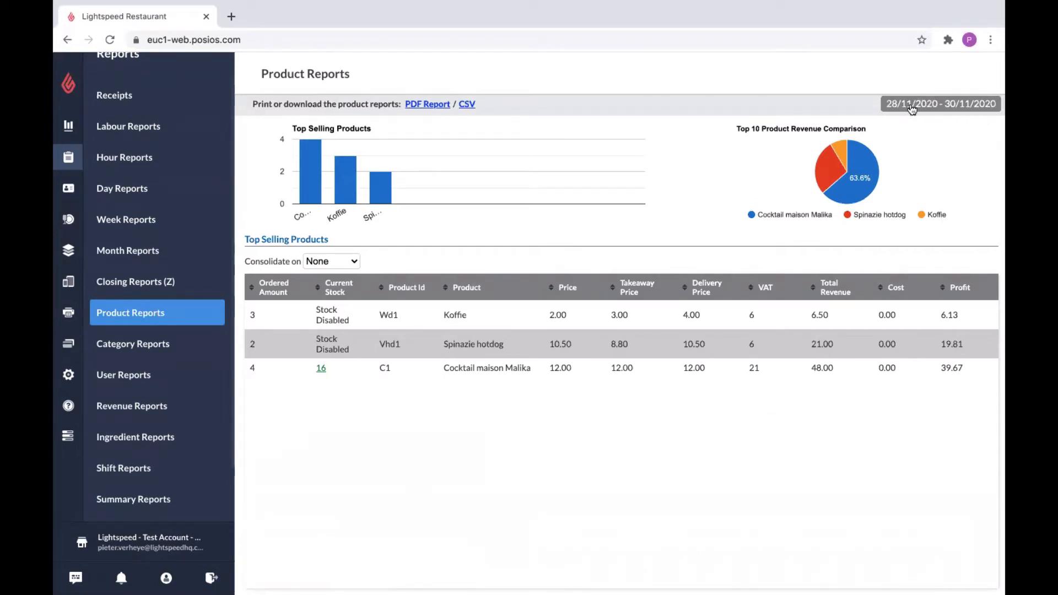
click(133, 344)
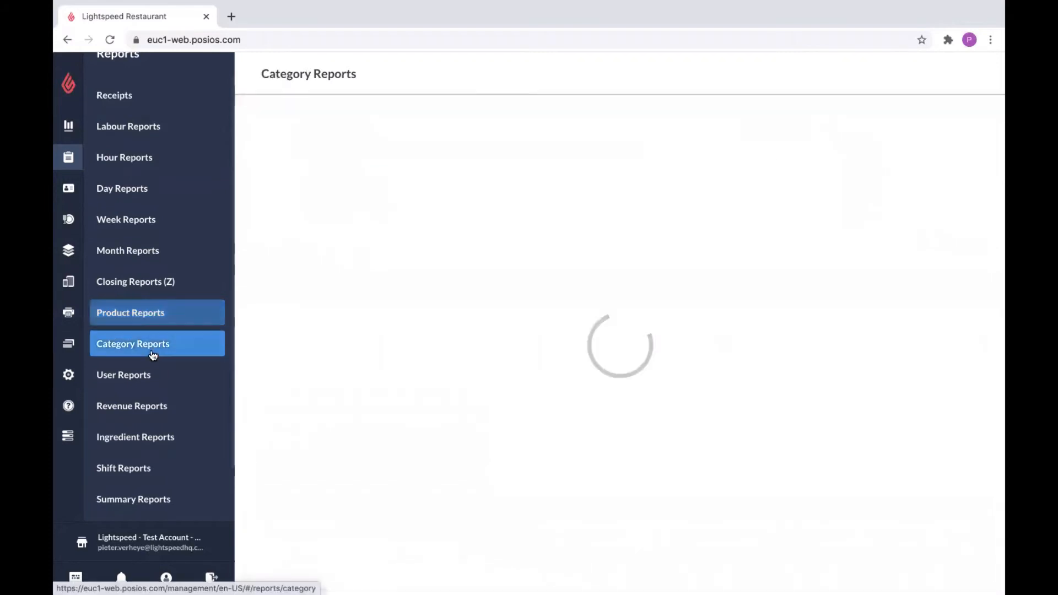
View the Category Reports revenue chart, then open User Reports
click(133, 343)
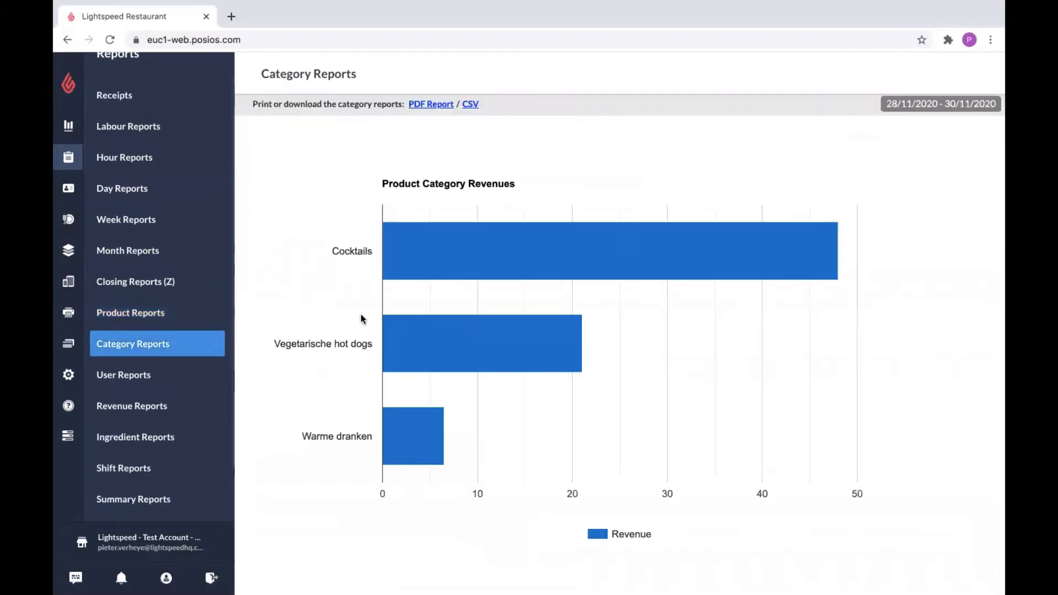
mouse_move(607, 291)
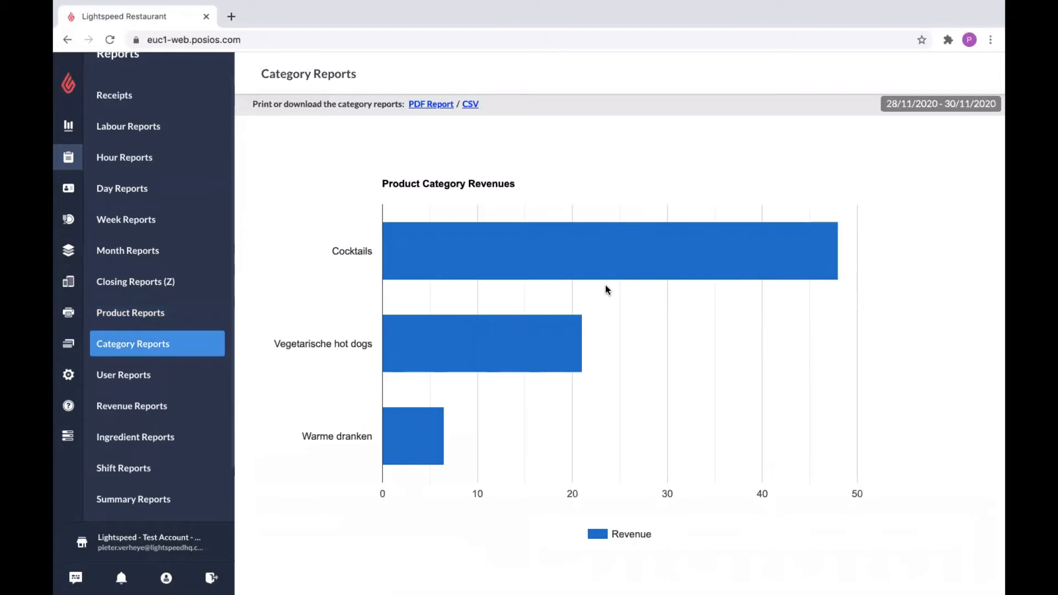
mouse_move(555, 346)
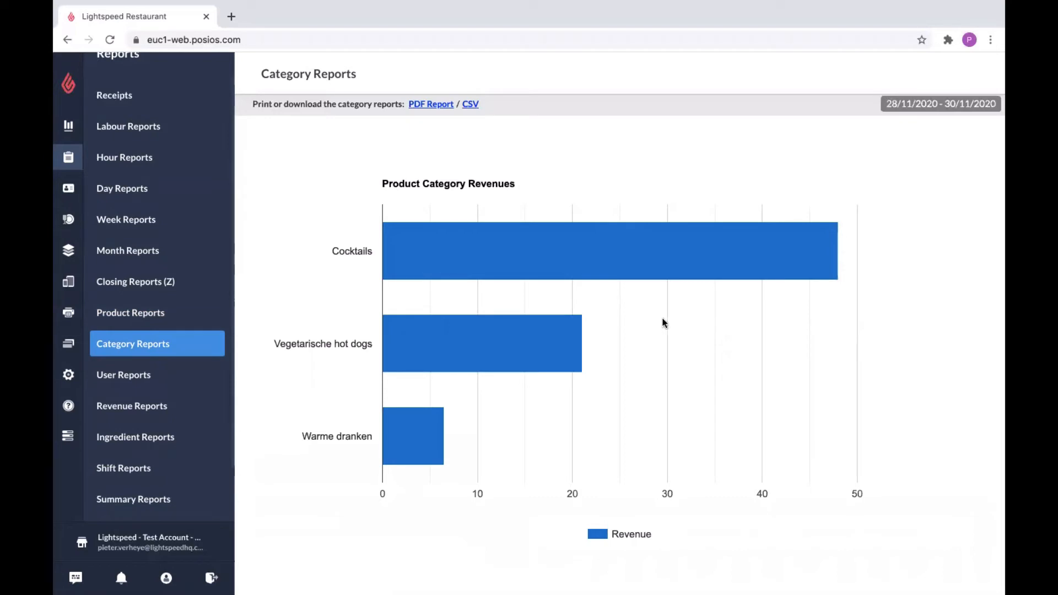
mouse_move(518, 317)
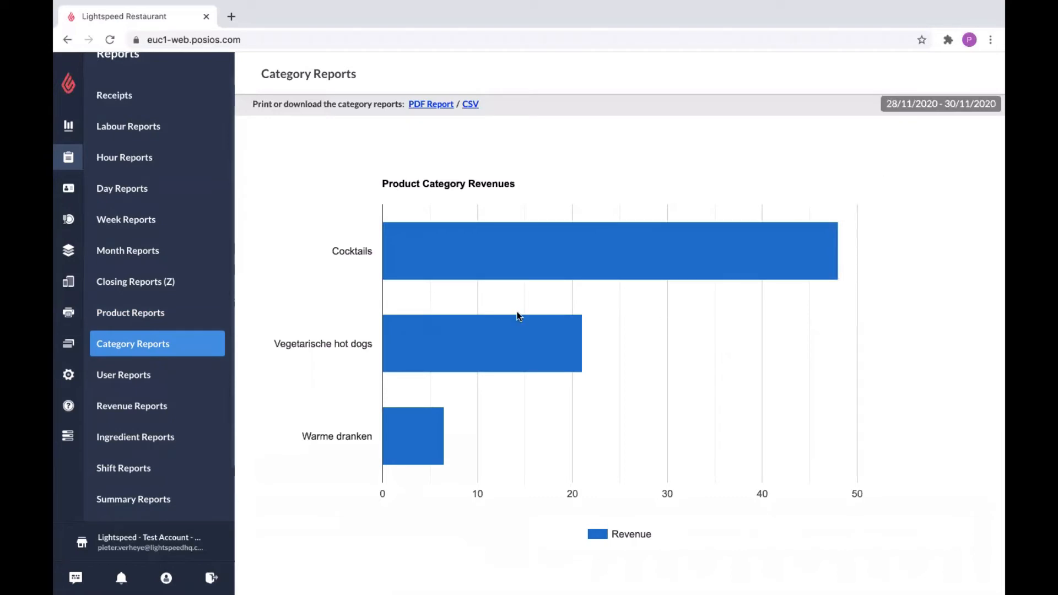
mouse_move(546, 263)
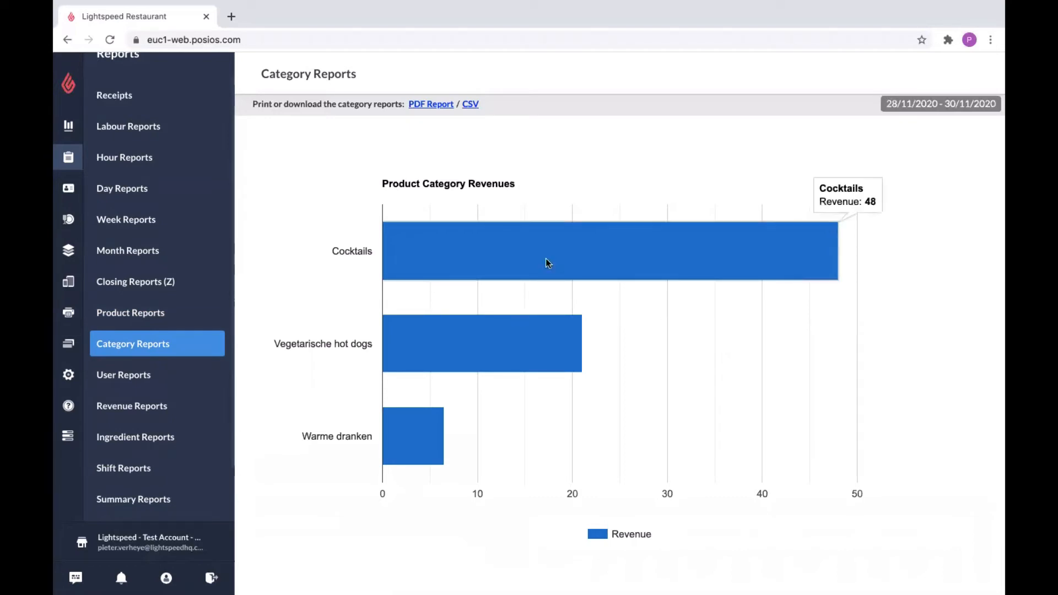
mouse_move(430, 116)
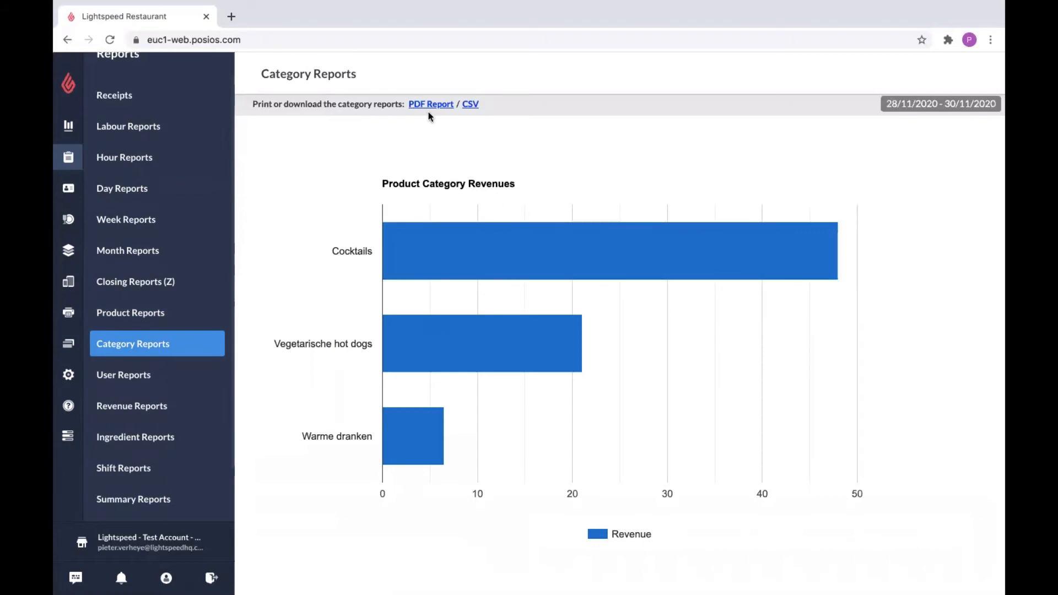
mouse_move(905, 112)
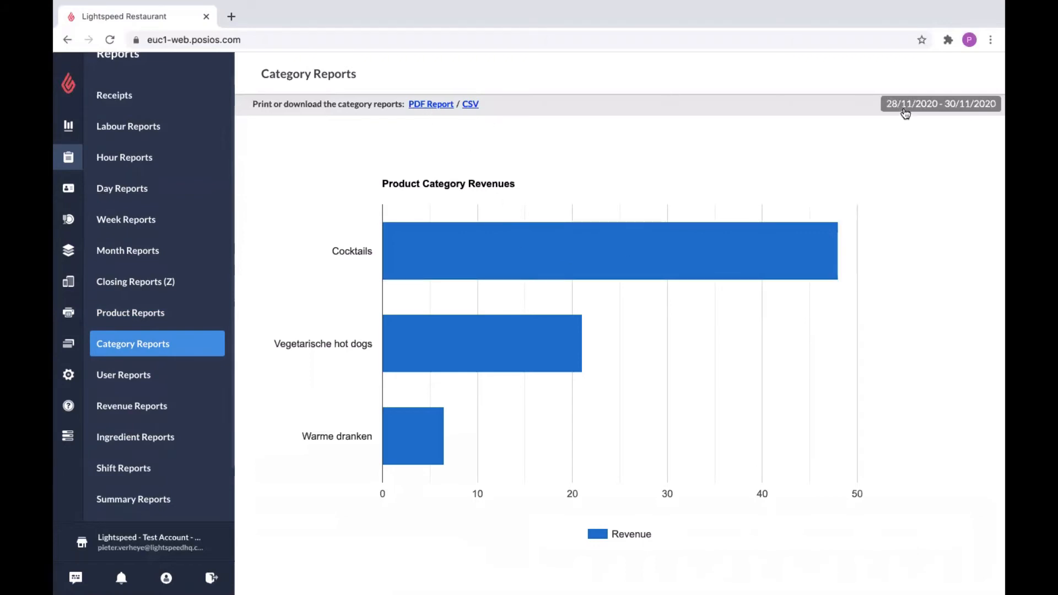
click(123, 375)
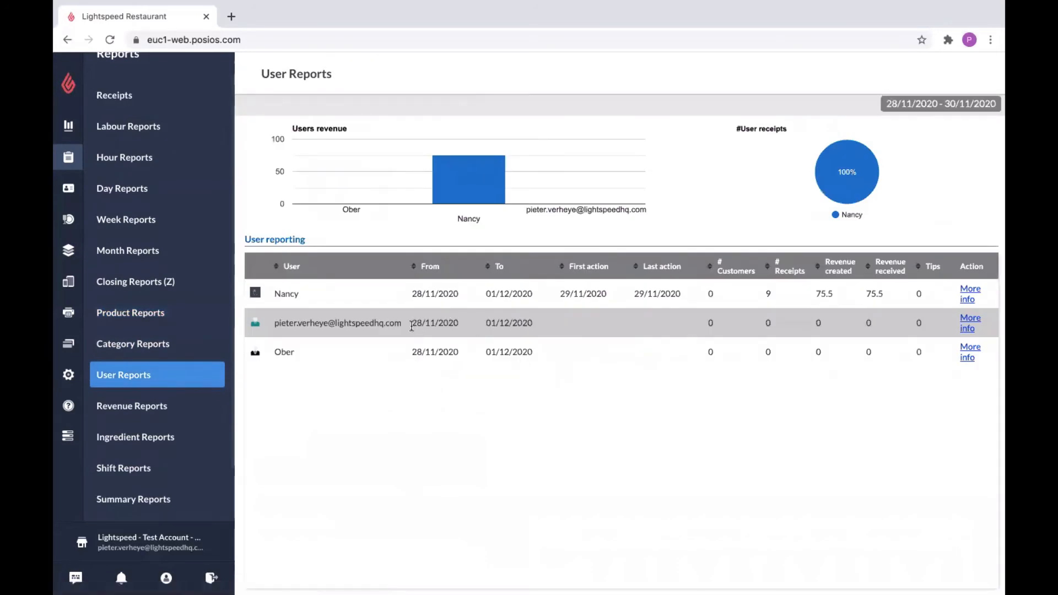
mouse_move(631, 325)
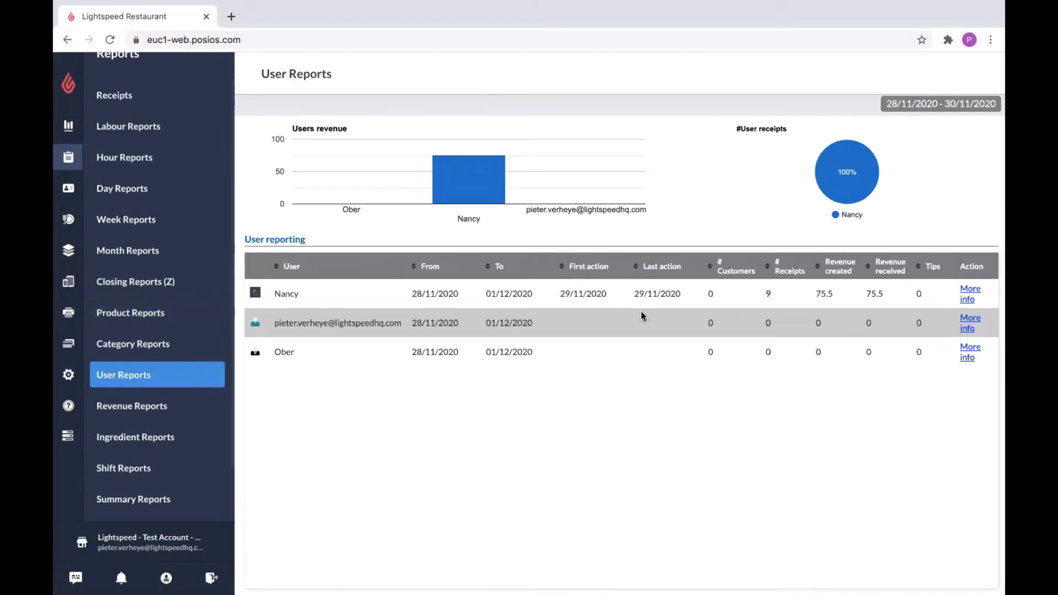
mouse_move(611, 295)
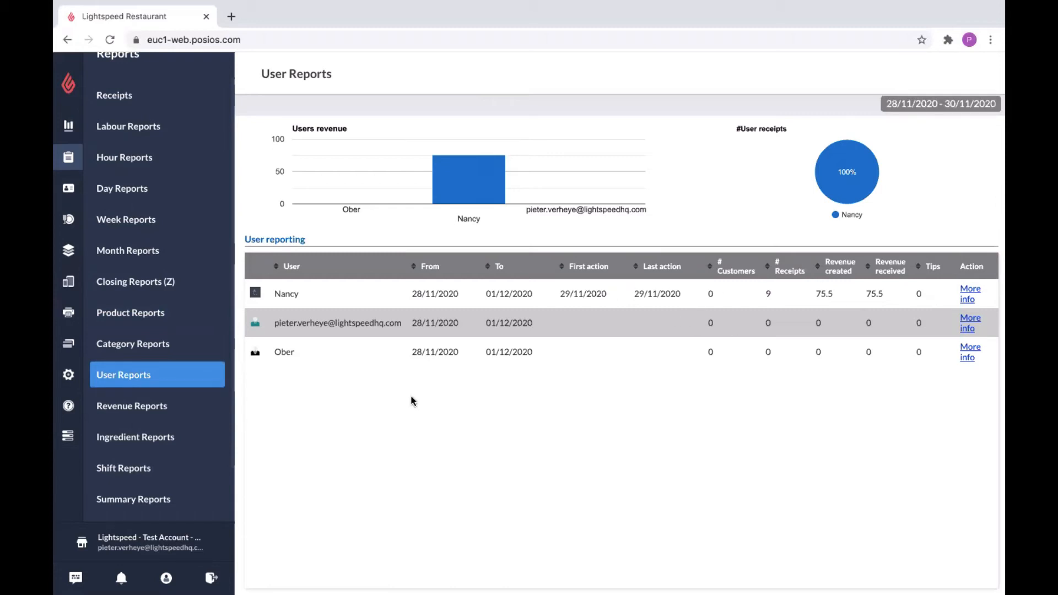
mouse_move(173, 409)
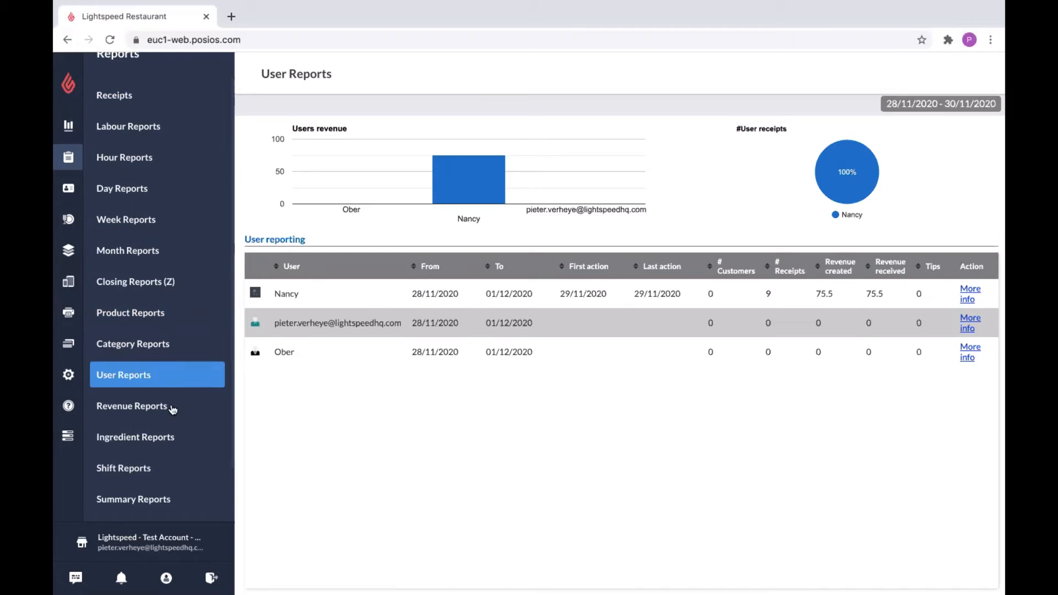
Open Revenue Reports showing 75.50 total revenue over 10 receipts
click(131, 406)
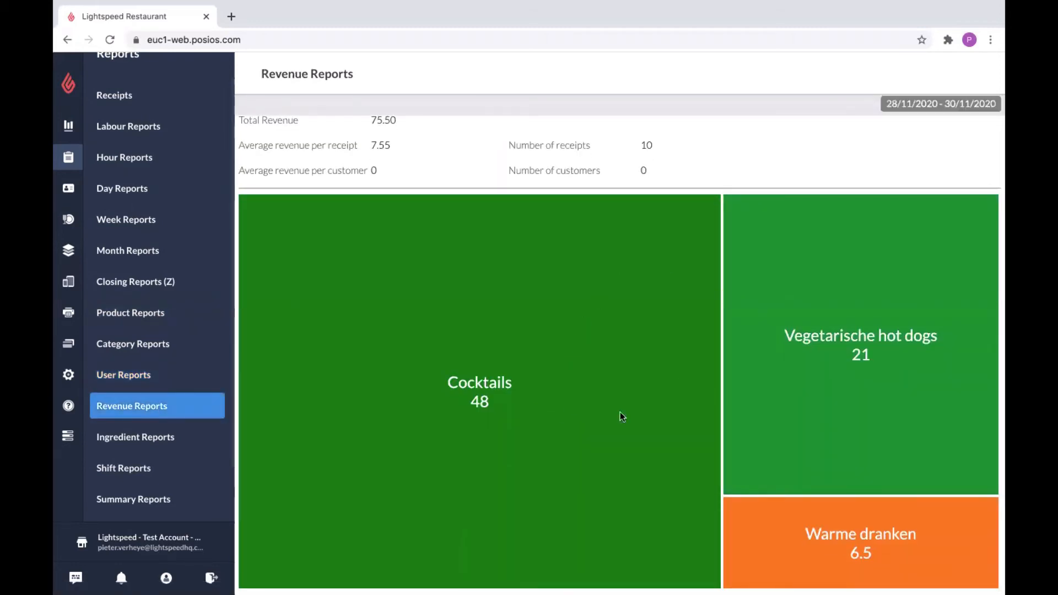
mouse_move(777, 323)
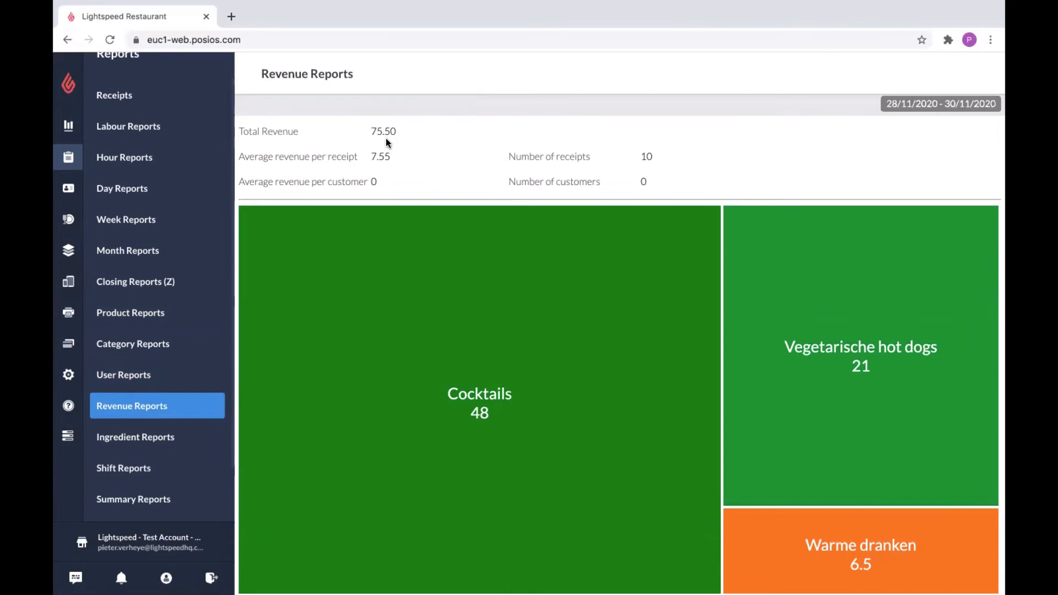
mouse_move(383, 160)
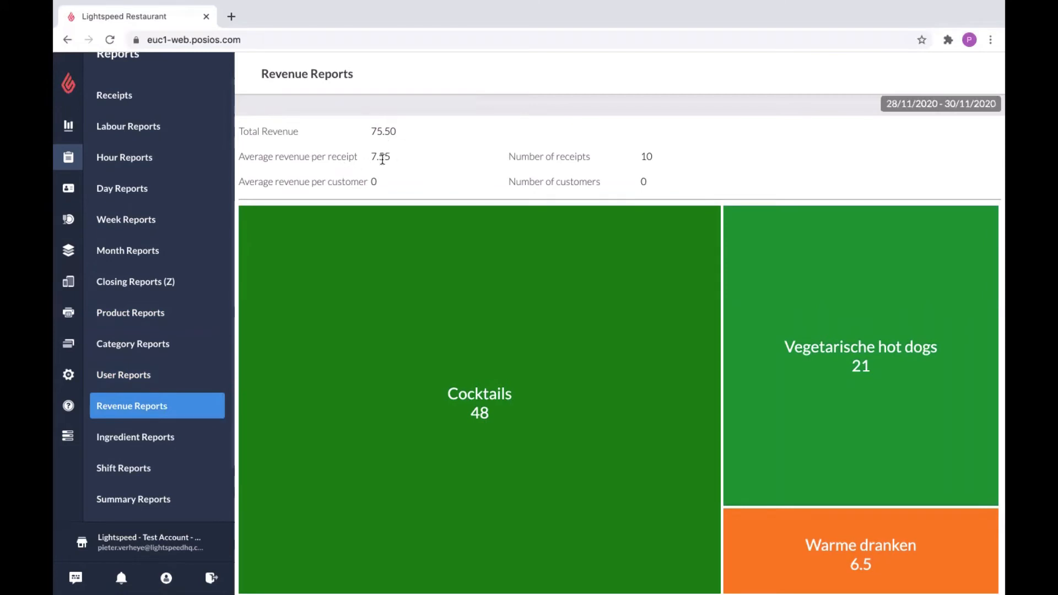
Scroll through the revenue-by-category totals, then open Ingredient Reports
scroll(down, 3)
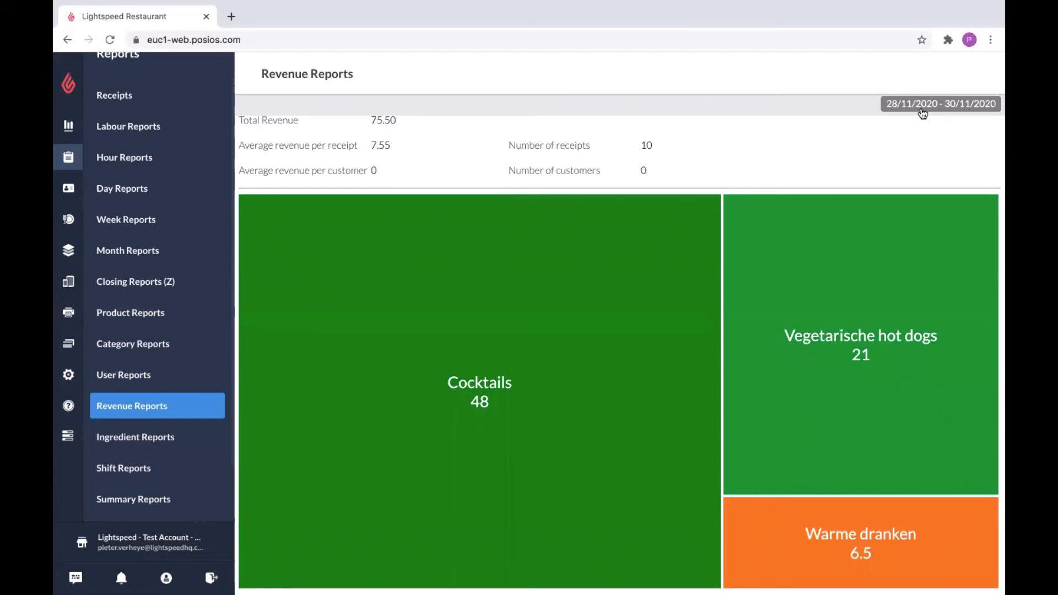
mouse_move(157, 437)
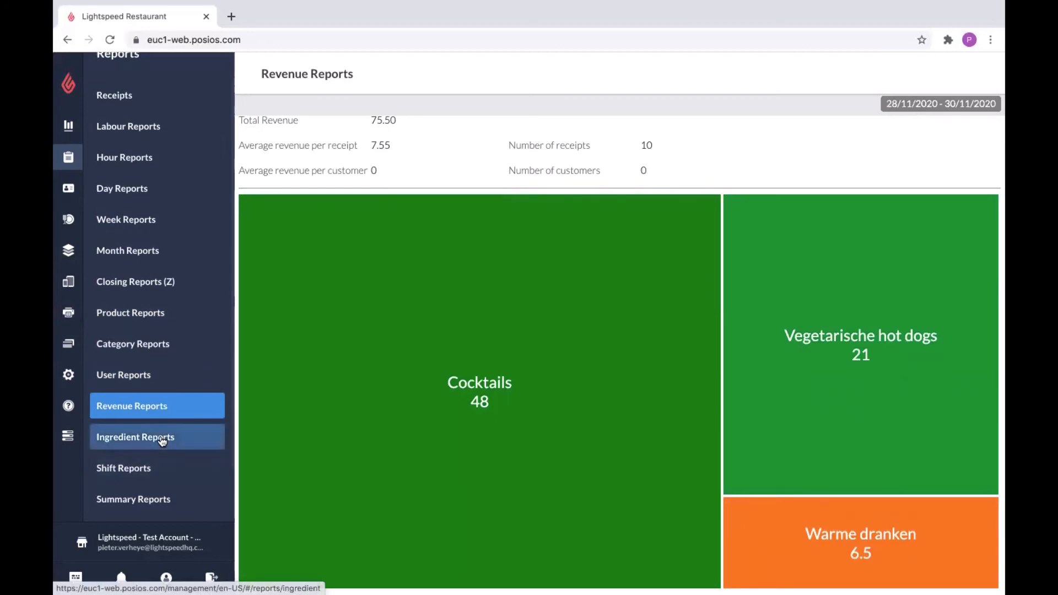
click(135, 437)
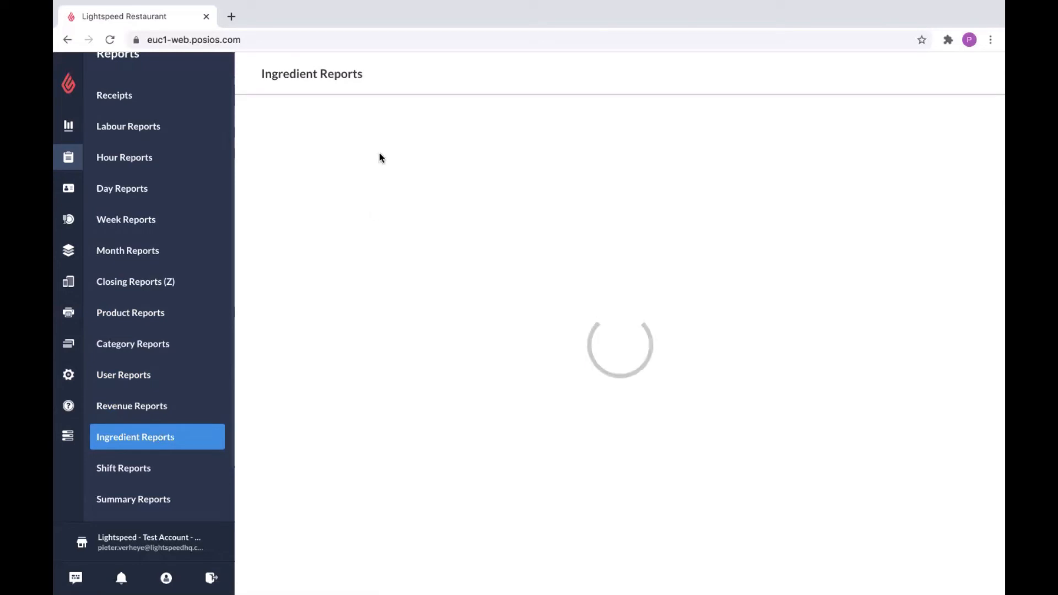
Open Shift Reports for 30/11/2020, which says shifts must be configured in report settings
click(123, 468)
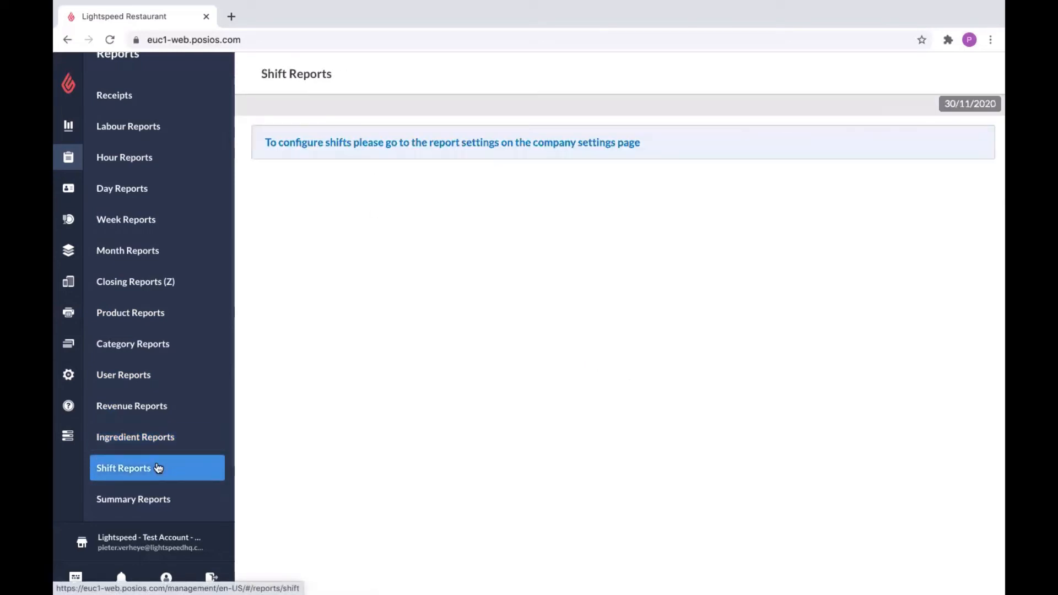
mouse_move(377, 371)
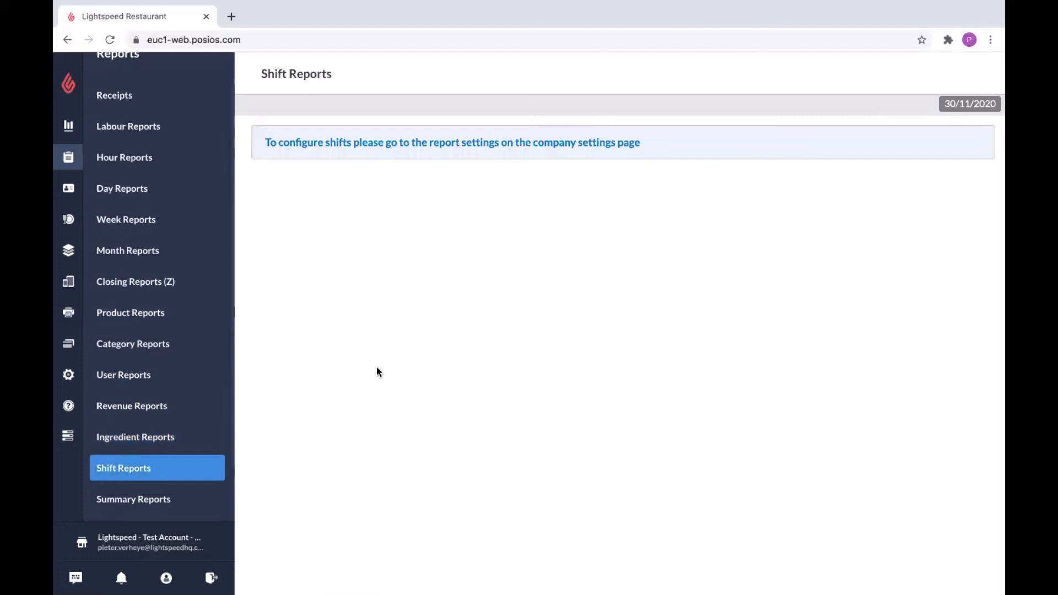
mouse_move(283, 264)
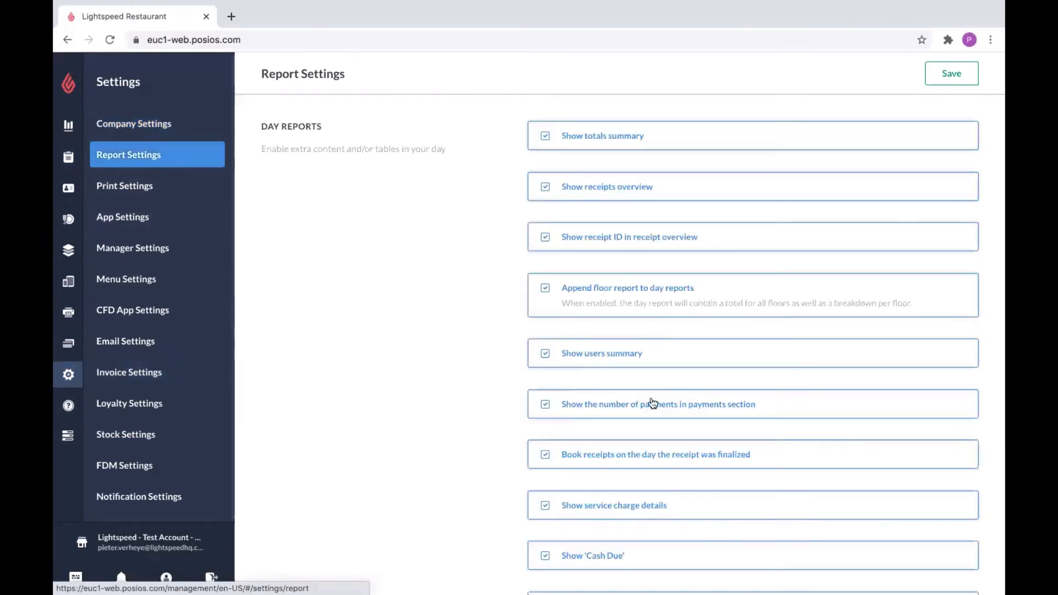
Scroll down Report Settings to the Shift Settings section showing no shifts configured
scroll(down, 3)
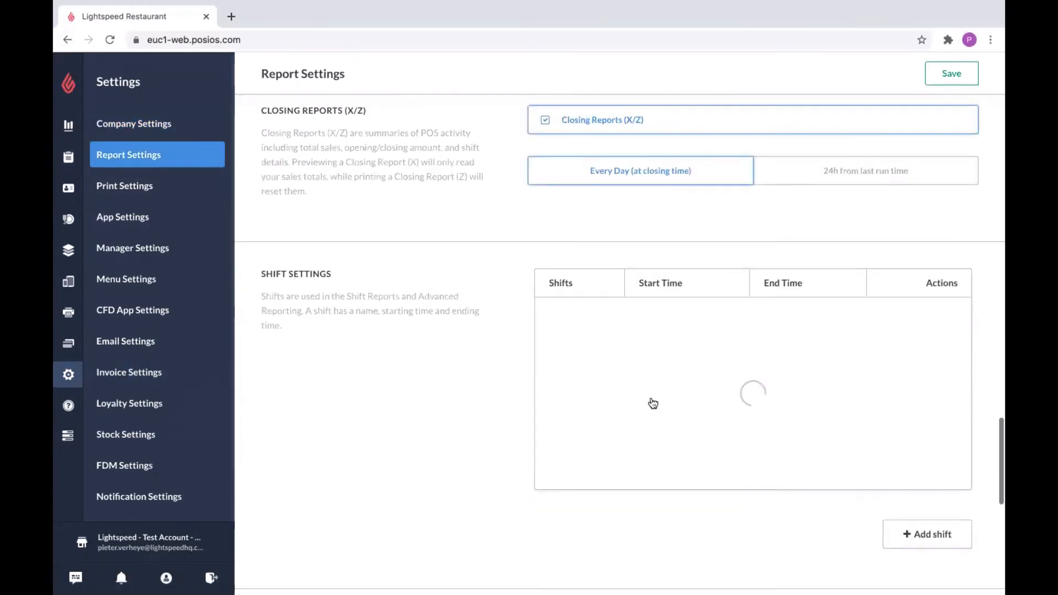
scroll(down, 3)
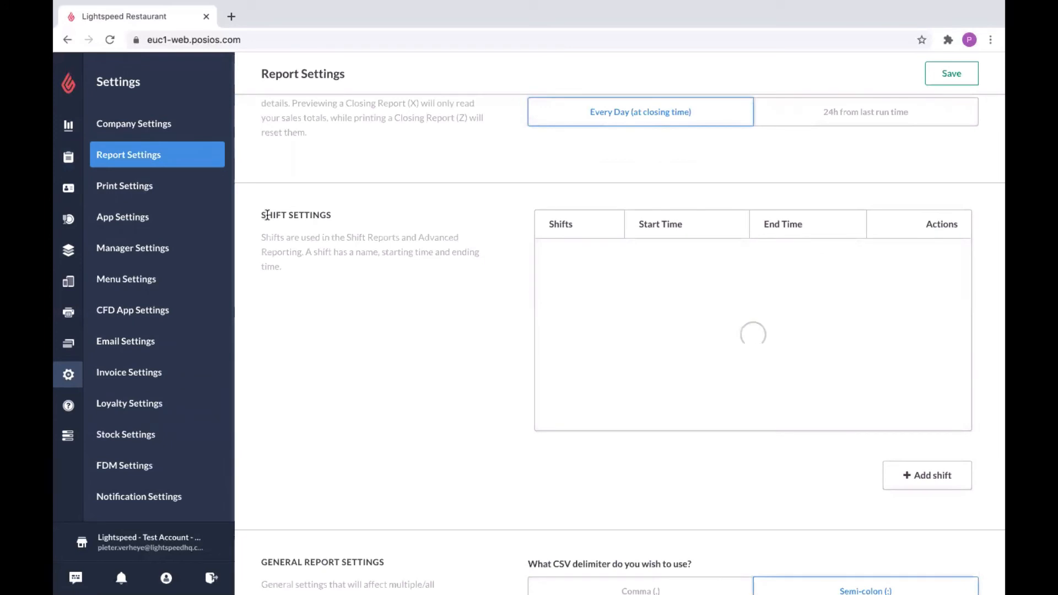
scroll(down, 3)
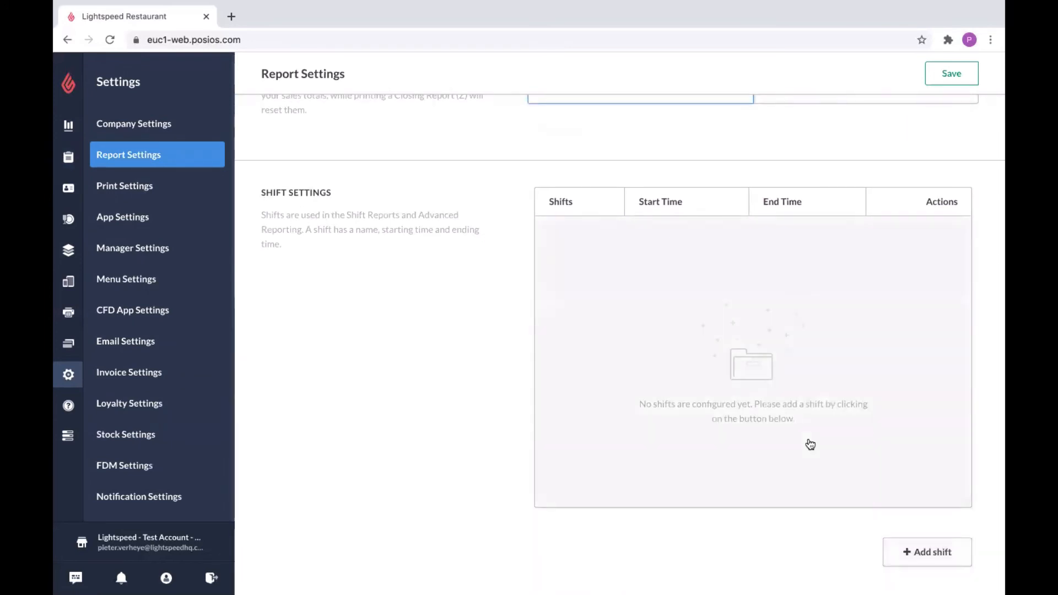
scroll(down, 3)
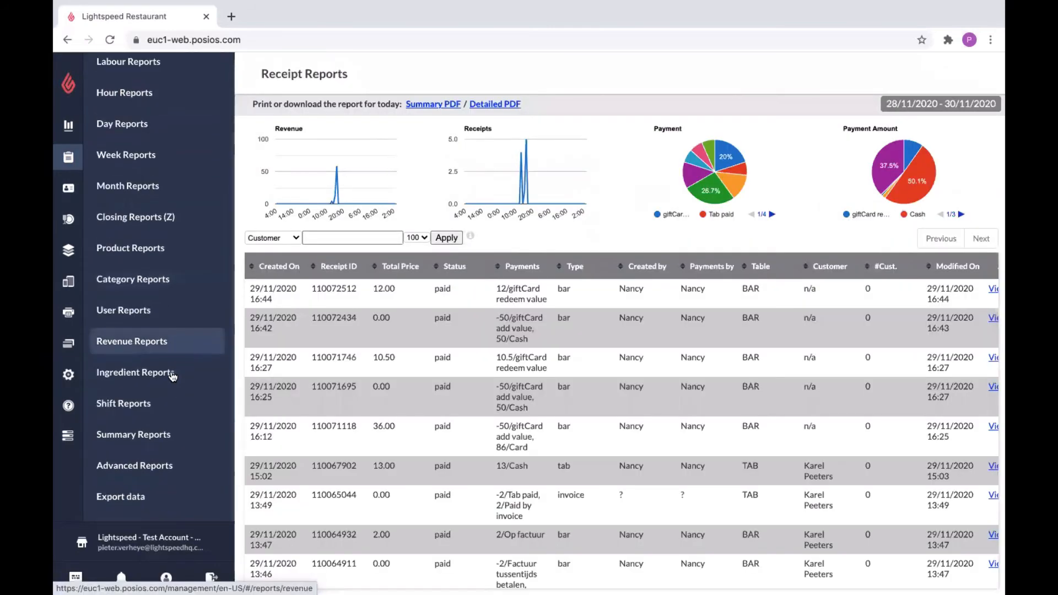
click(133, 434)
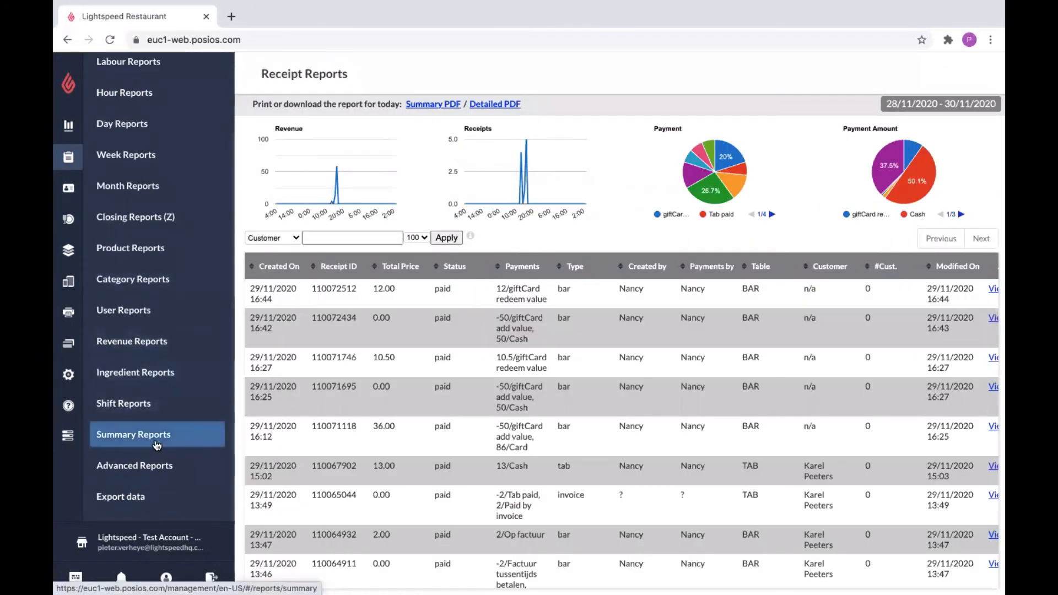
click(133, 434)
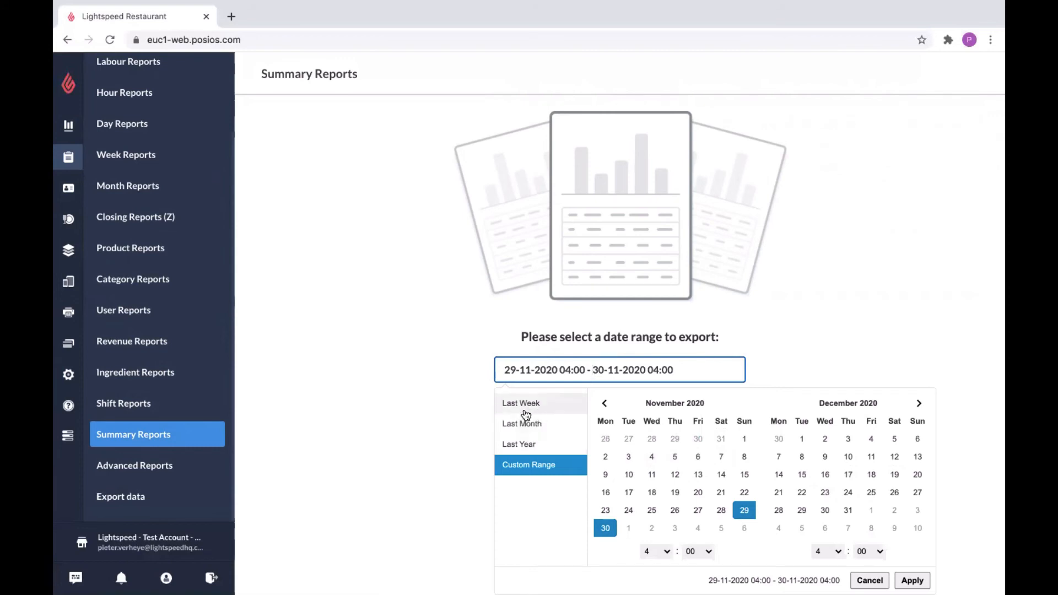
mouse_move(532, 444)
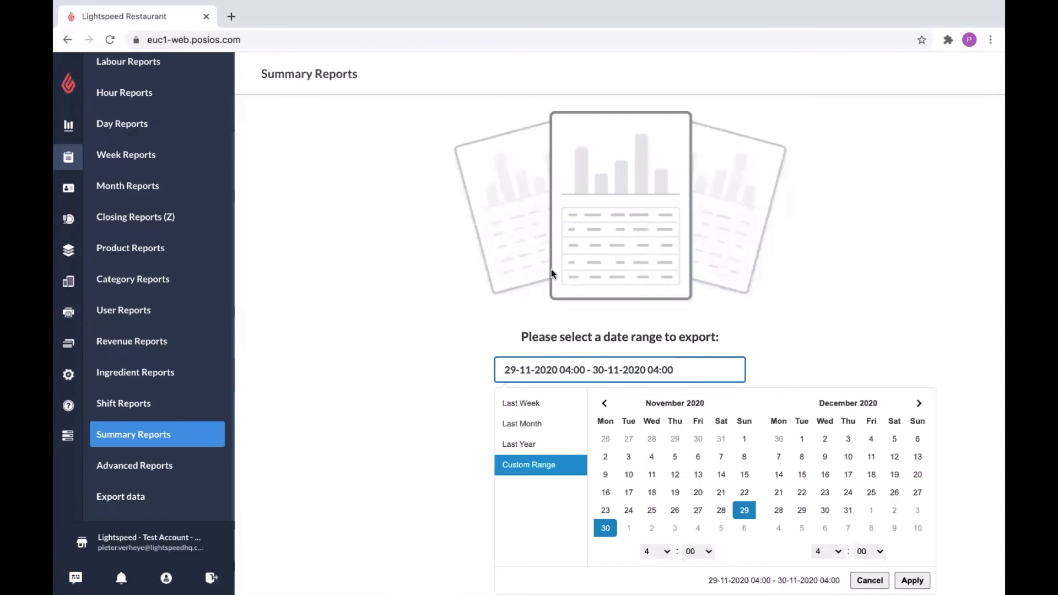
mouse_move(149, 480)
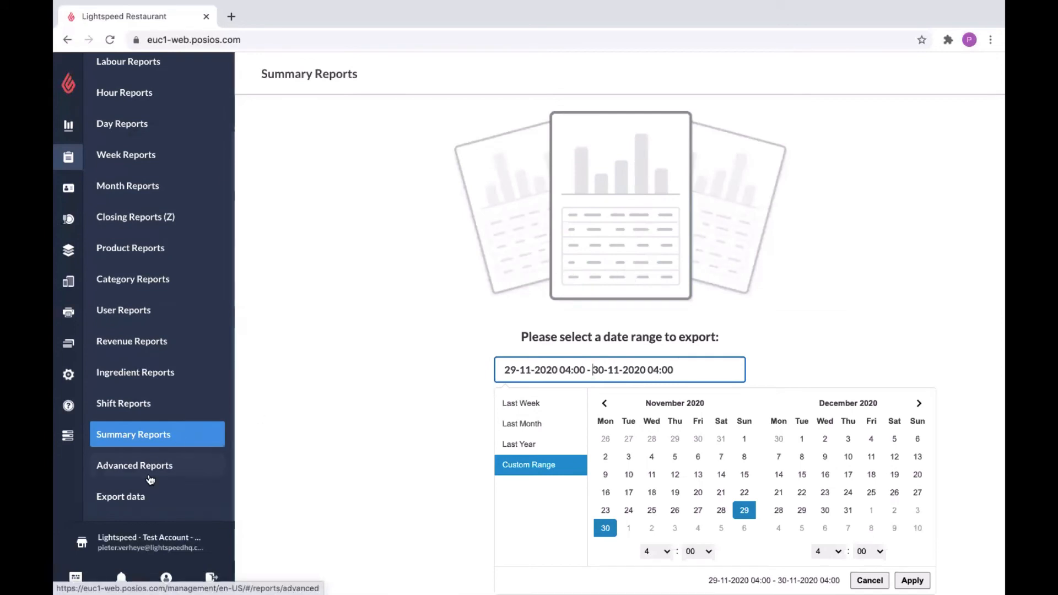
Open Advanced Reports and play its introductory Advanced Reporting video
click(135, 466)
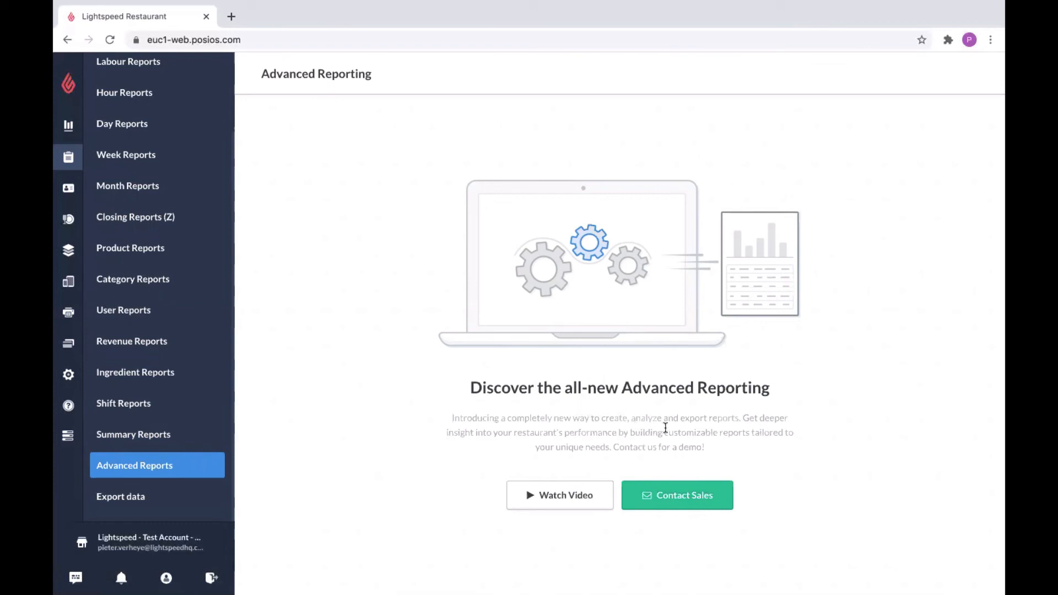
mouse_move(641, 376)
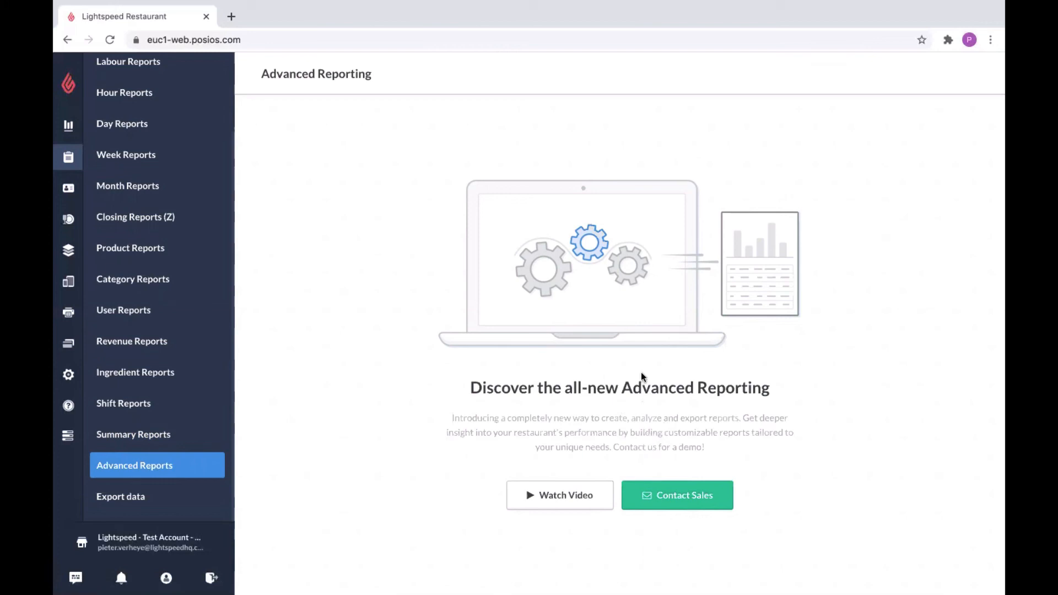
mouse_move(685, 471)
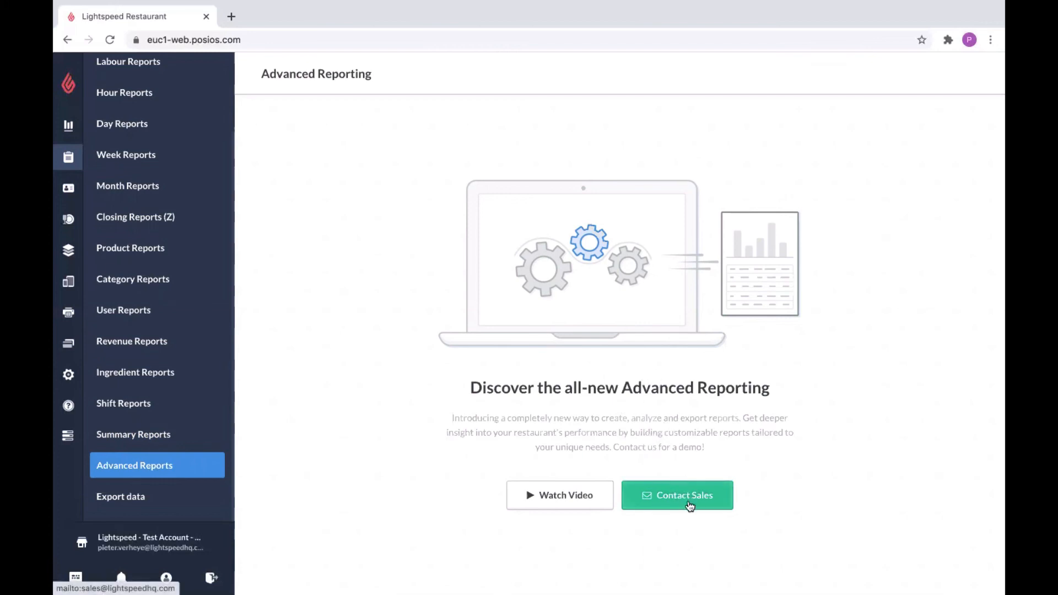
mouse_move(549, 489)
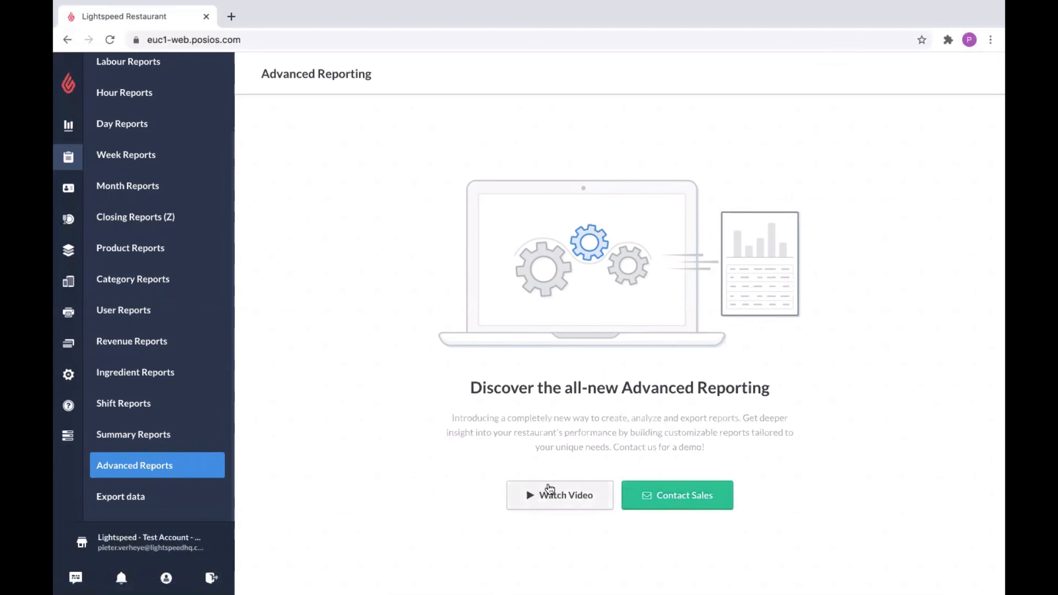
mouse_move(551, 496)
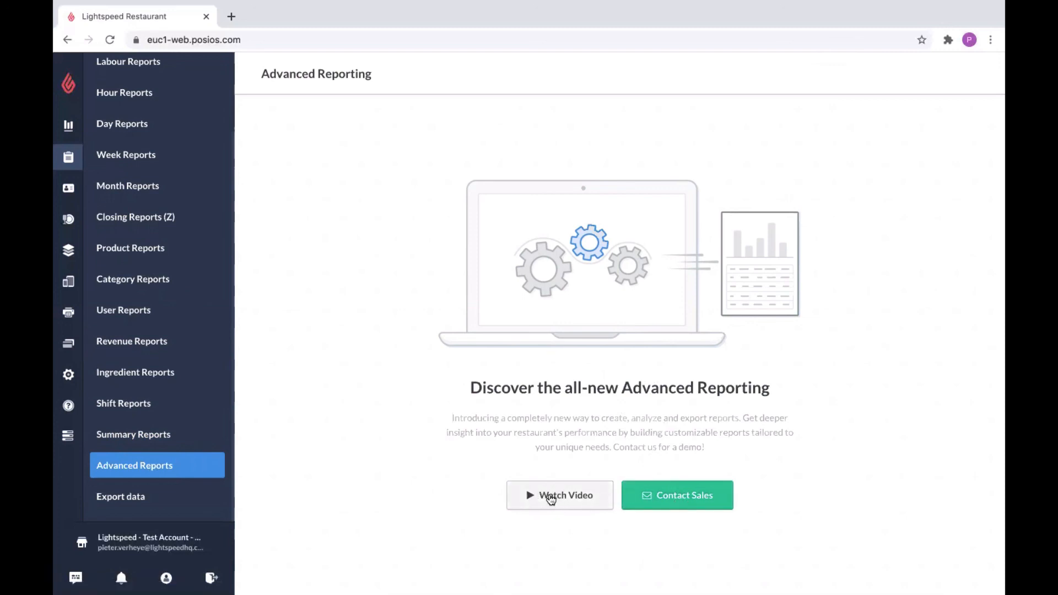
click(120, 496)
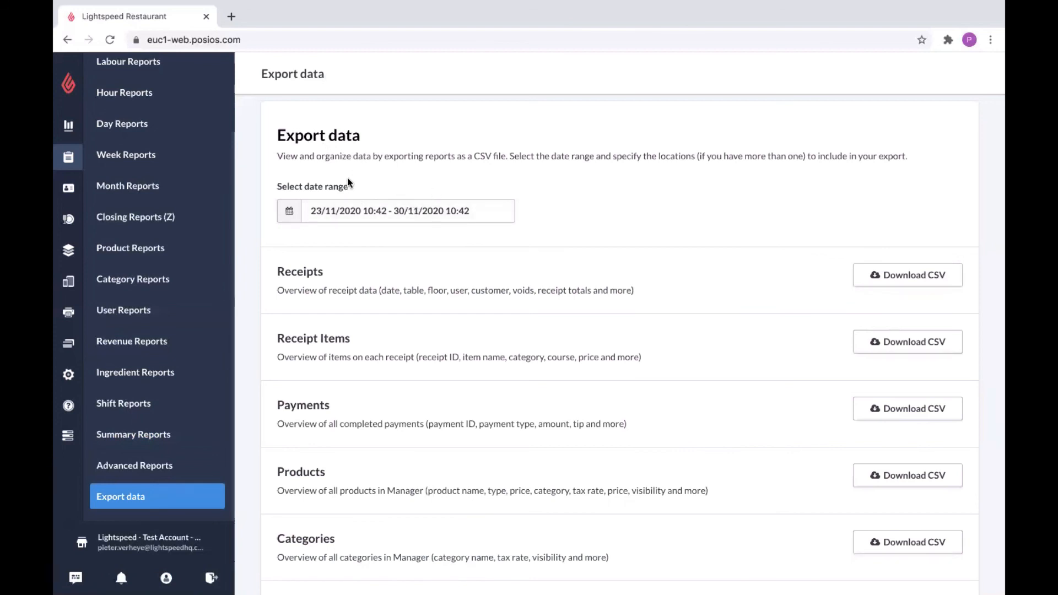
Scroll through the Export data page's CSV downloads, from Receipts down to Taxes
scroll(down, 3)
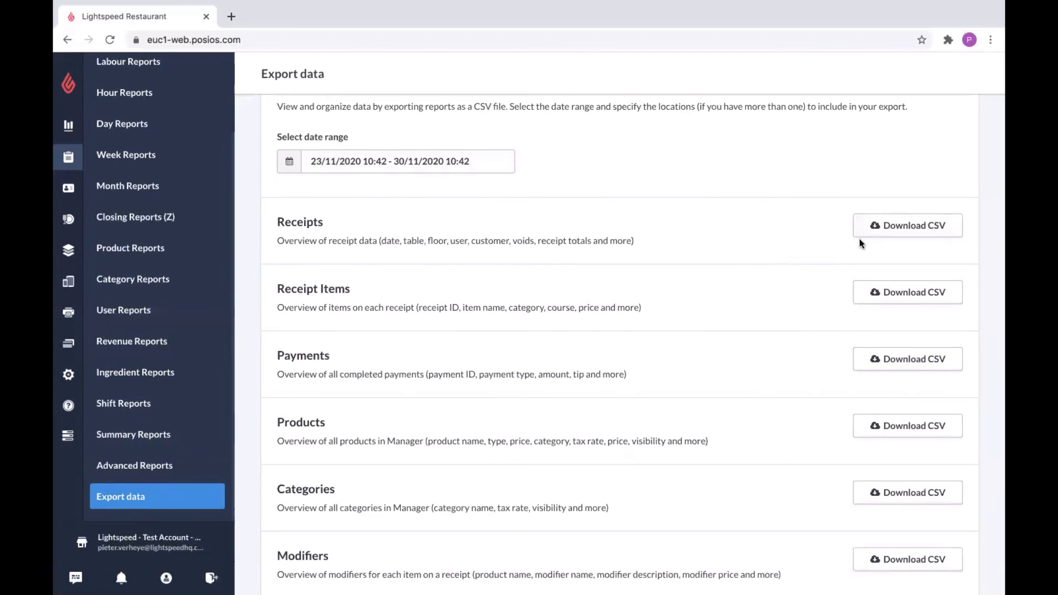
scroll(down, 3)
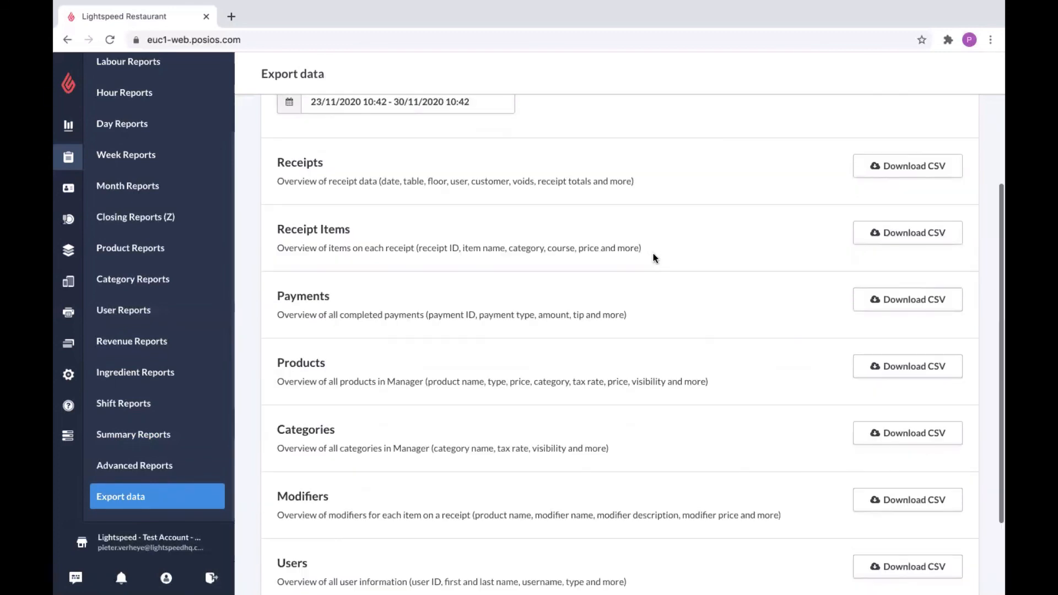
scroll(down, 3)
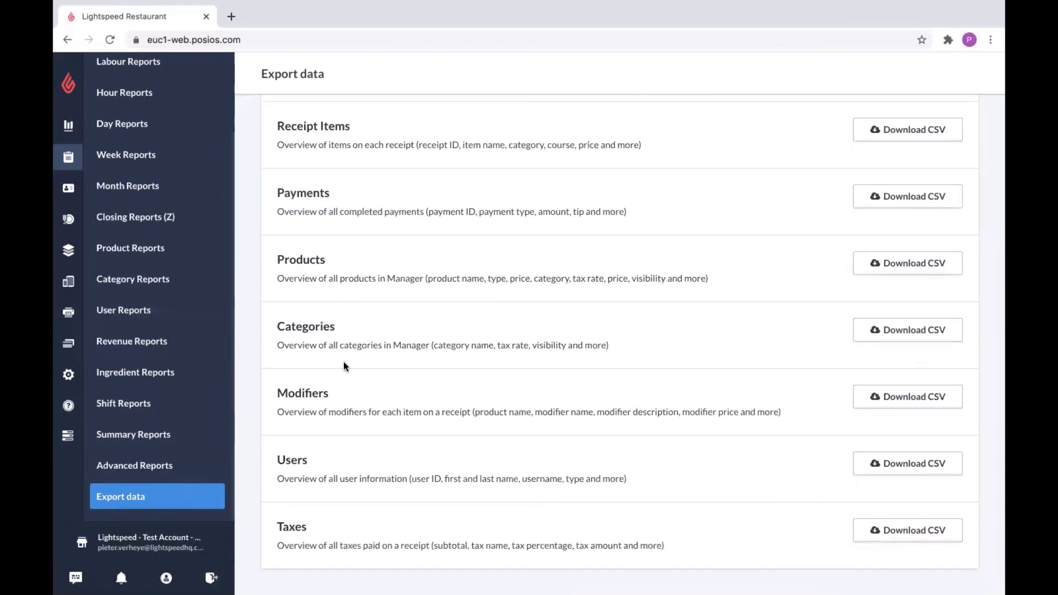
mouse_move(312, 533)
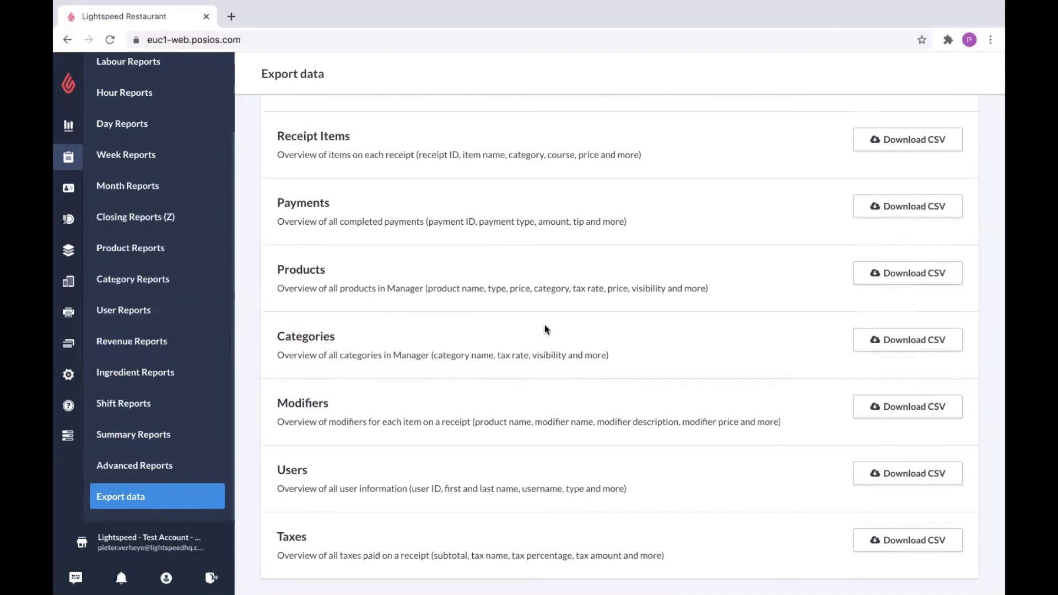
scroll(up, 3)
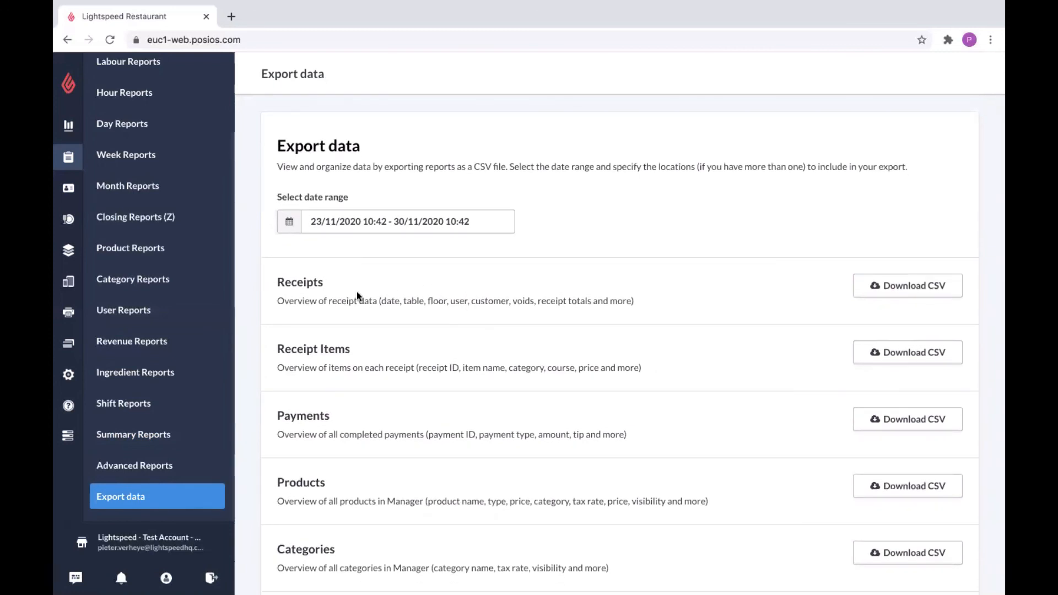
mouse_move(505, 17)
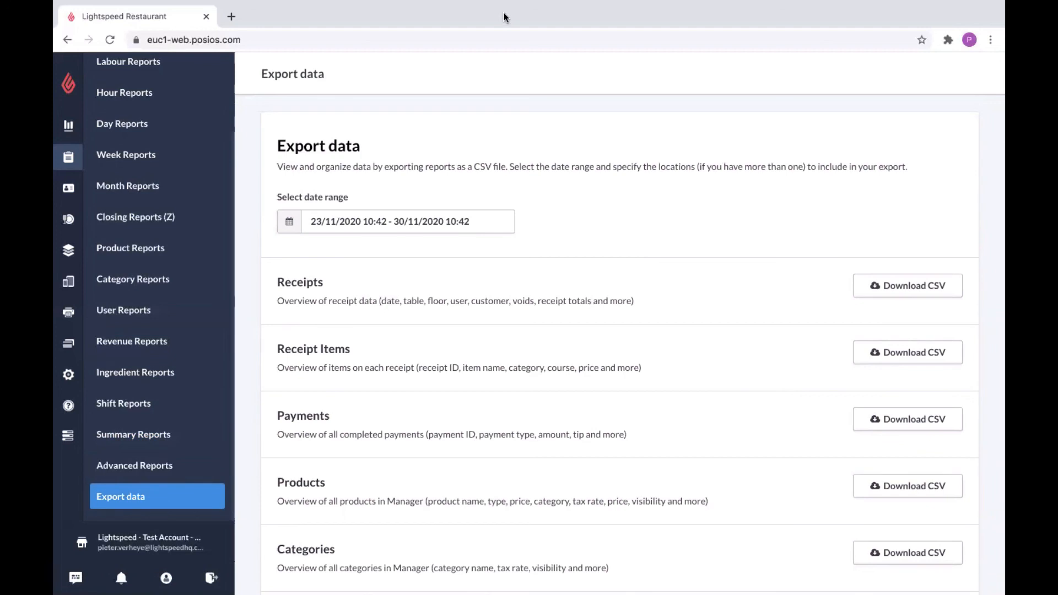
mouse_move(508, 24)
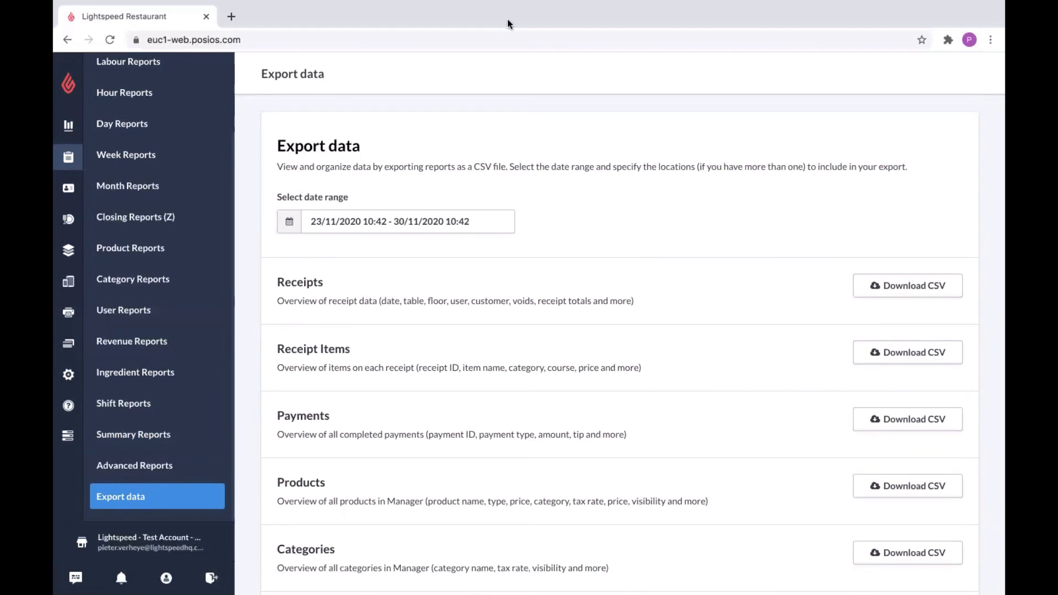